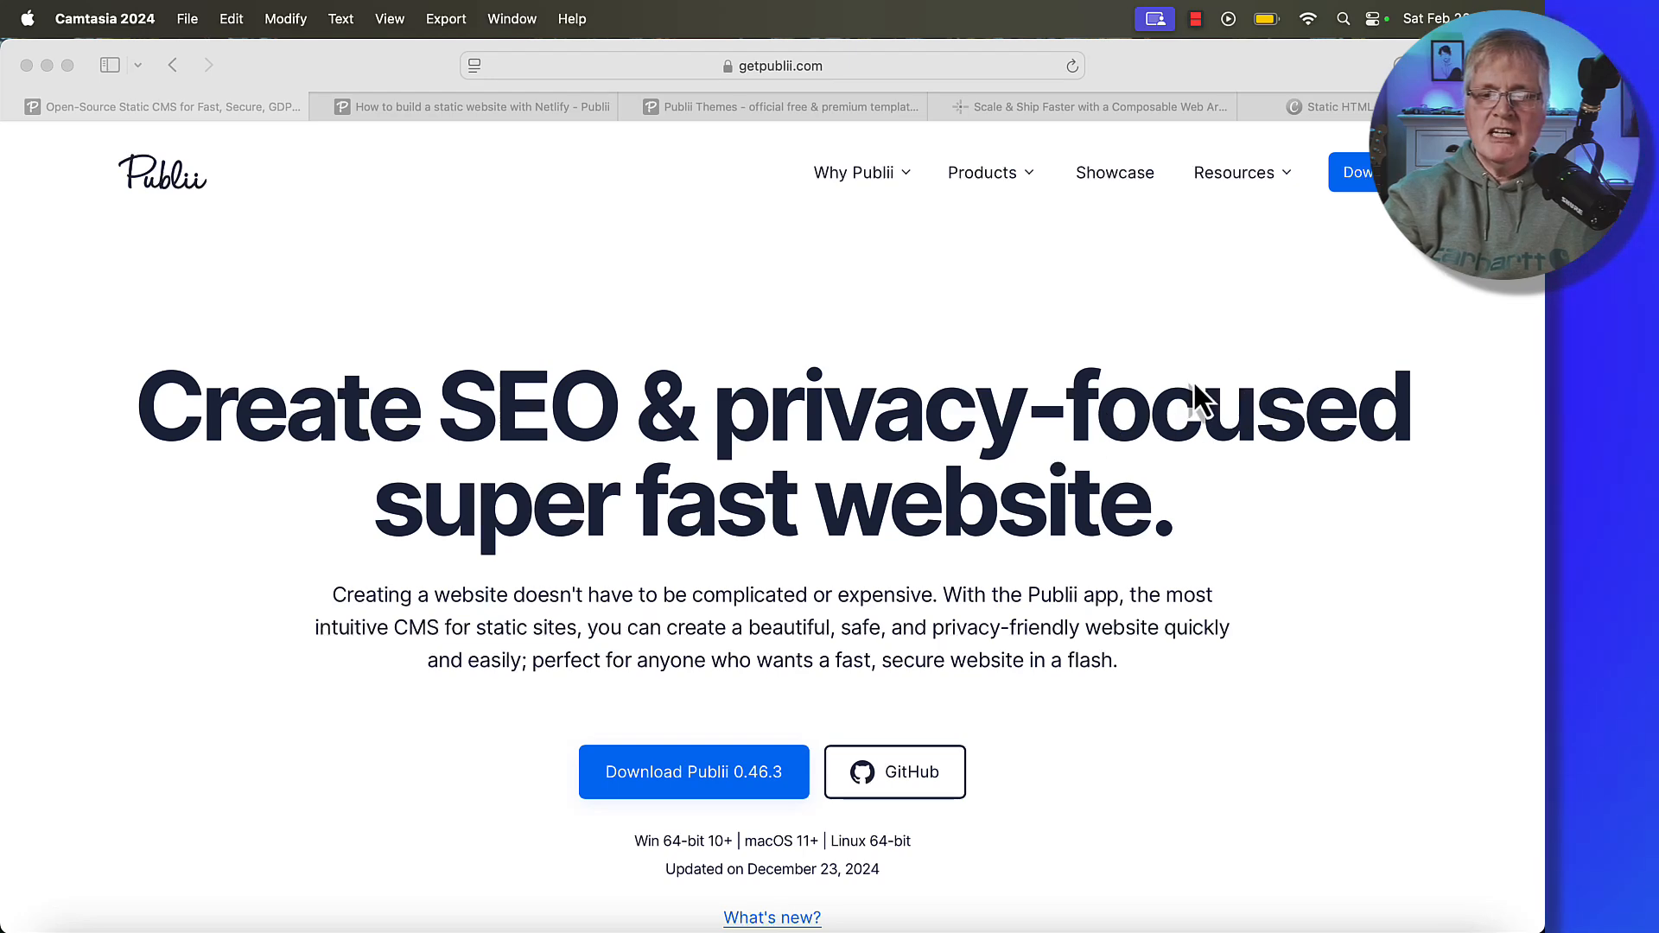
{"action": "mouse_move", "coordinate": [1182, 399]}
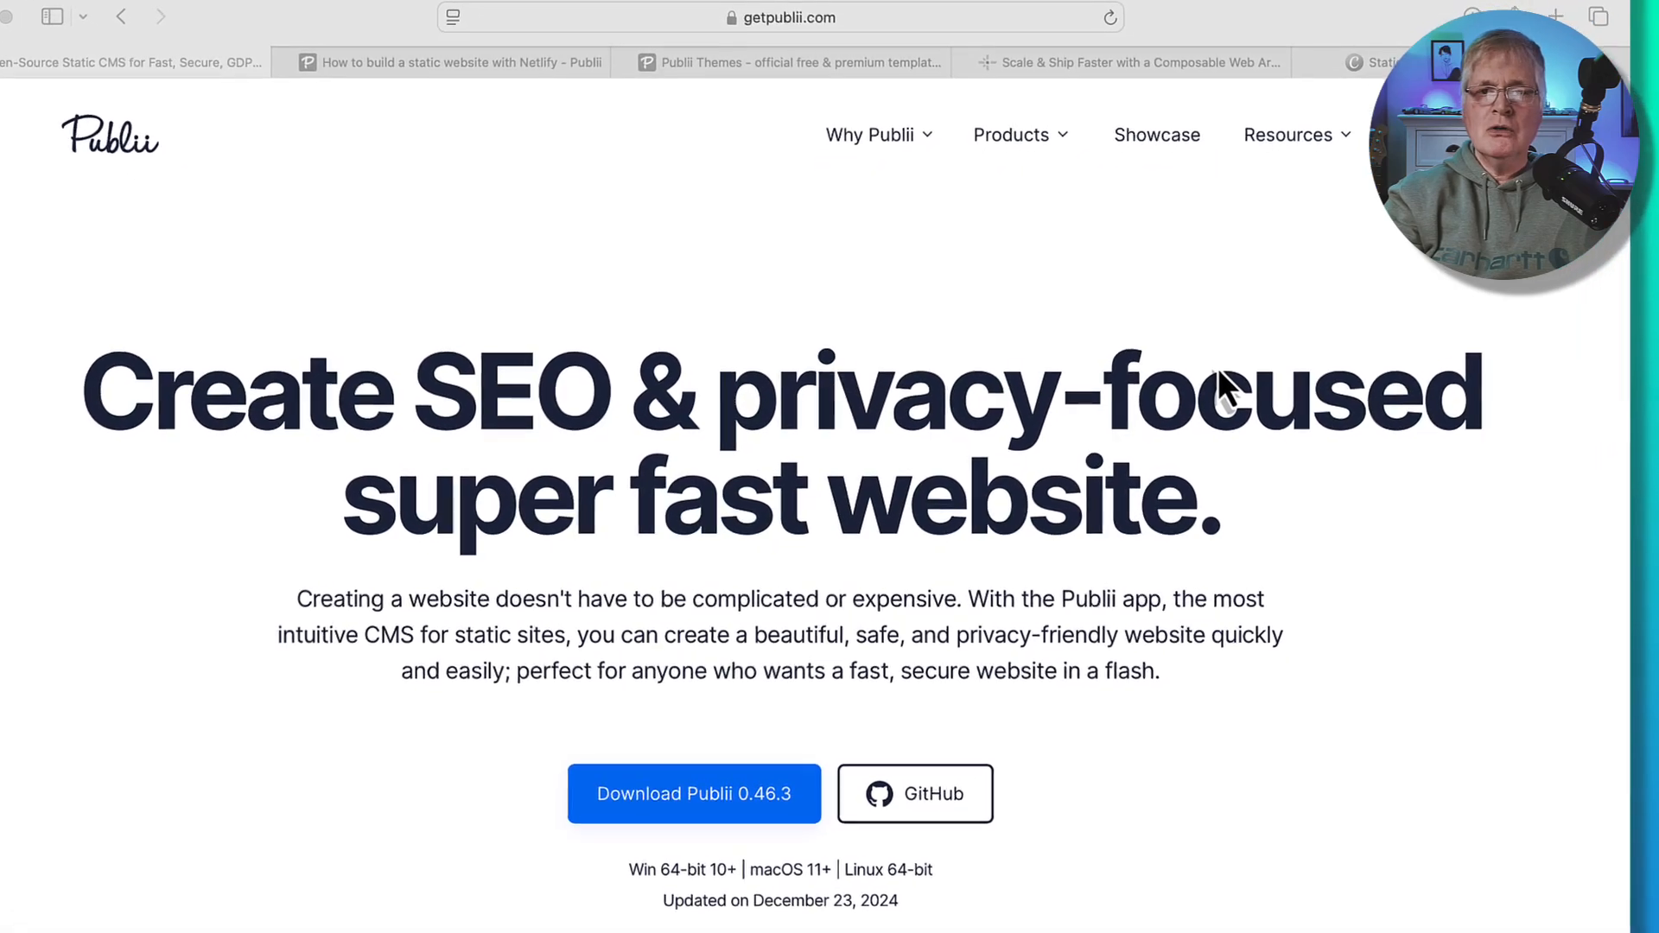
Scroll down the getpublii.com homepage past downloads to the editor preview and content features
{"action": "scroll", "scroll_direction": "down", "scroll_amount": 3}
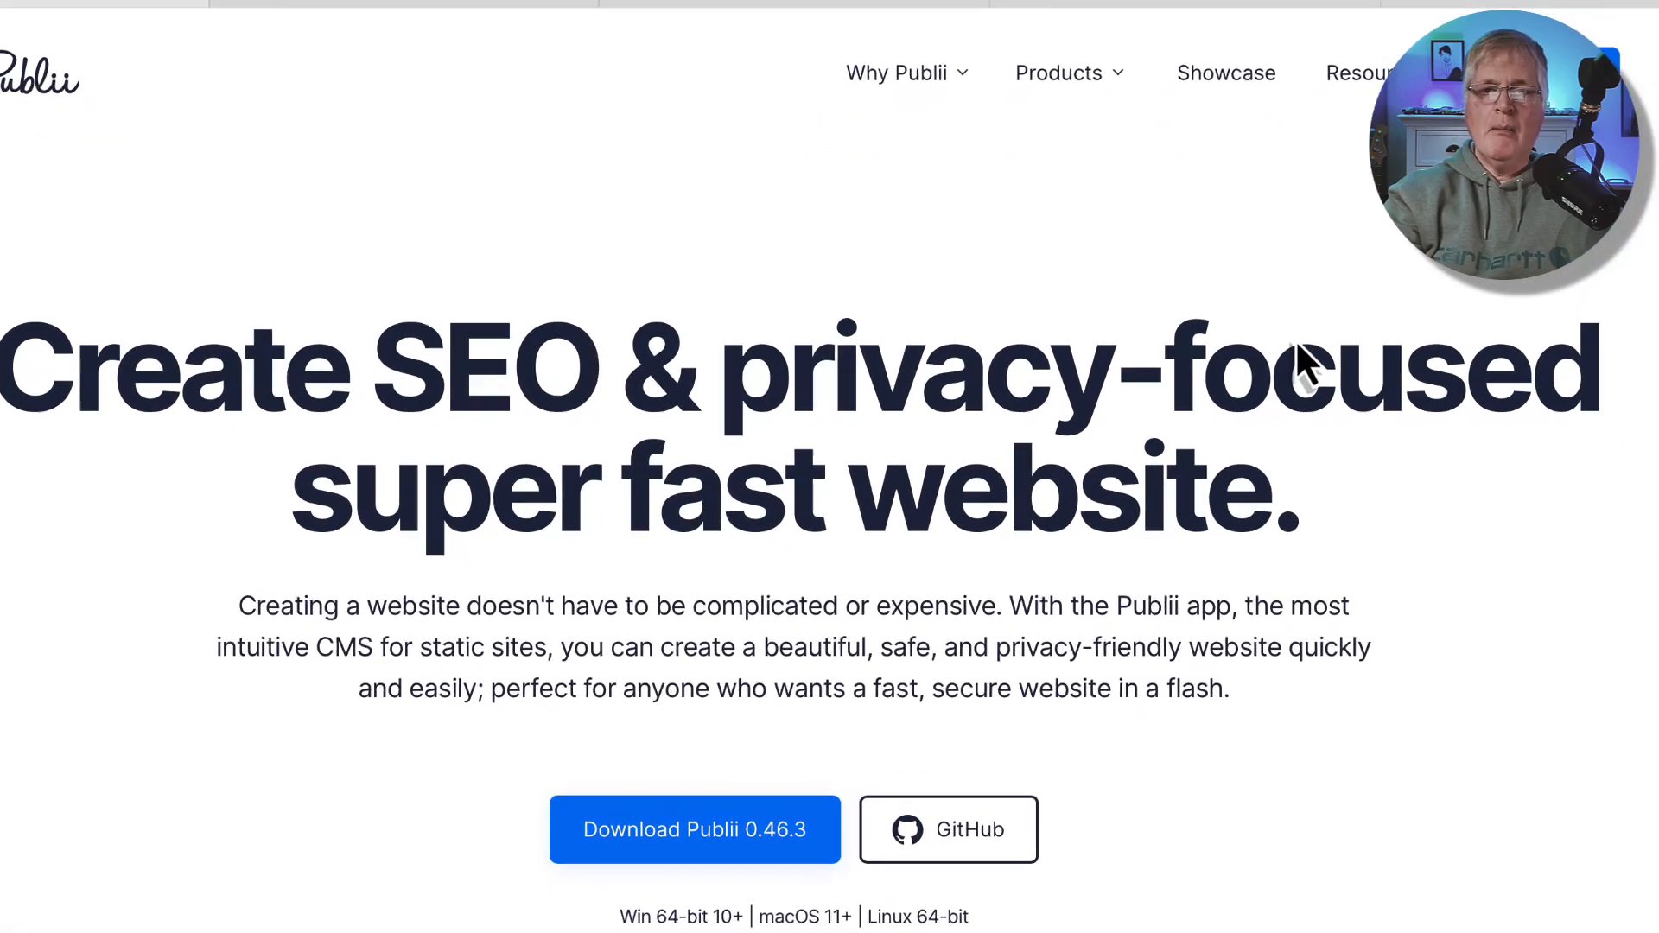
{"action": "scroll", "scroll_direction": "down", "scroll_amount": 3}
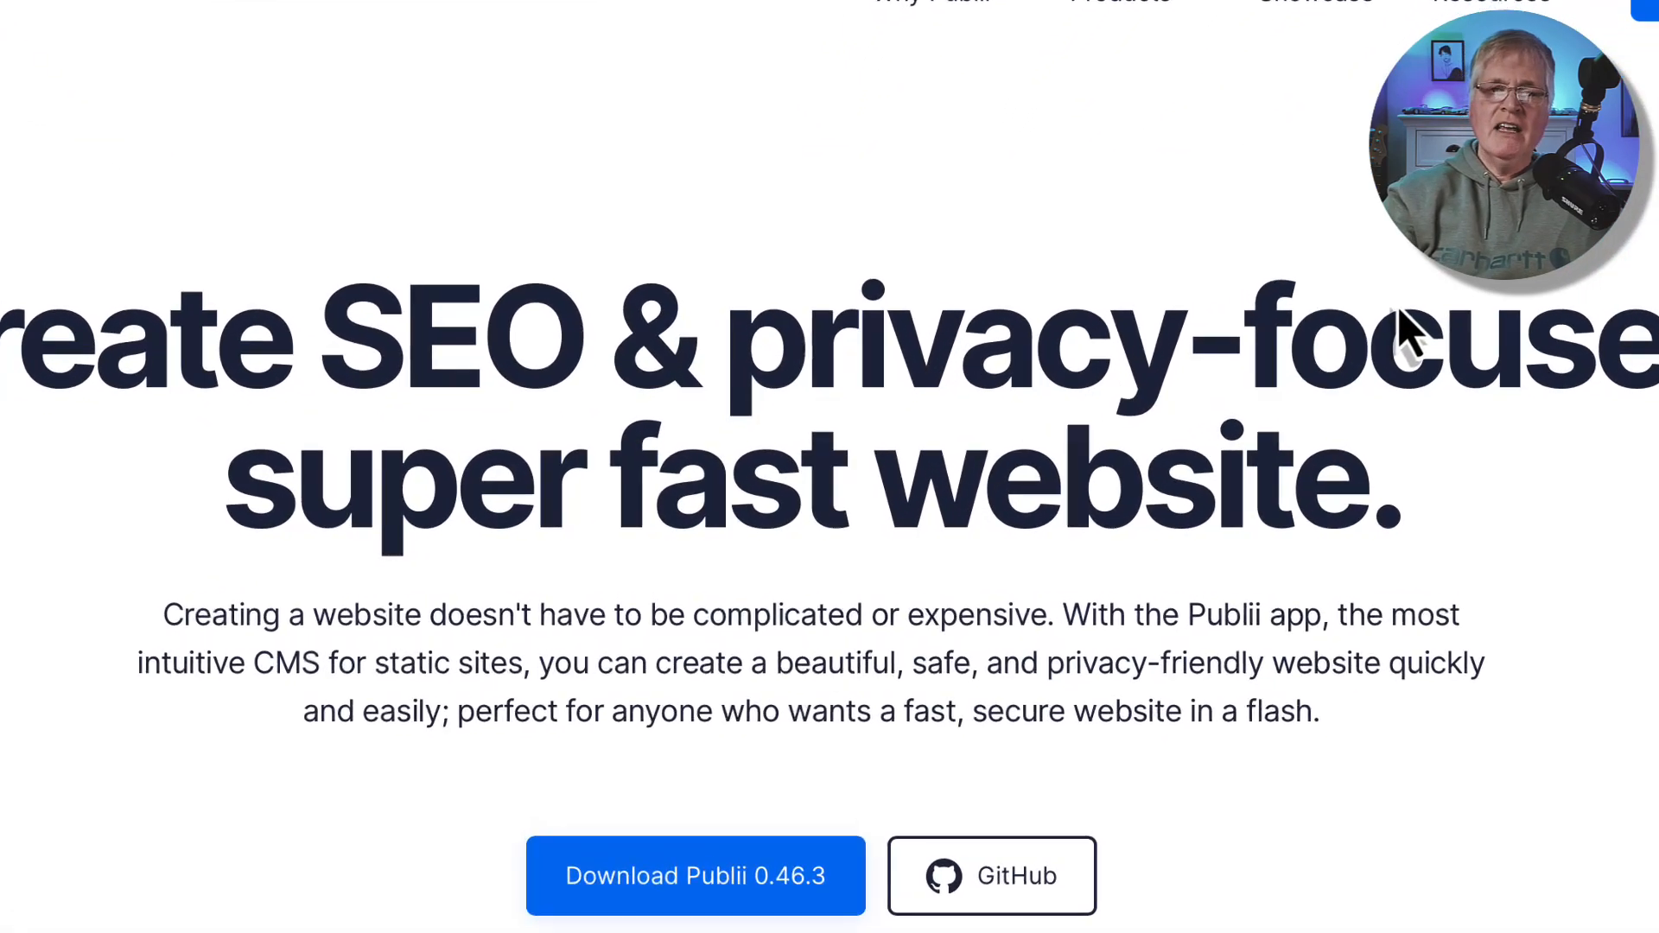
{"action": "scroll", "scroll_direction": "down", "scroll_amount": 3}
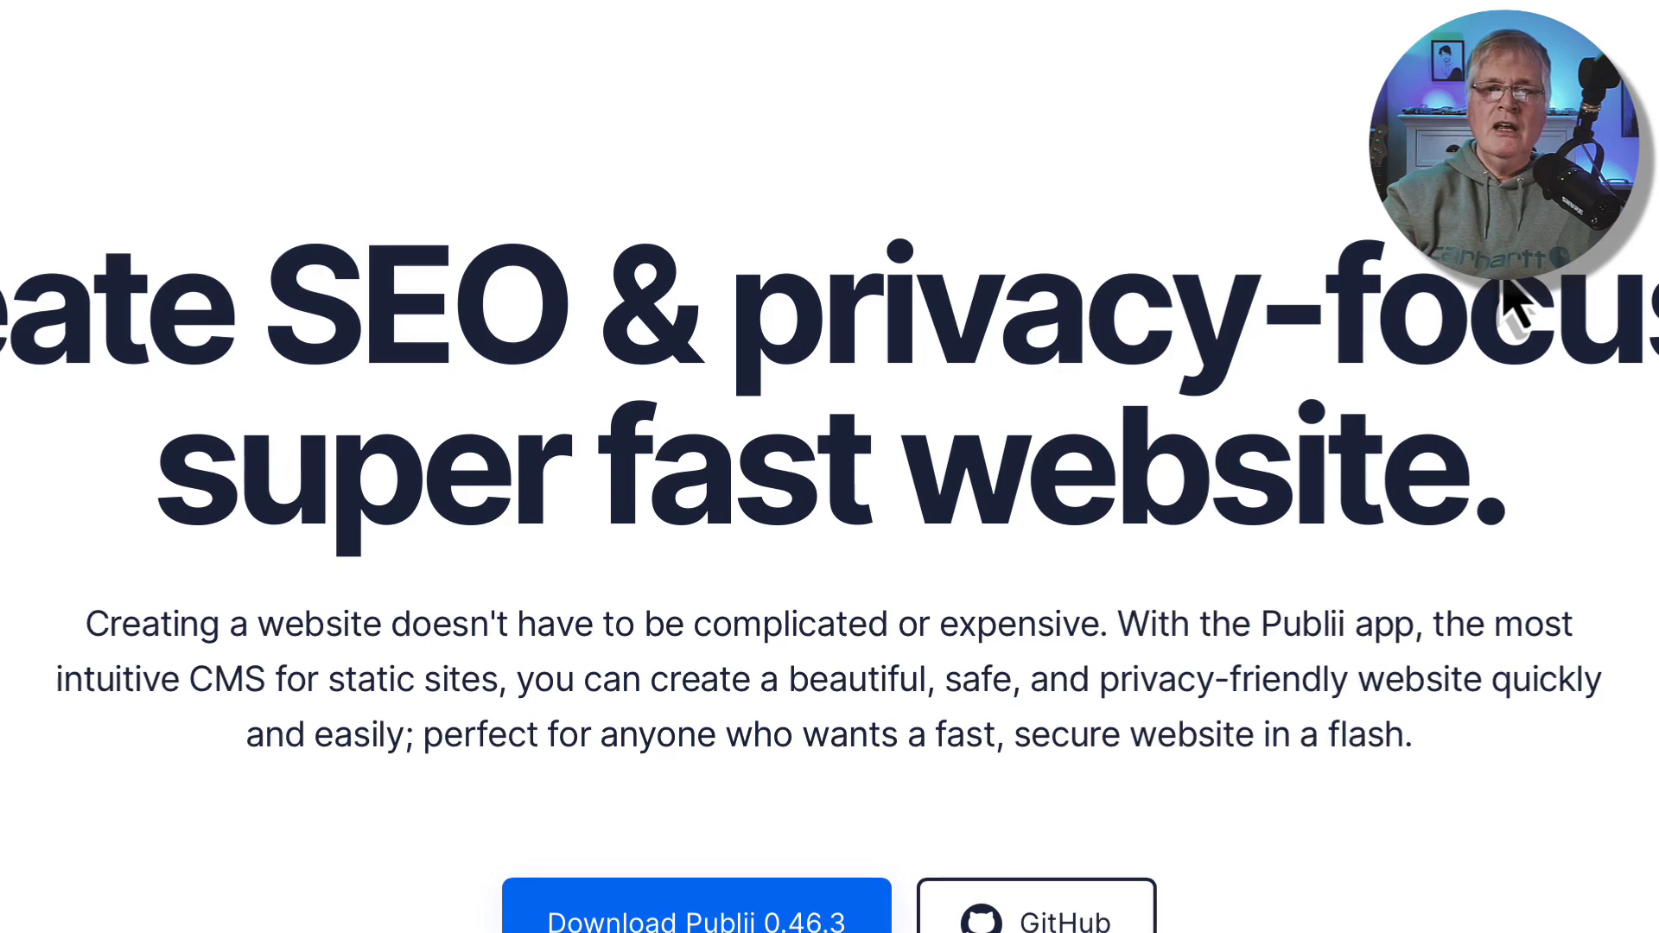
{"action": "scroll", "scroll_direction": "down", "scroll_amount": 3}
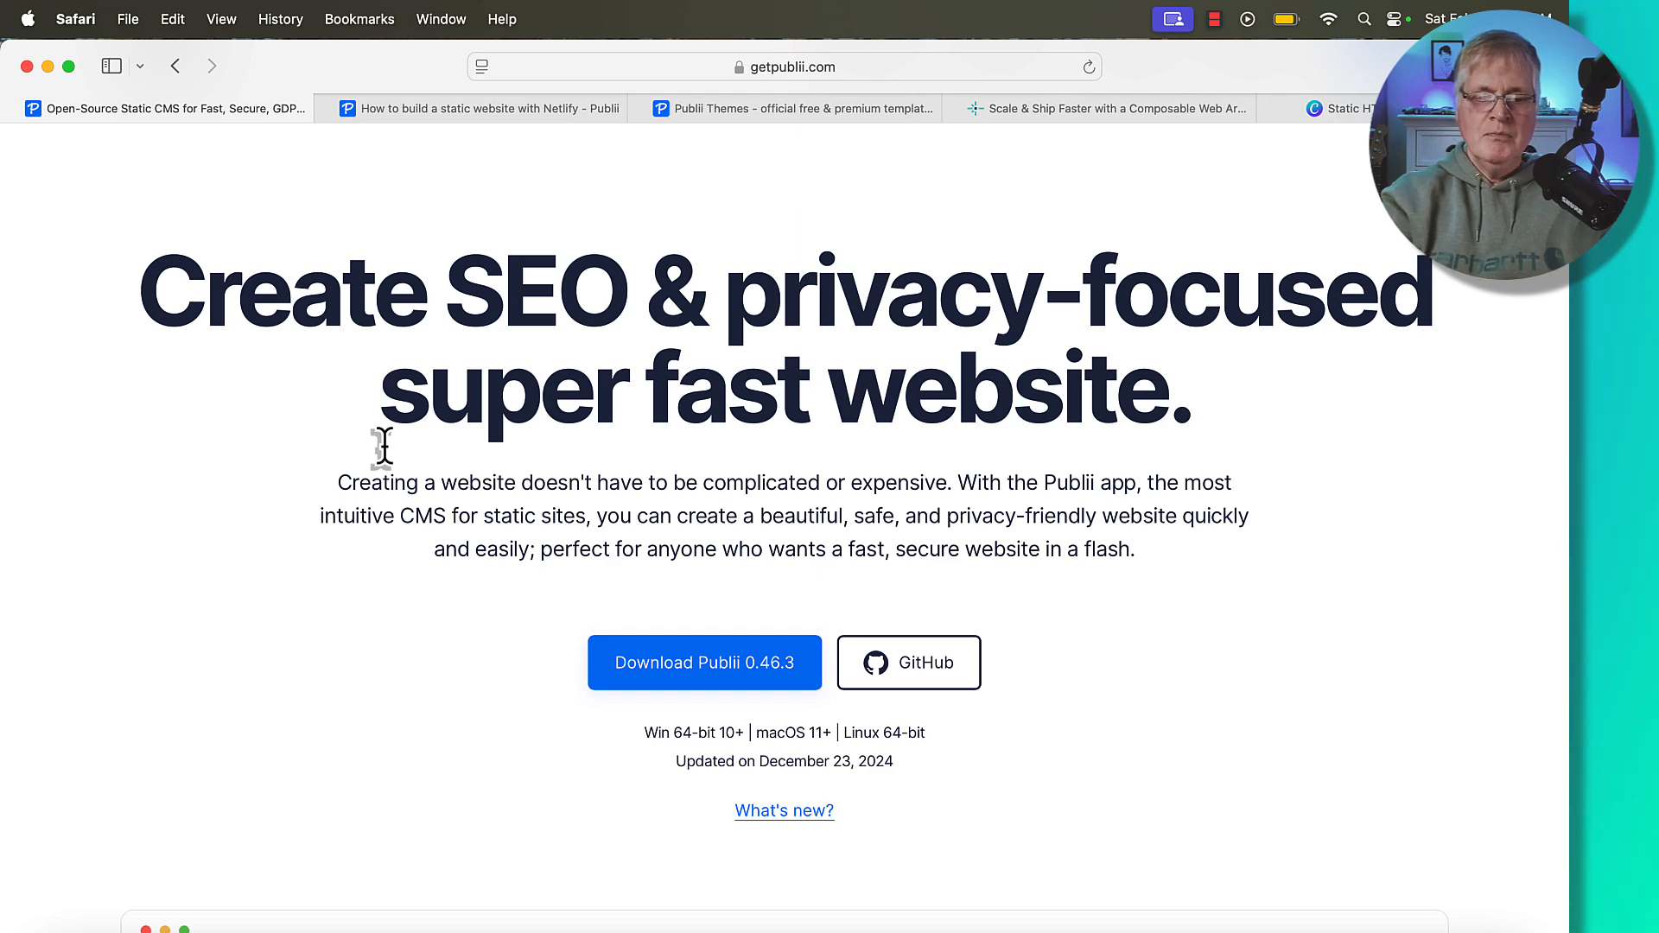
{"action": "scroll", "scroll_direction": "down", "scroll_amount": 3}
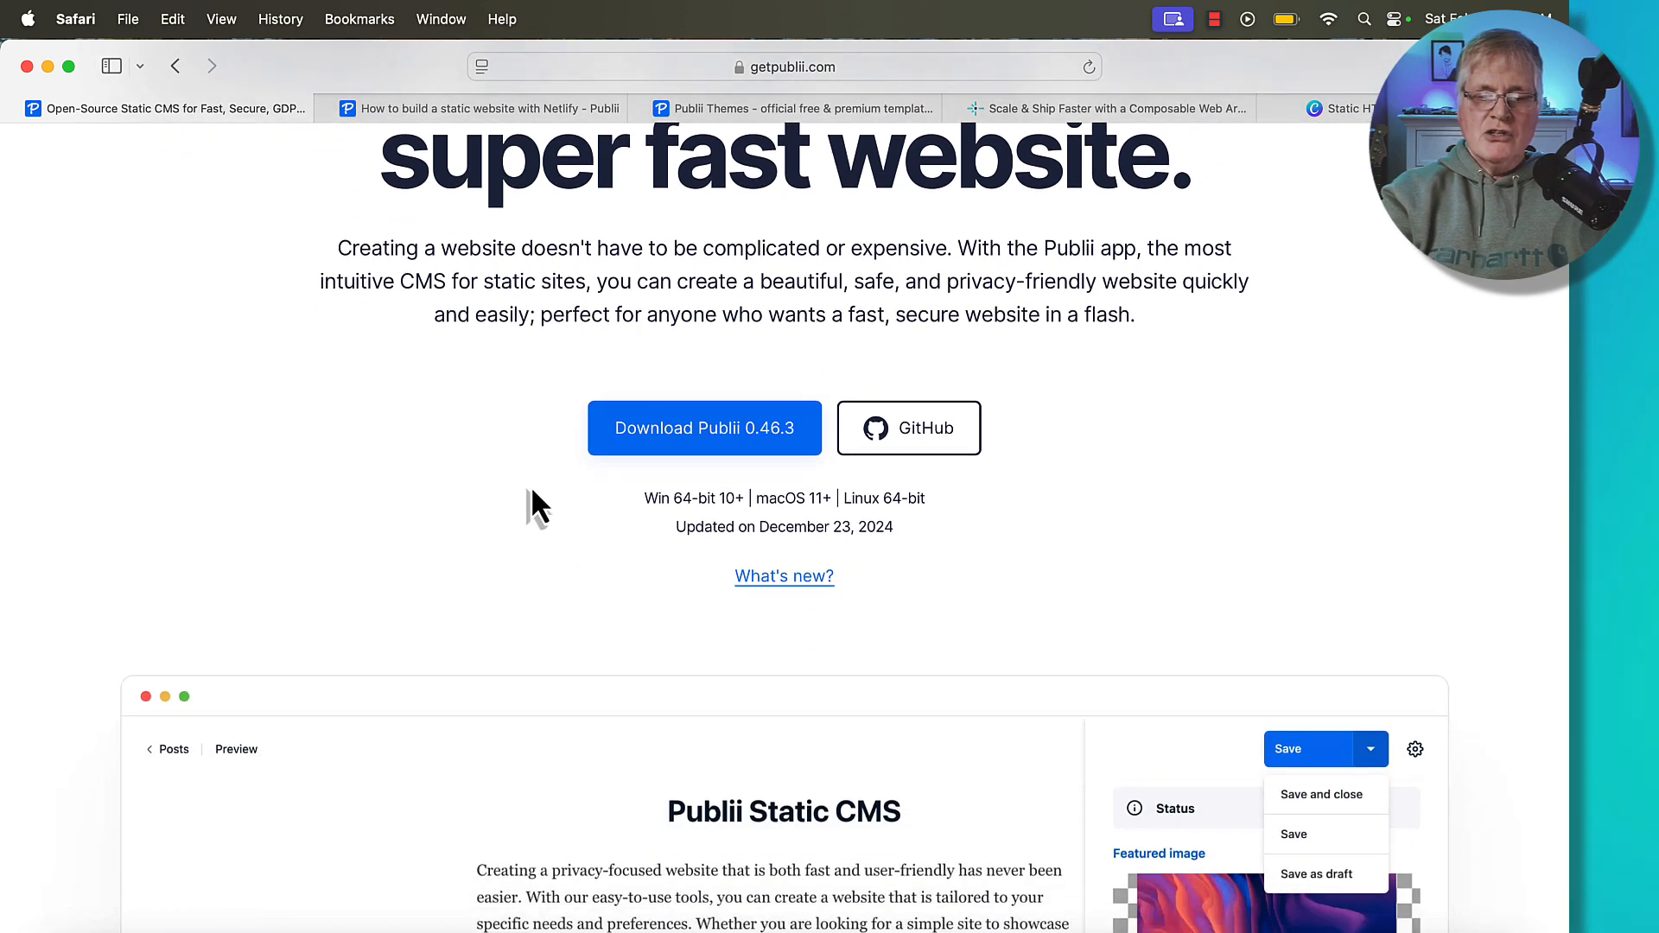
{"action": "scroll", "scroll_direction": "down", "scroll_amount": 3}
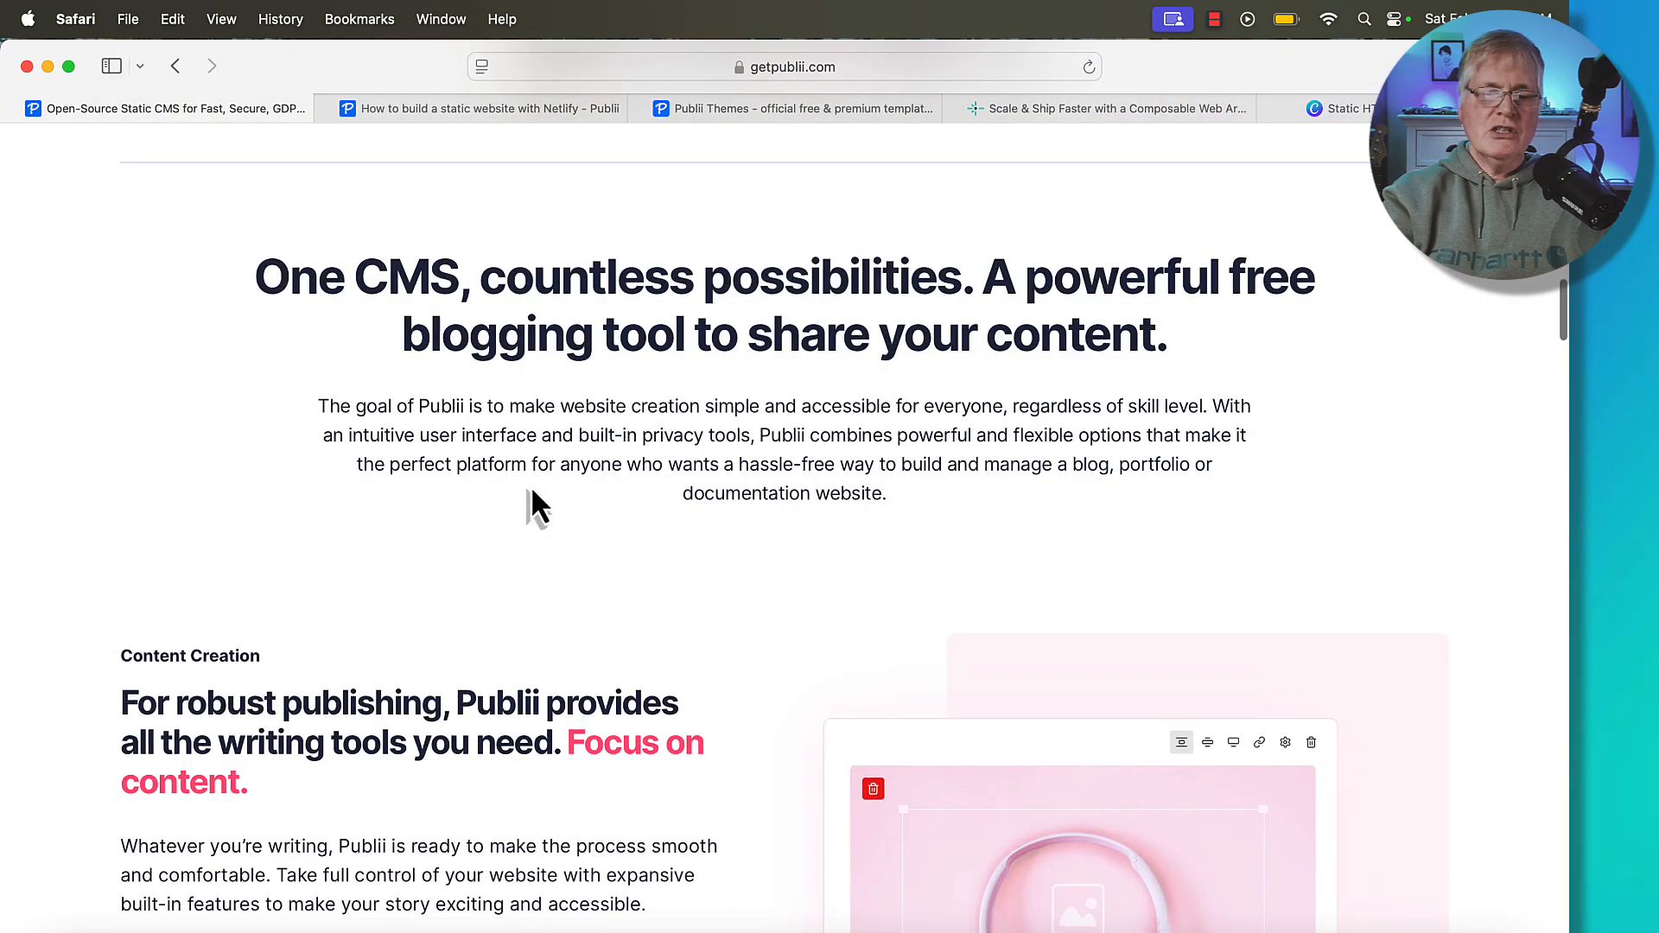
{"action": "scroll", "scroll_direction": "down", "scroll_amount": 3}
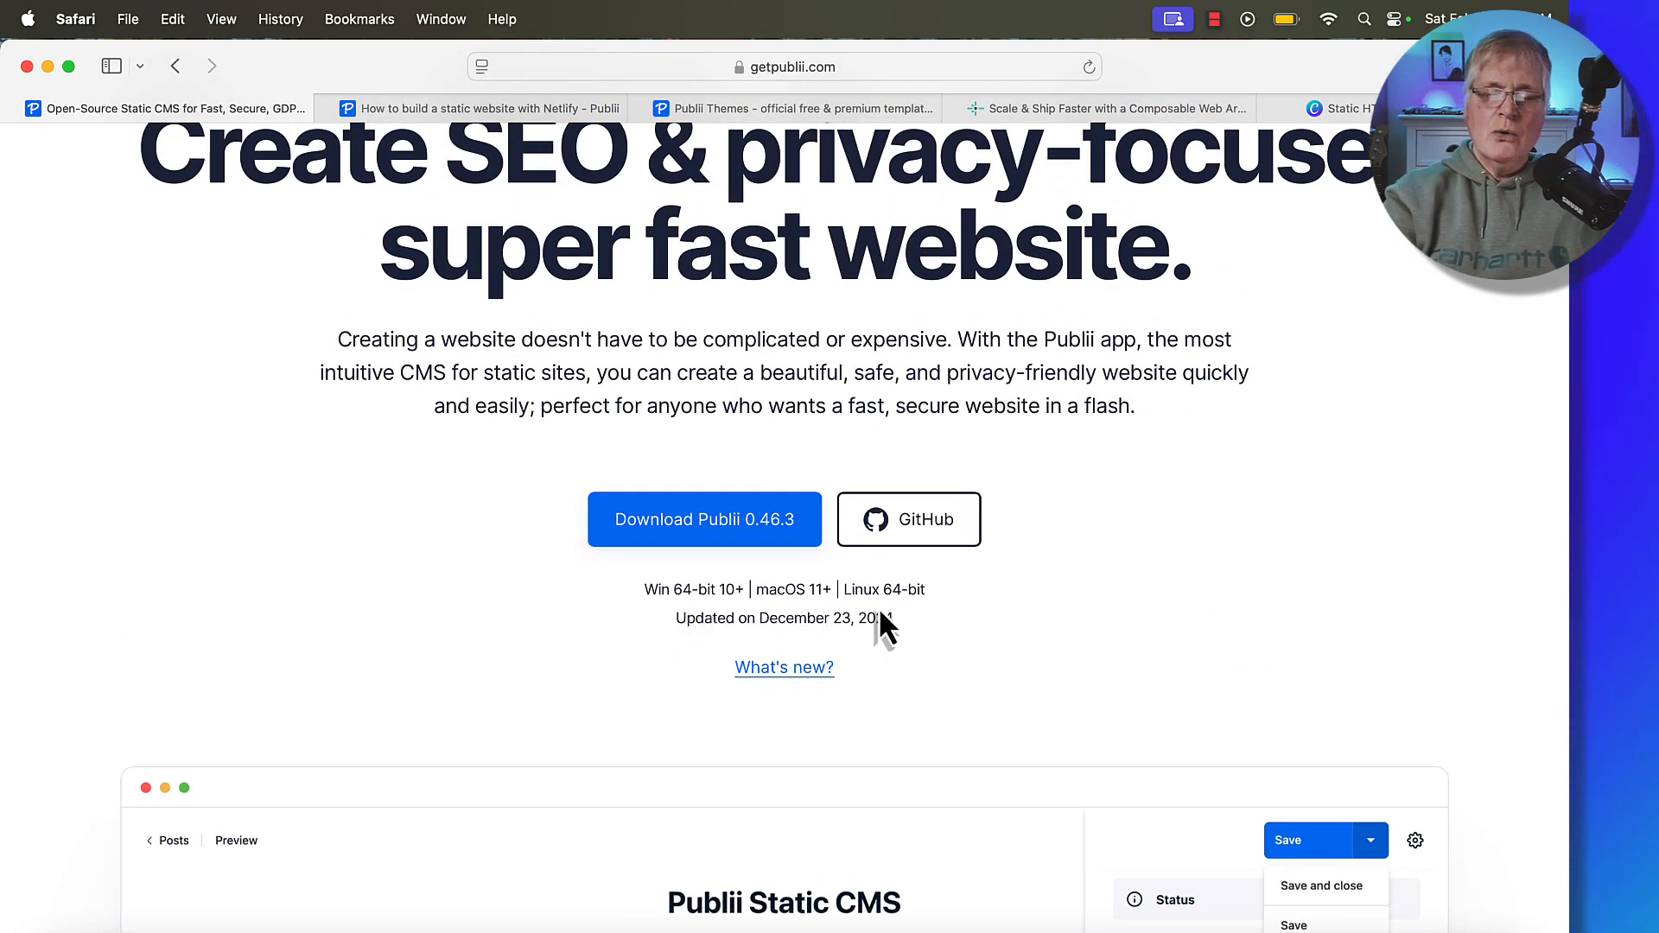
{"action": "mouse_move", "coordinate": [1101, 640]}
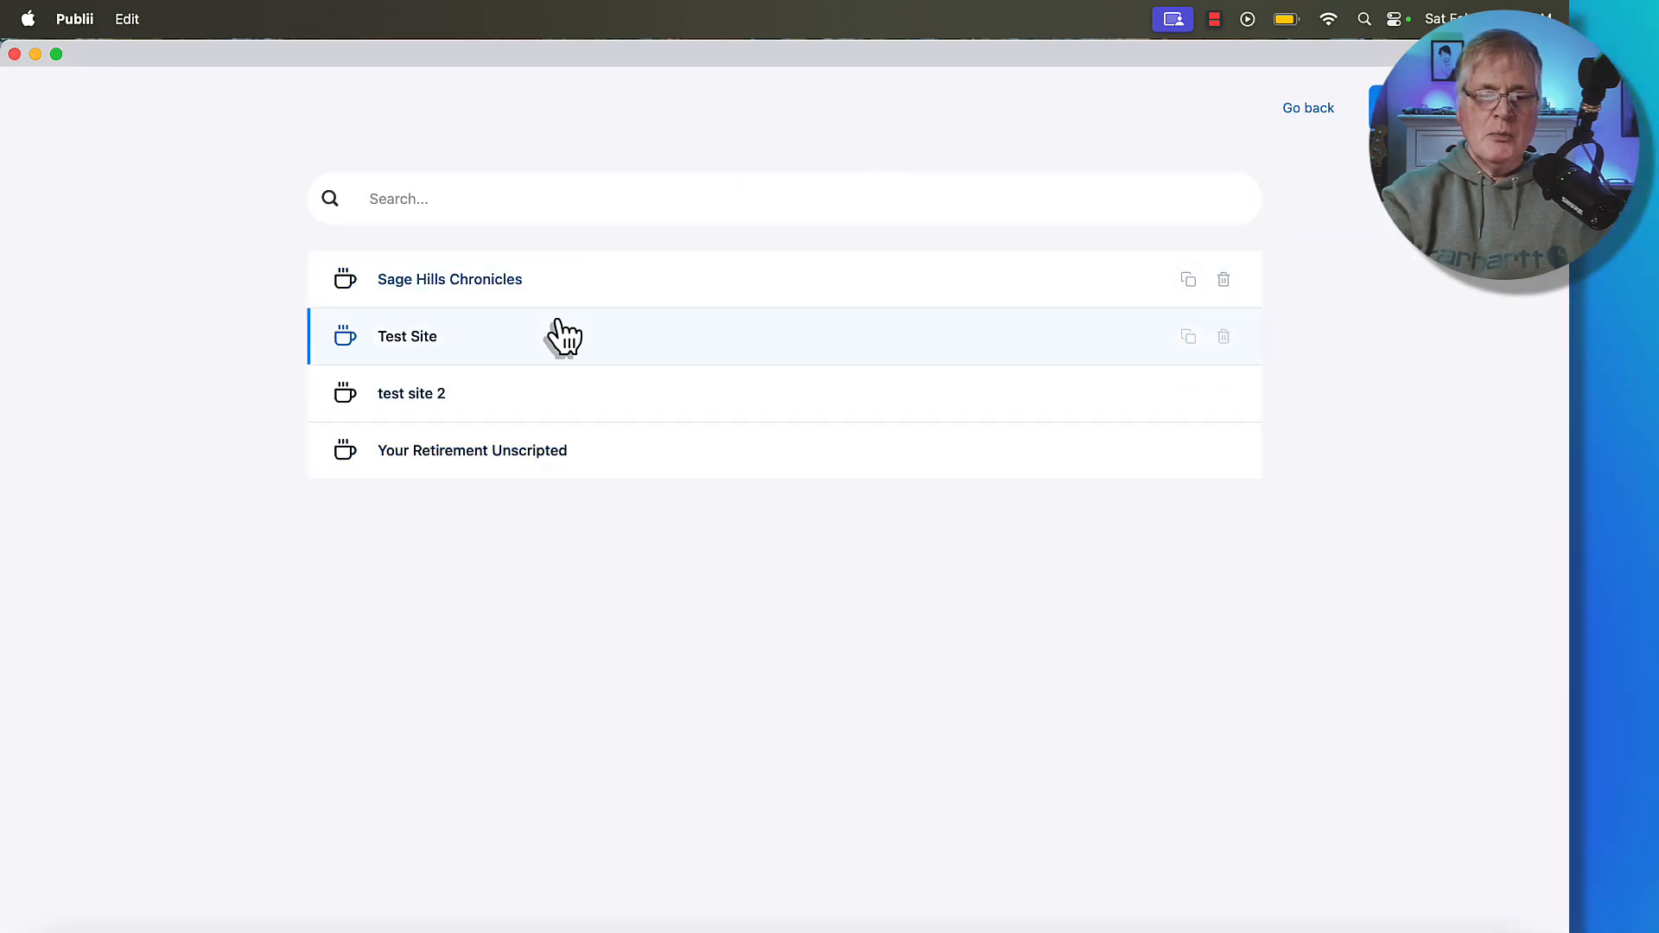
Open Test Site and browse its Site settings down to the SEO and homepage options
{"action": "left_click", "coordinate": [406, 337]}
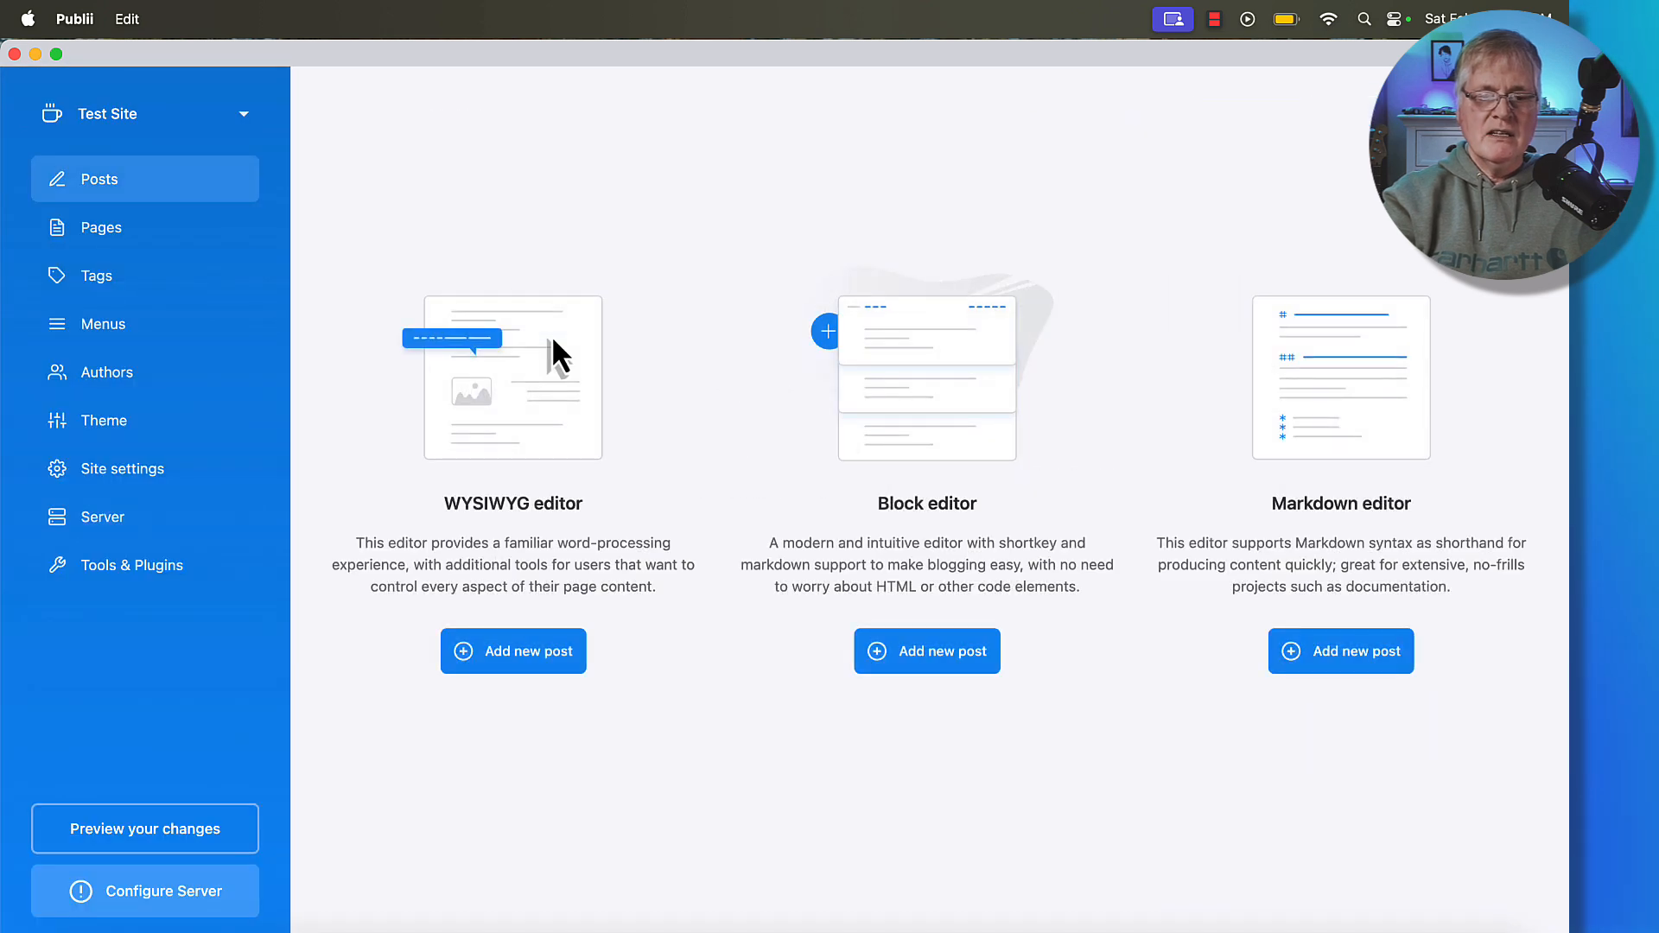
{"action": "mouse_move", "coordinate": [155, 182]}
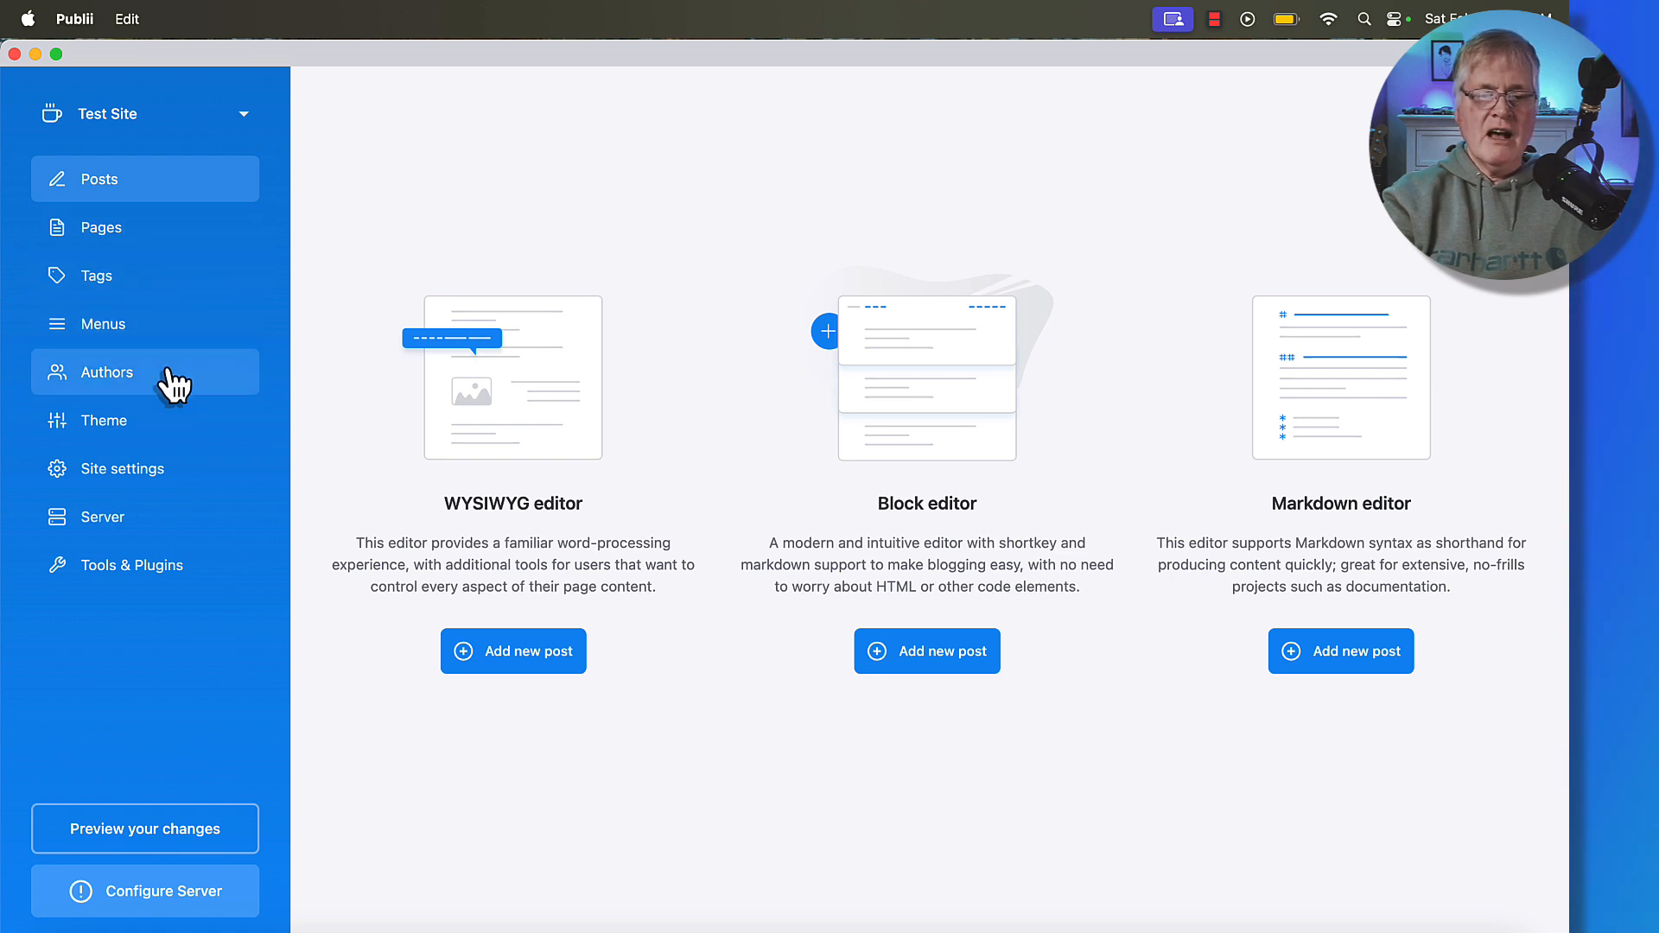
{"action": "mouse_move", "coordinate": [171, 429]}
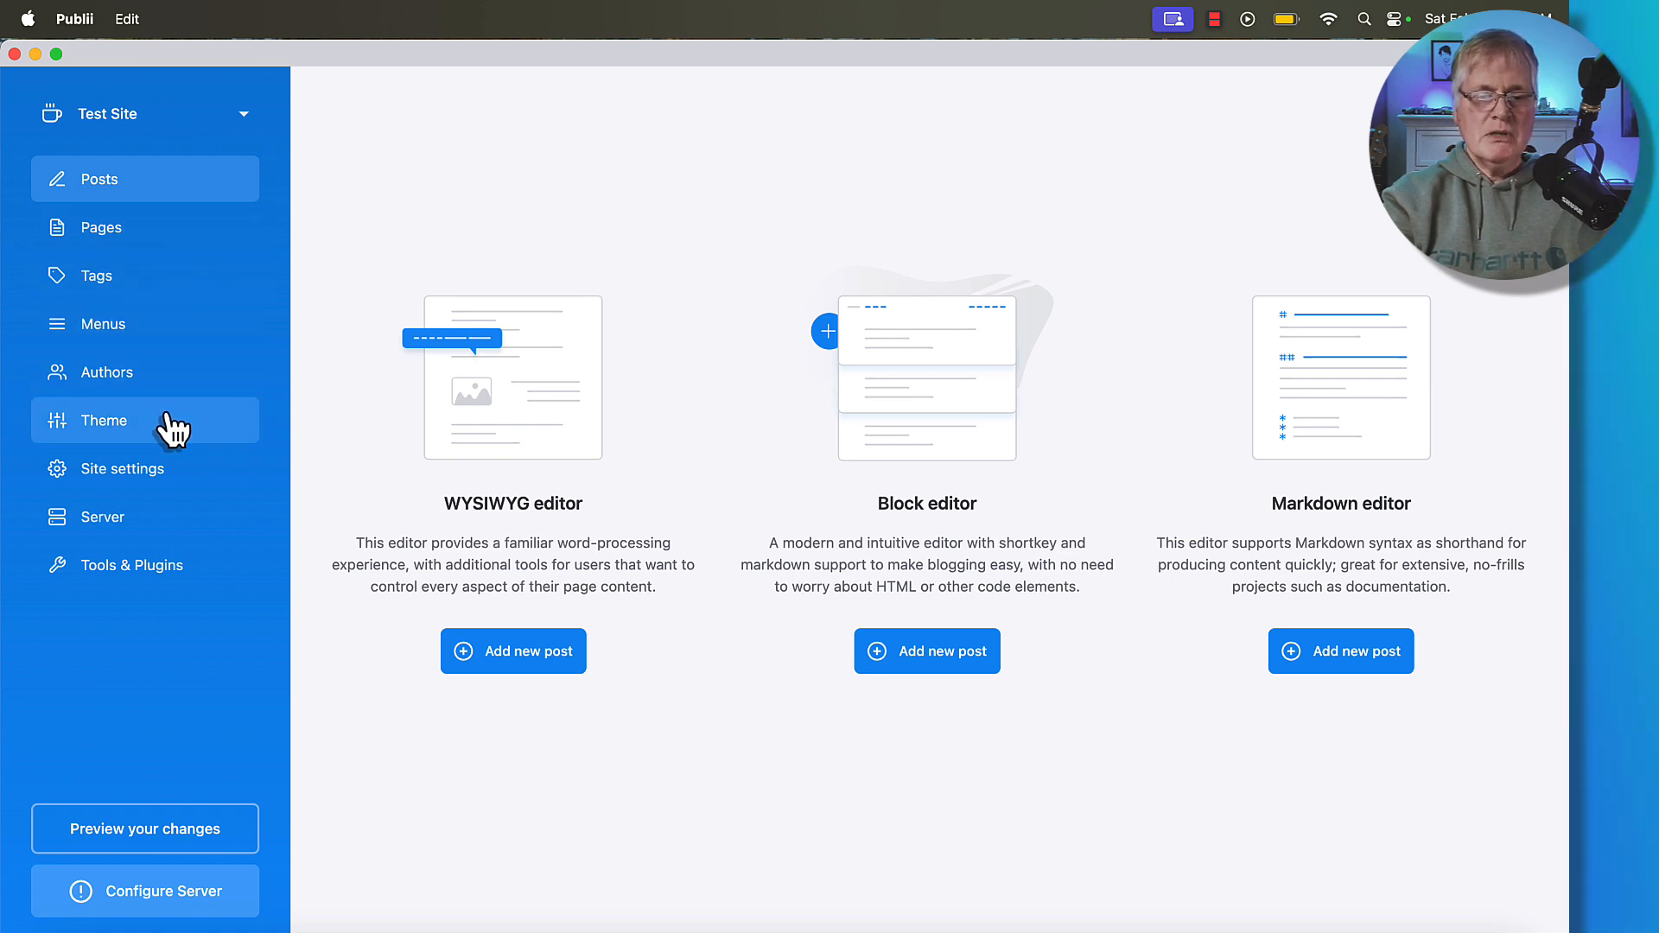
{"action": "mouse_move", "coordinate": [145, 468]}
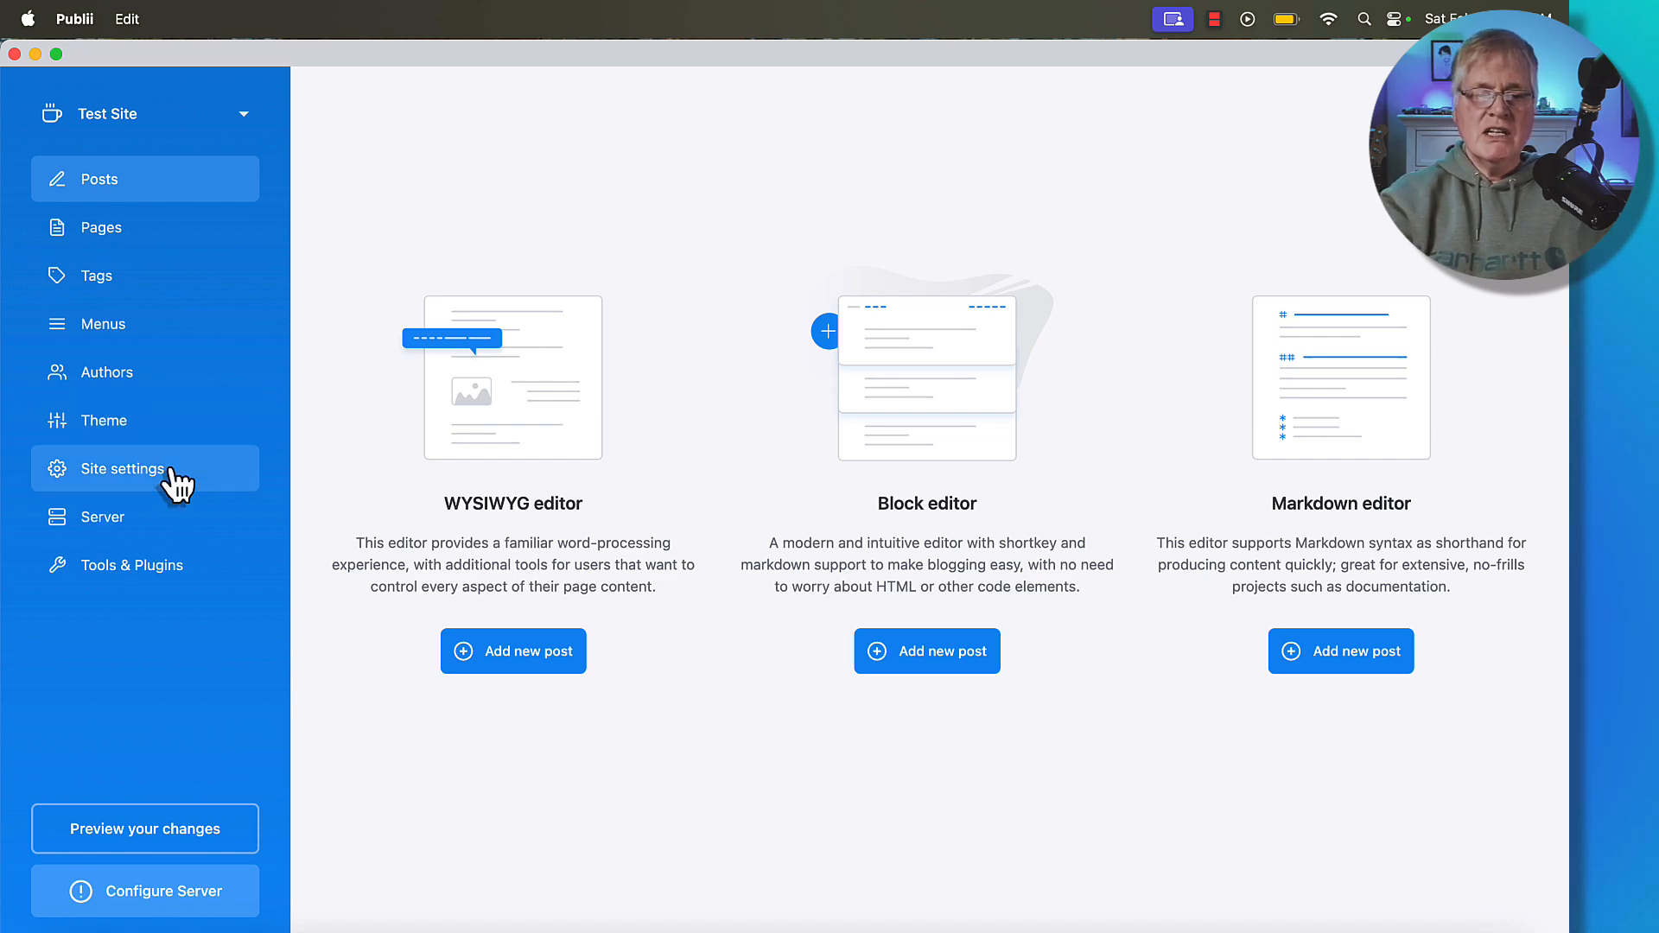
{"action": "left_click", "coordinate": [122, 468]}
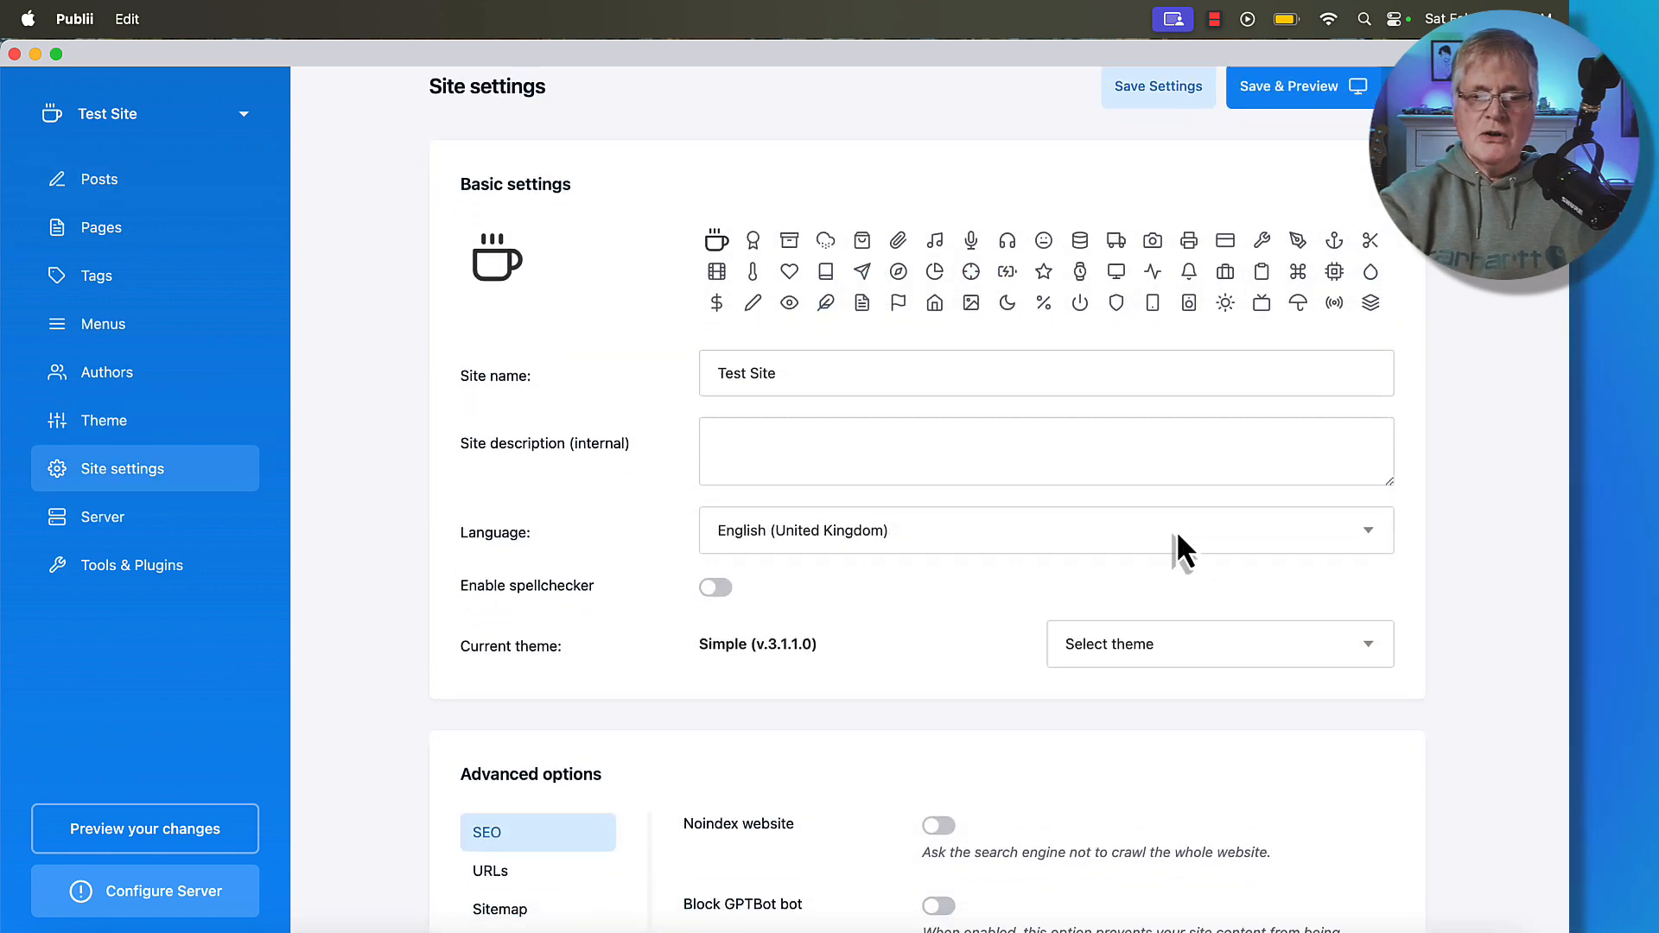
{"action": "scroll", "scroll_direction": "down", "scroll_amount": 3}
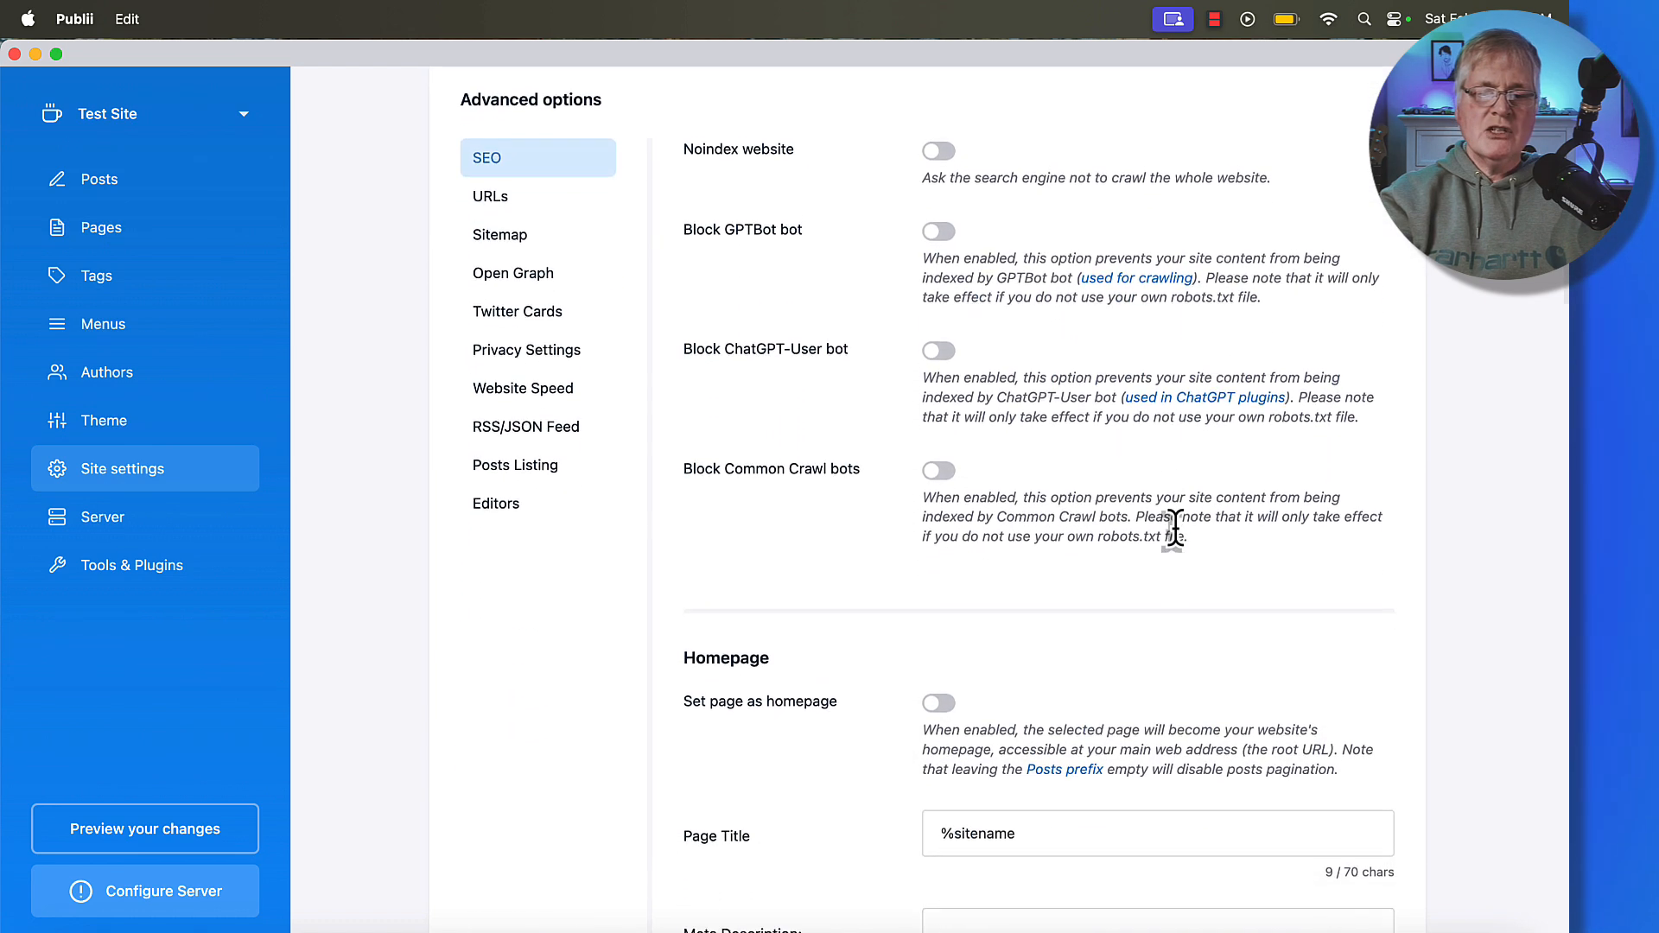
{"action": "scroll", "scroll_direction": "down", "scroll_amount": 3}
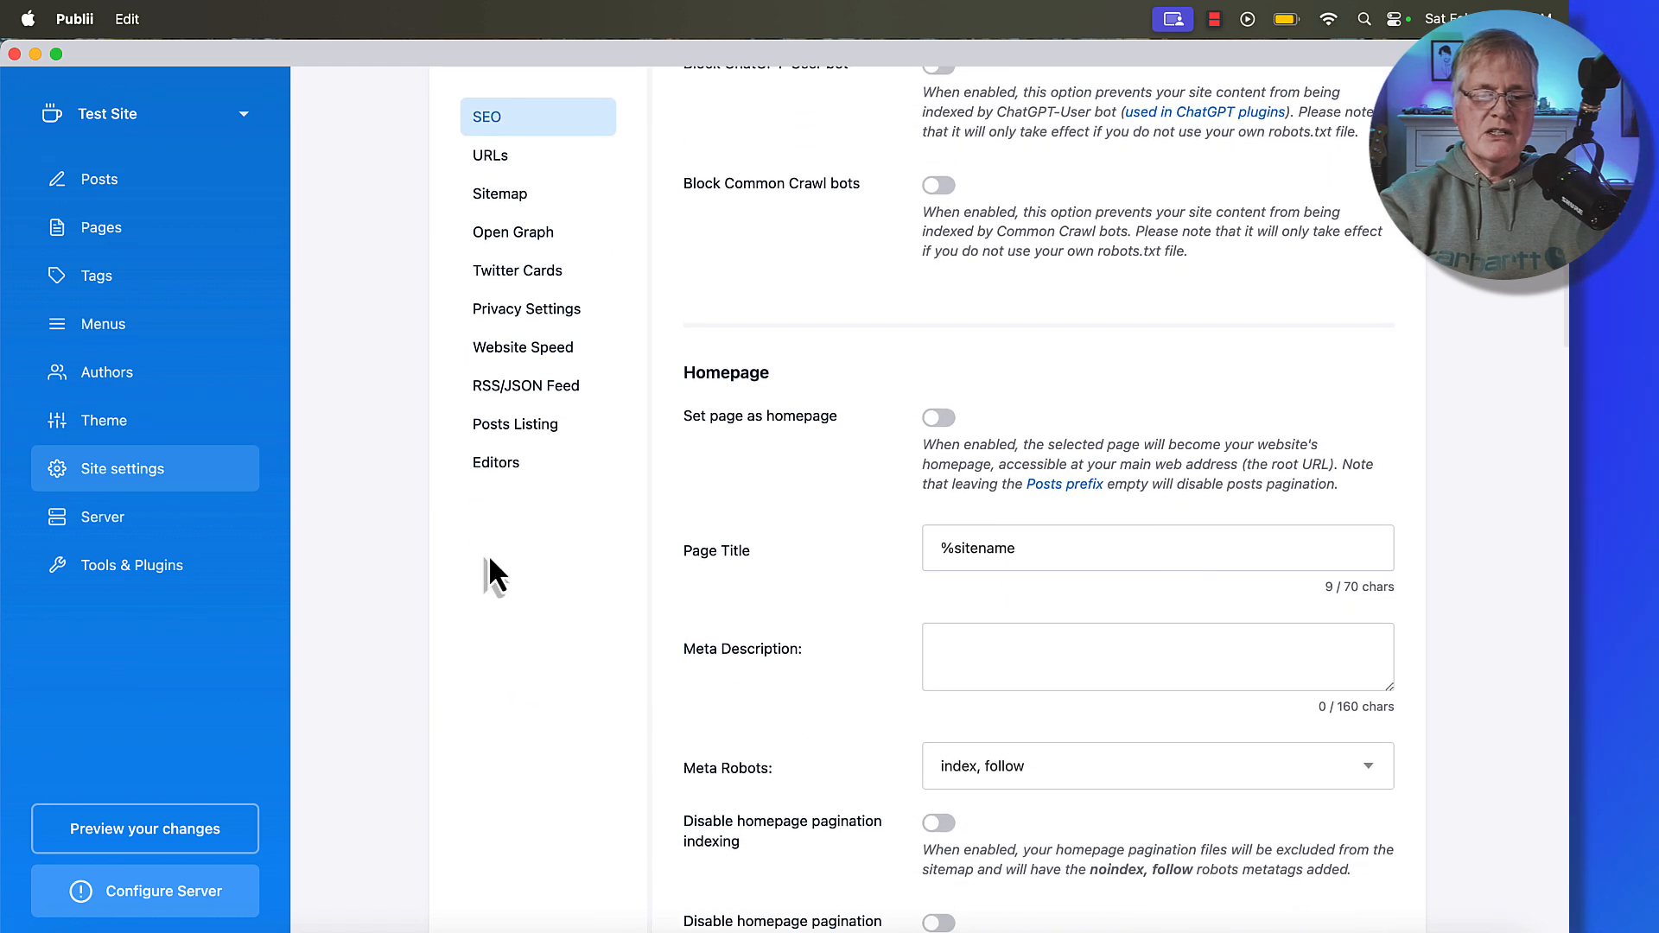
Show the Server section's server type choices: FTP, GitHub Pages, Netlify
{"action": "left_click", "coordinate": [103, 517]}
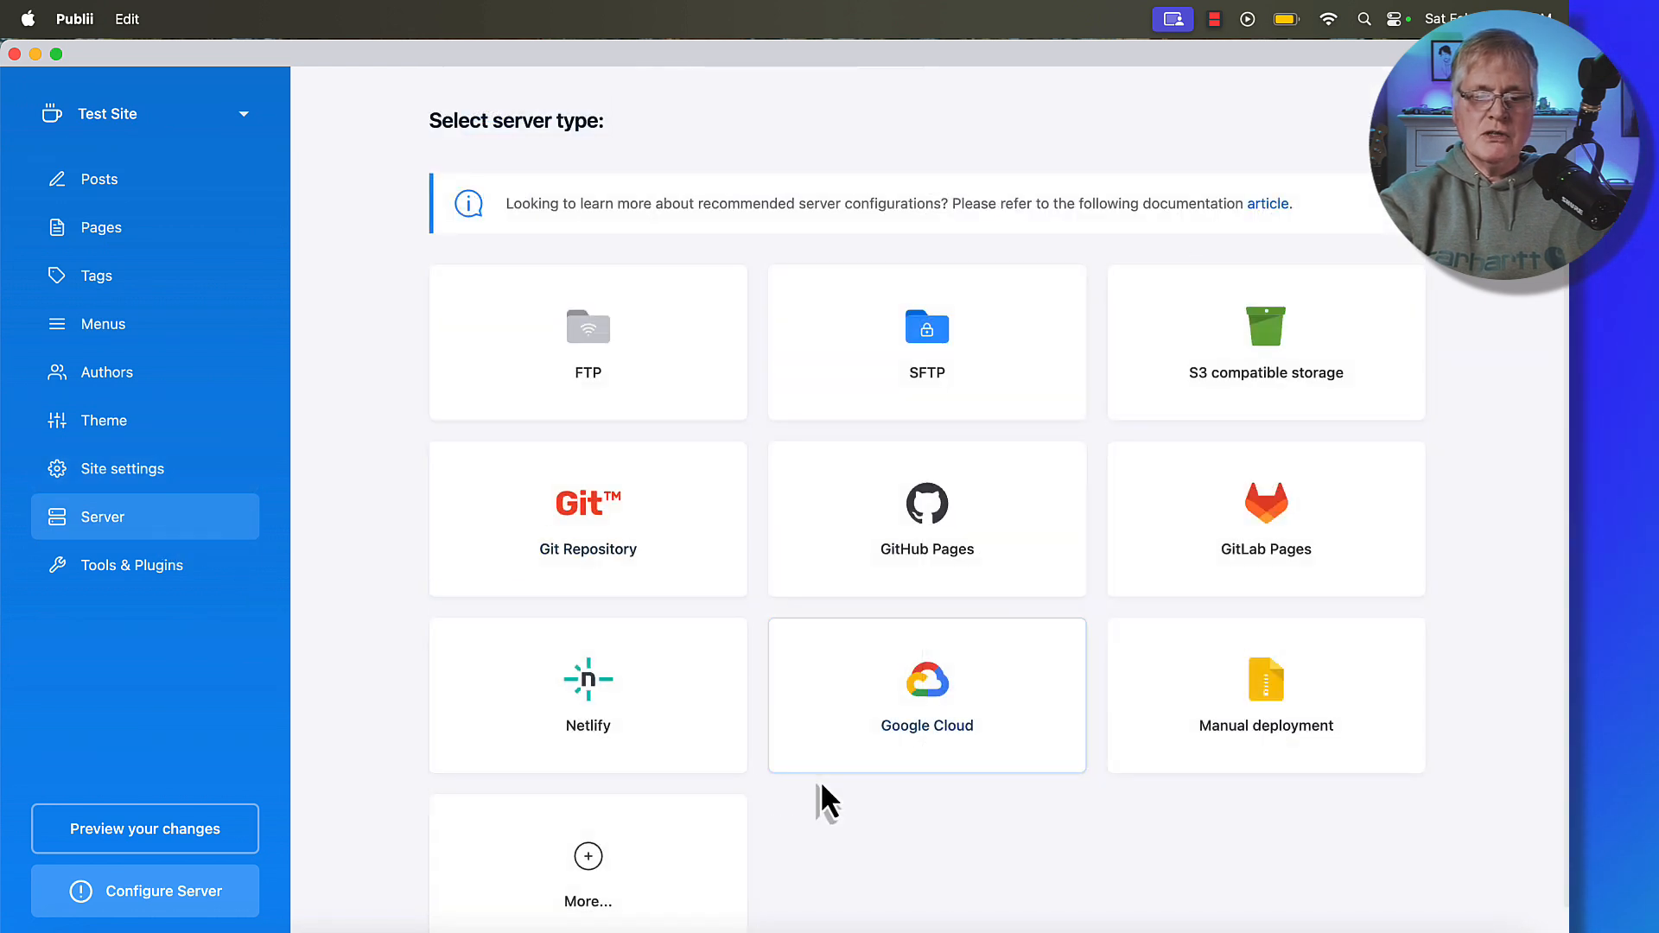
{"action": "mouse_move", "coordinate": [1078, 800]}
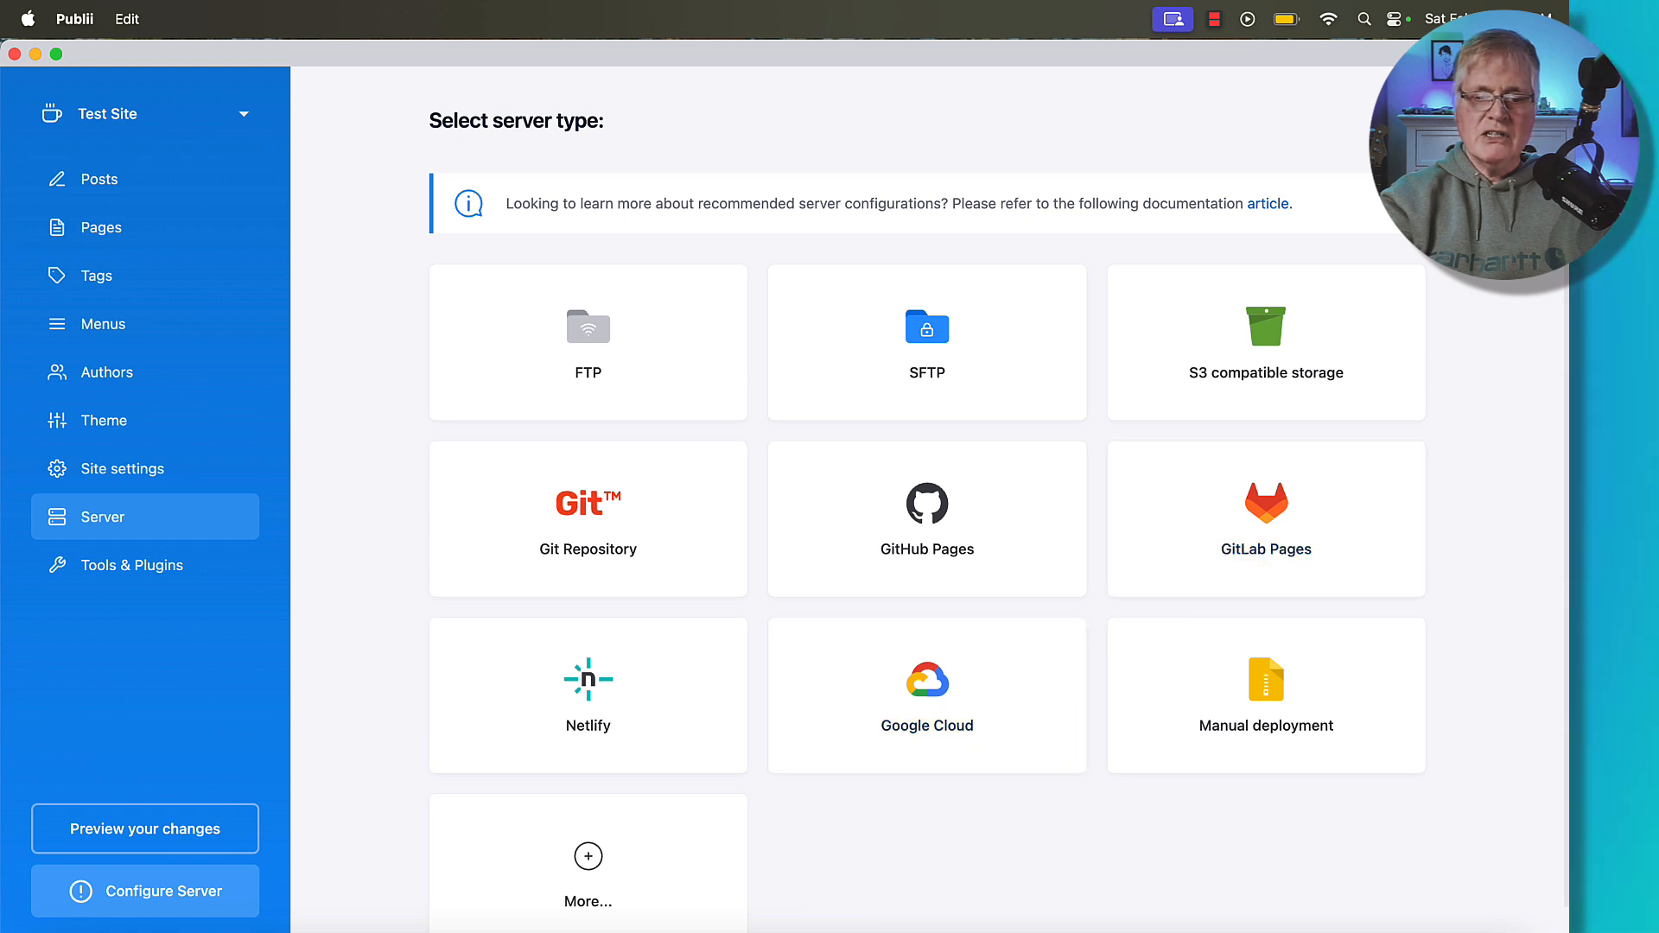
{"action": "mouse_move", "coordinate": [695, 709]}
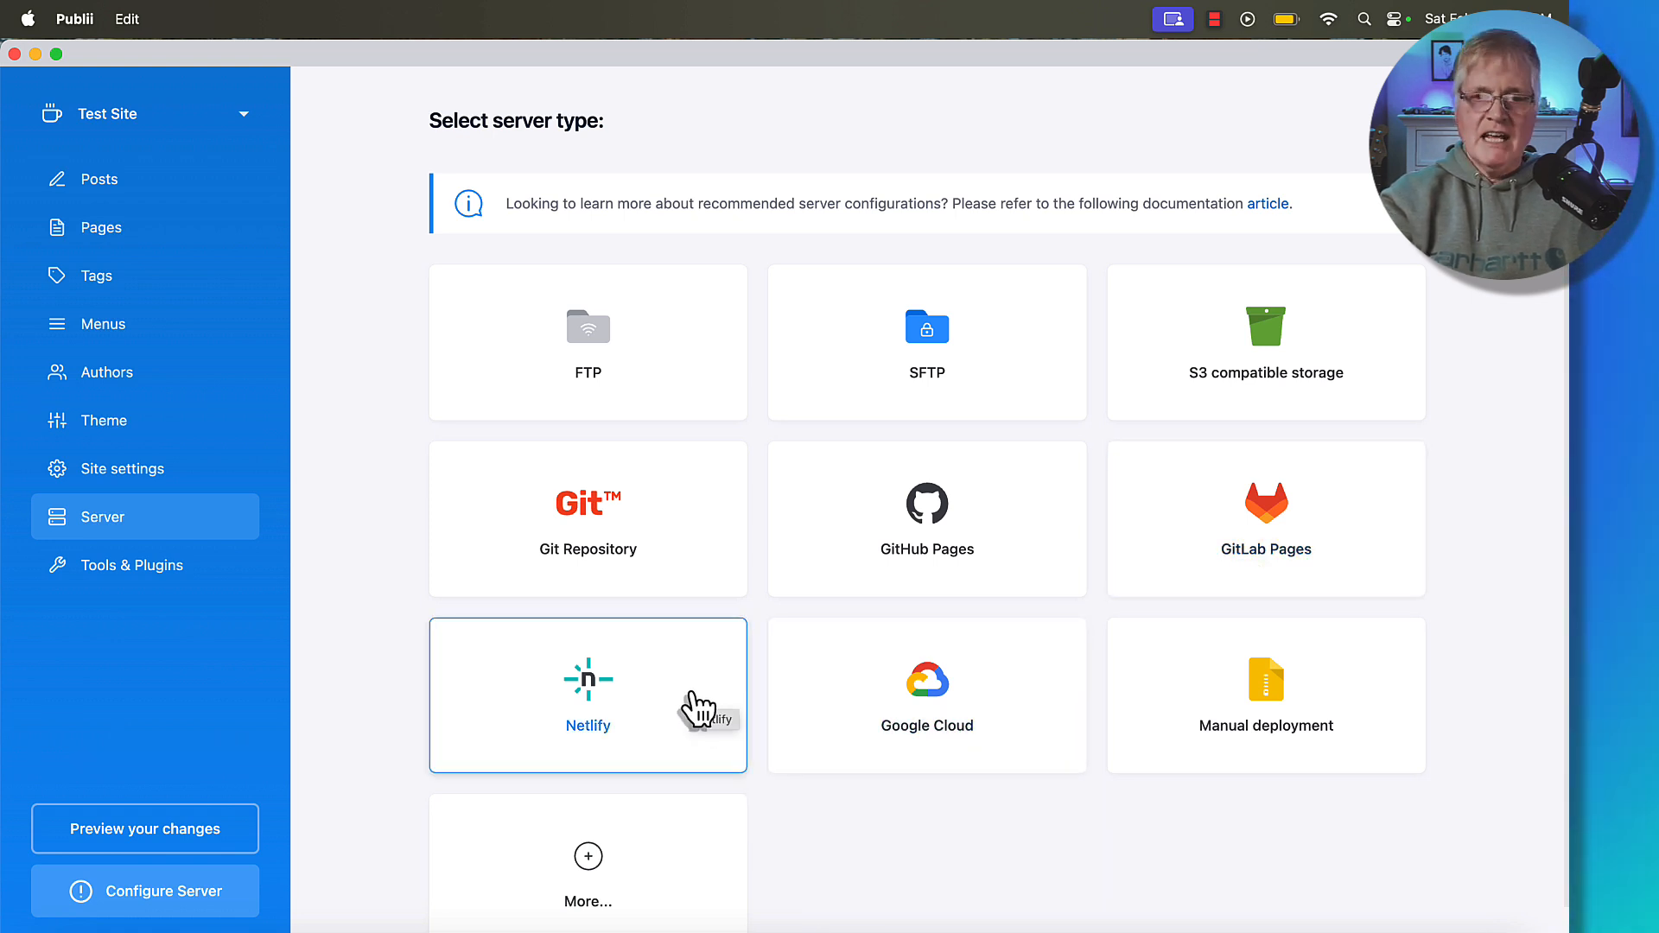
{"action": "mouse_move", "coordinate": [285, 597]}
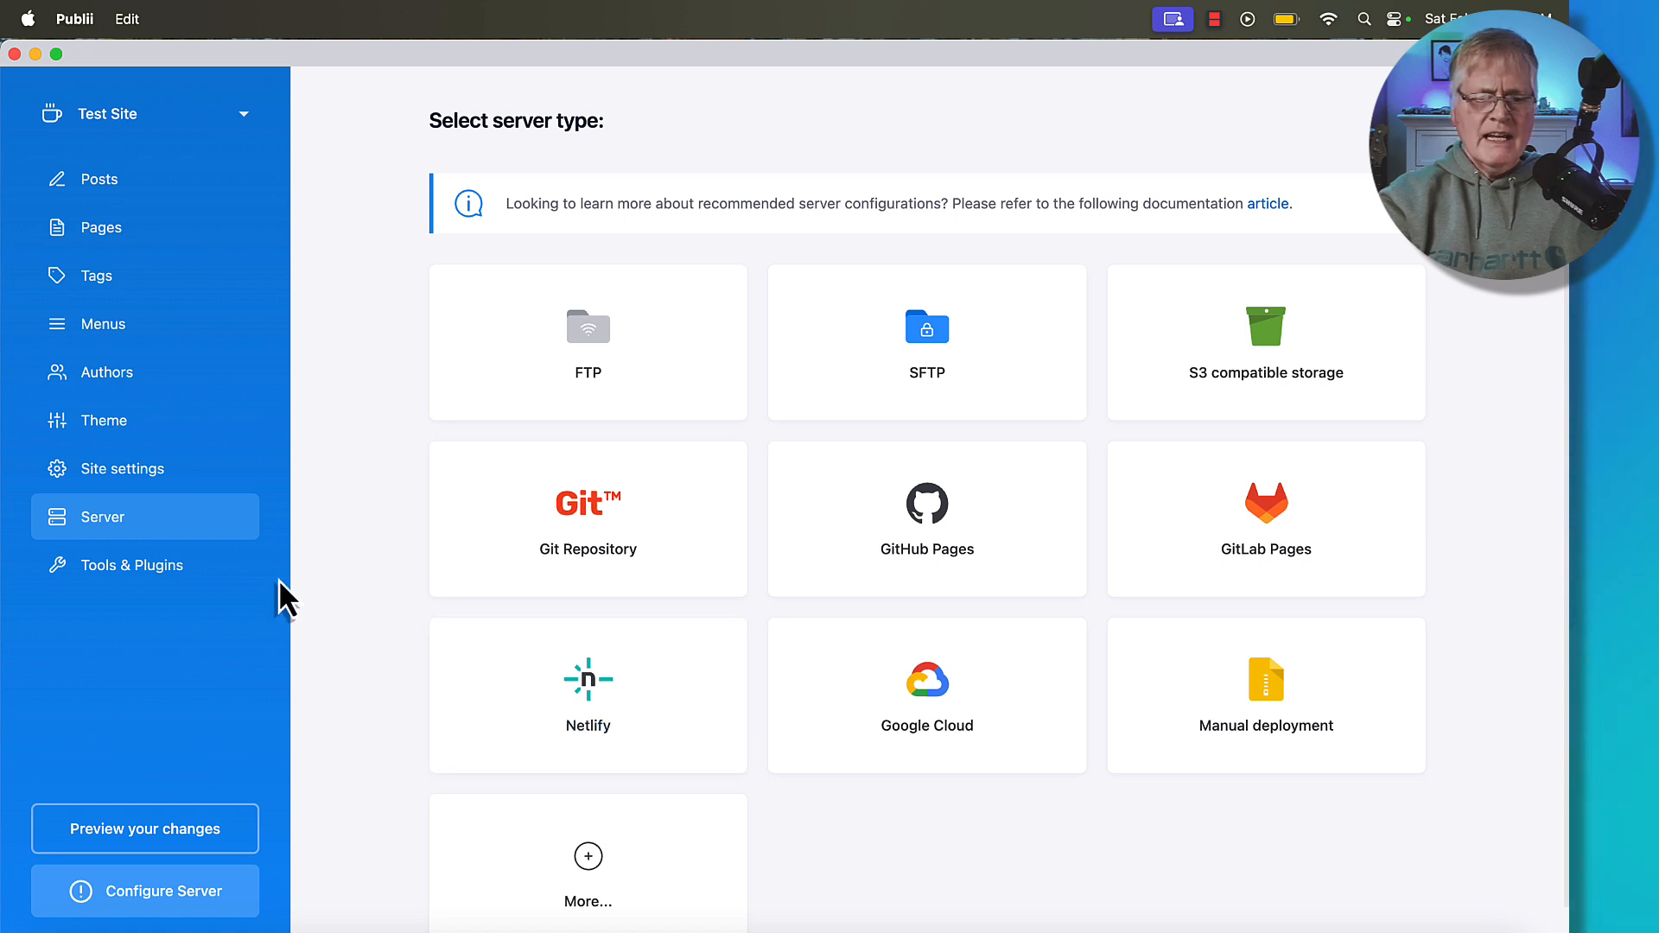
{"action": "left_click", "coordinate": [133, 563]}
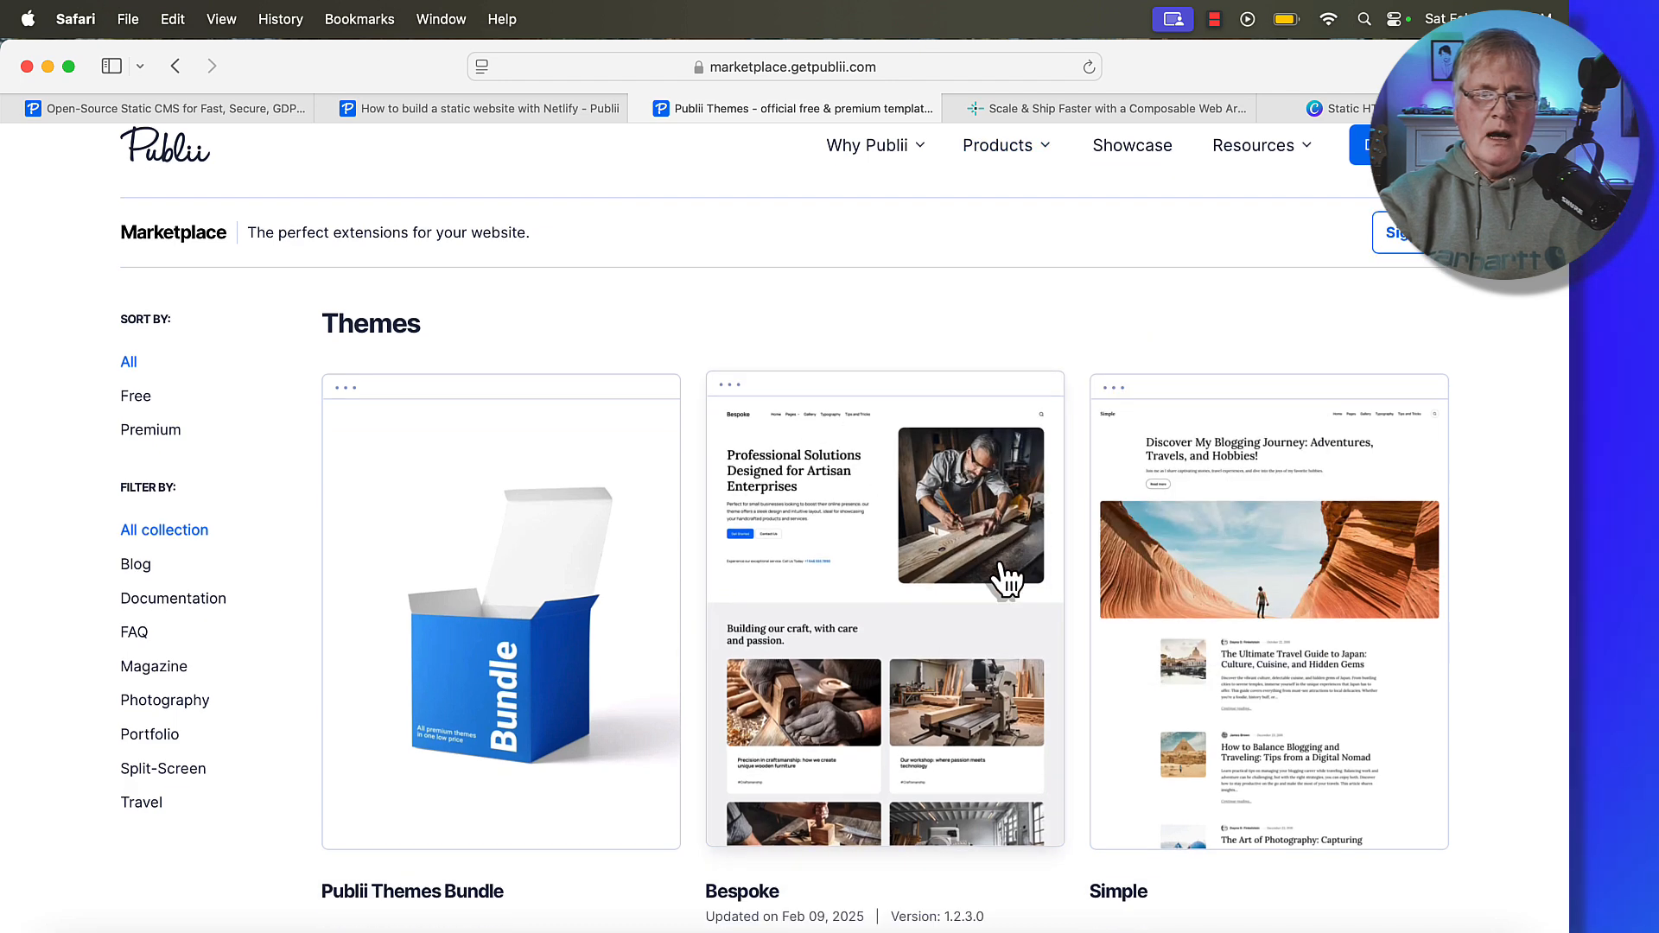
Scroll the Publii Marketplace themes page listing Themes Bundle, Bespoke and Simple
{"action": "scroll", "scroll_direction": "down", "scroll_amount": 3}
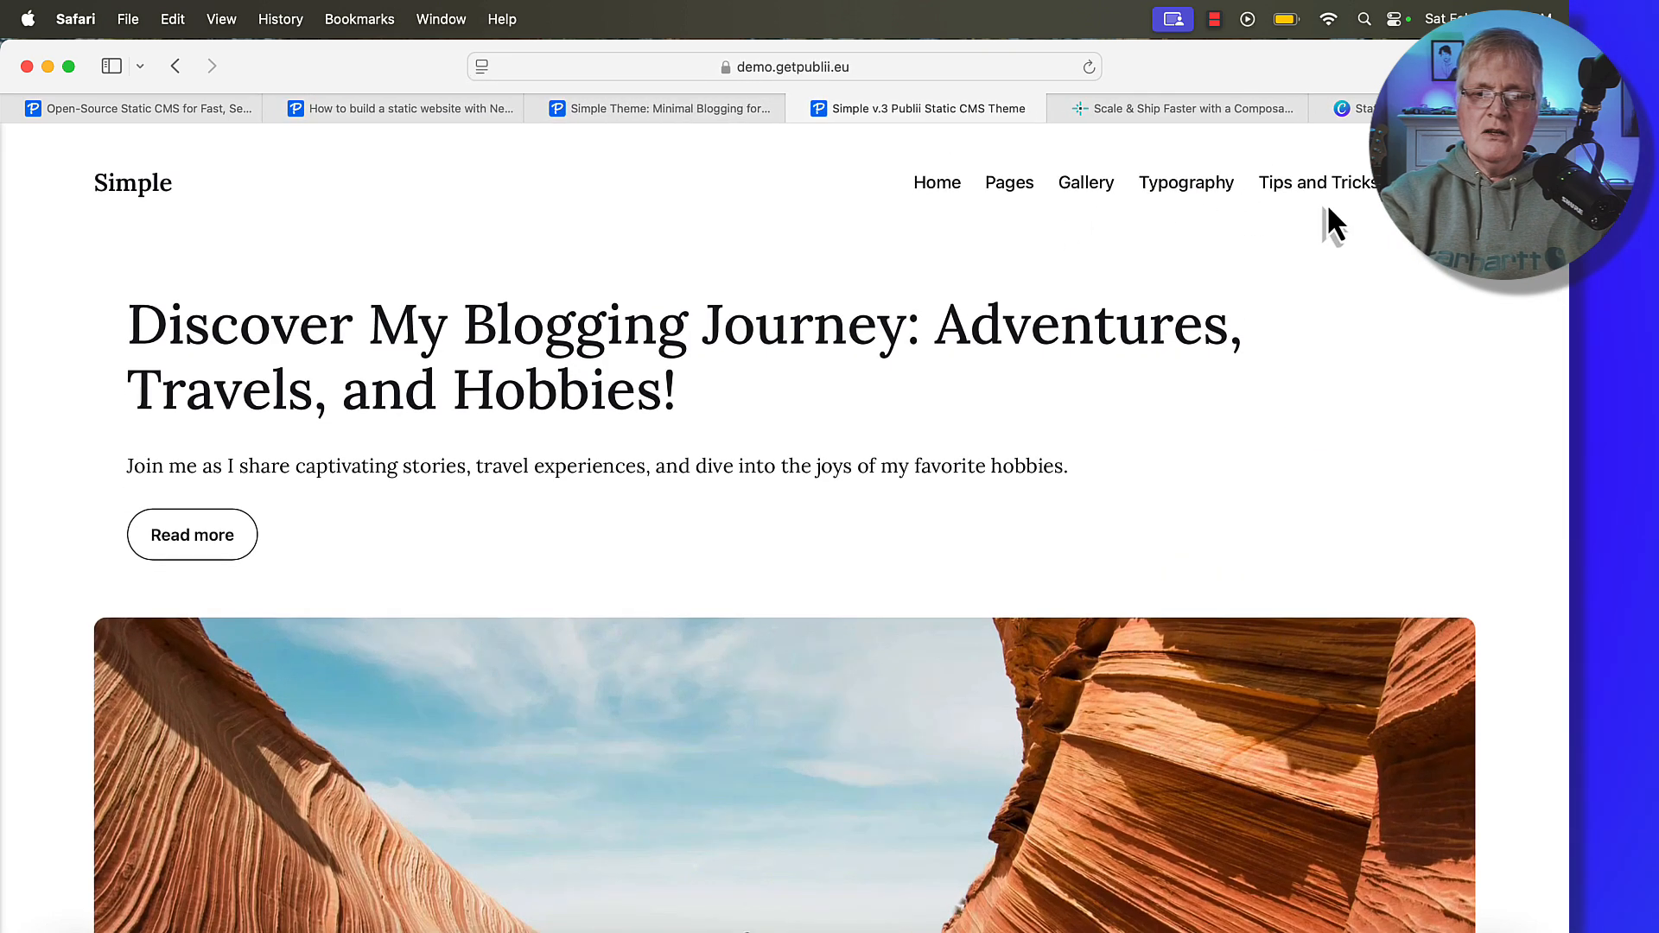
Browse down the Simple theme demo homepage through its post listings
{"action": "scroll", "scroll_direction": "down", "scroll_amount": 3}
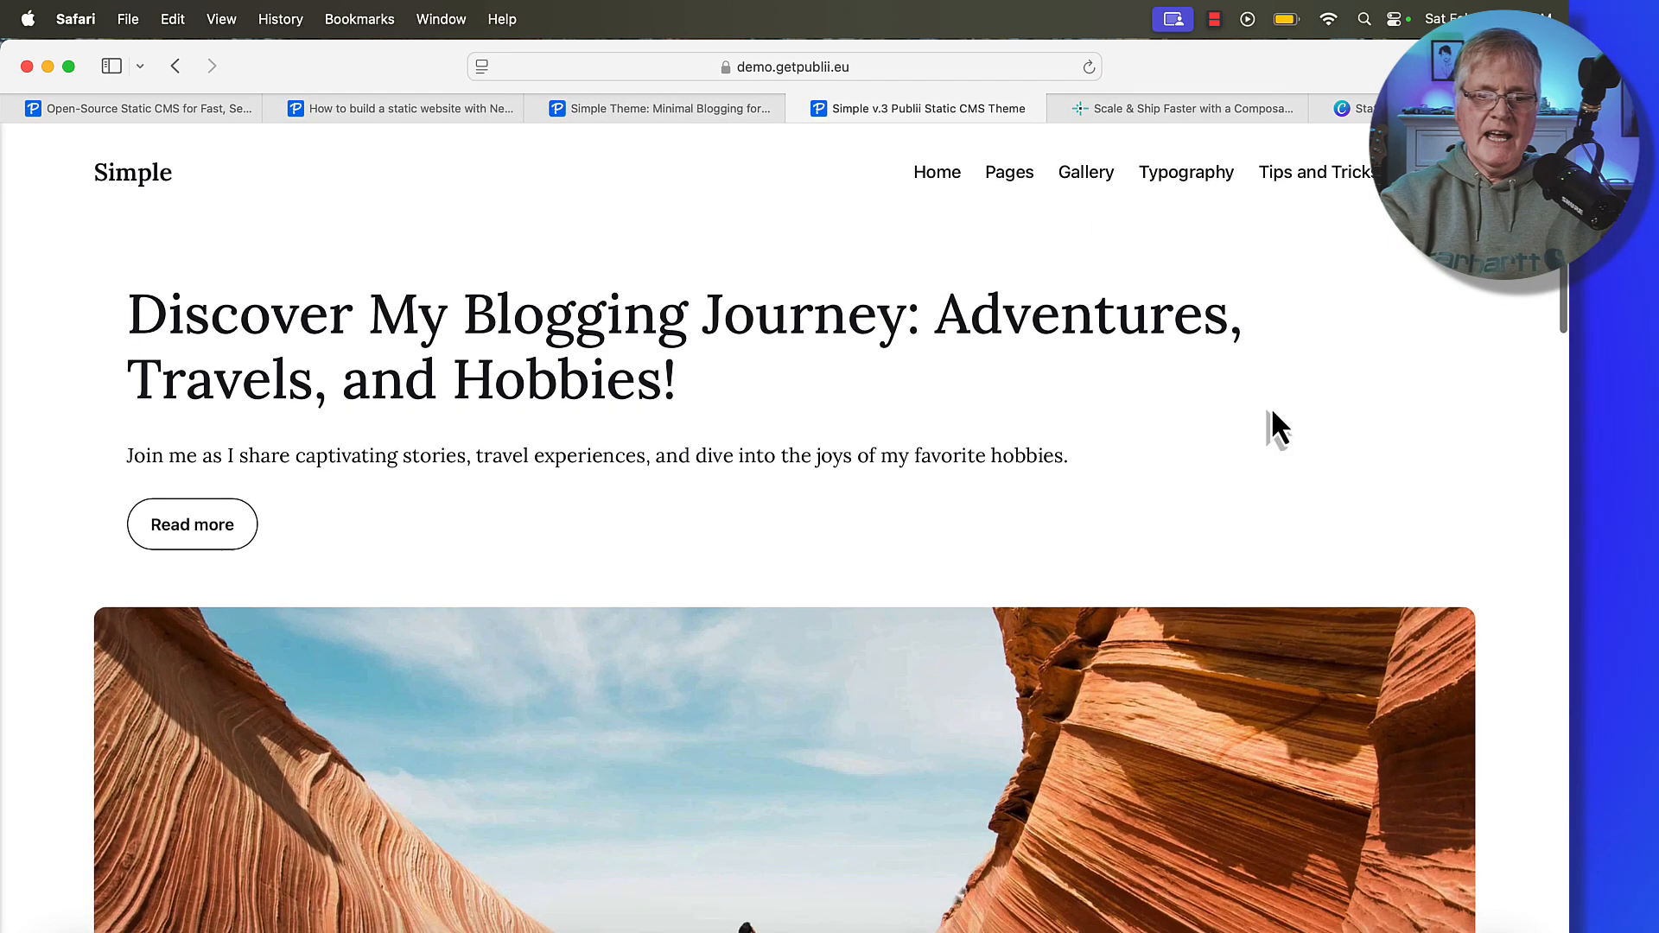
{"action": "scroll", "scroll_direction": "down", "scroll_amount": 3}
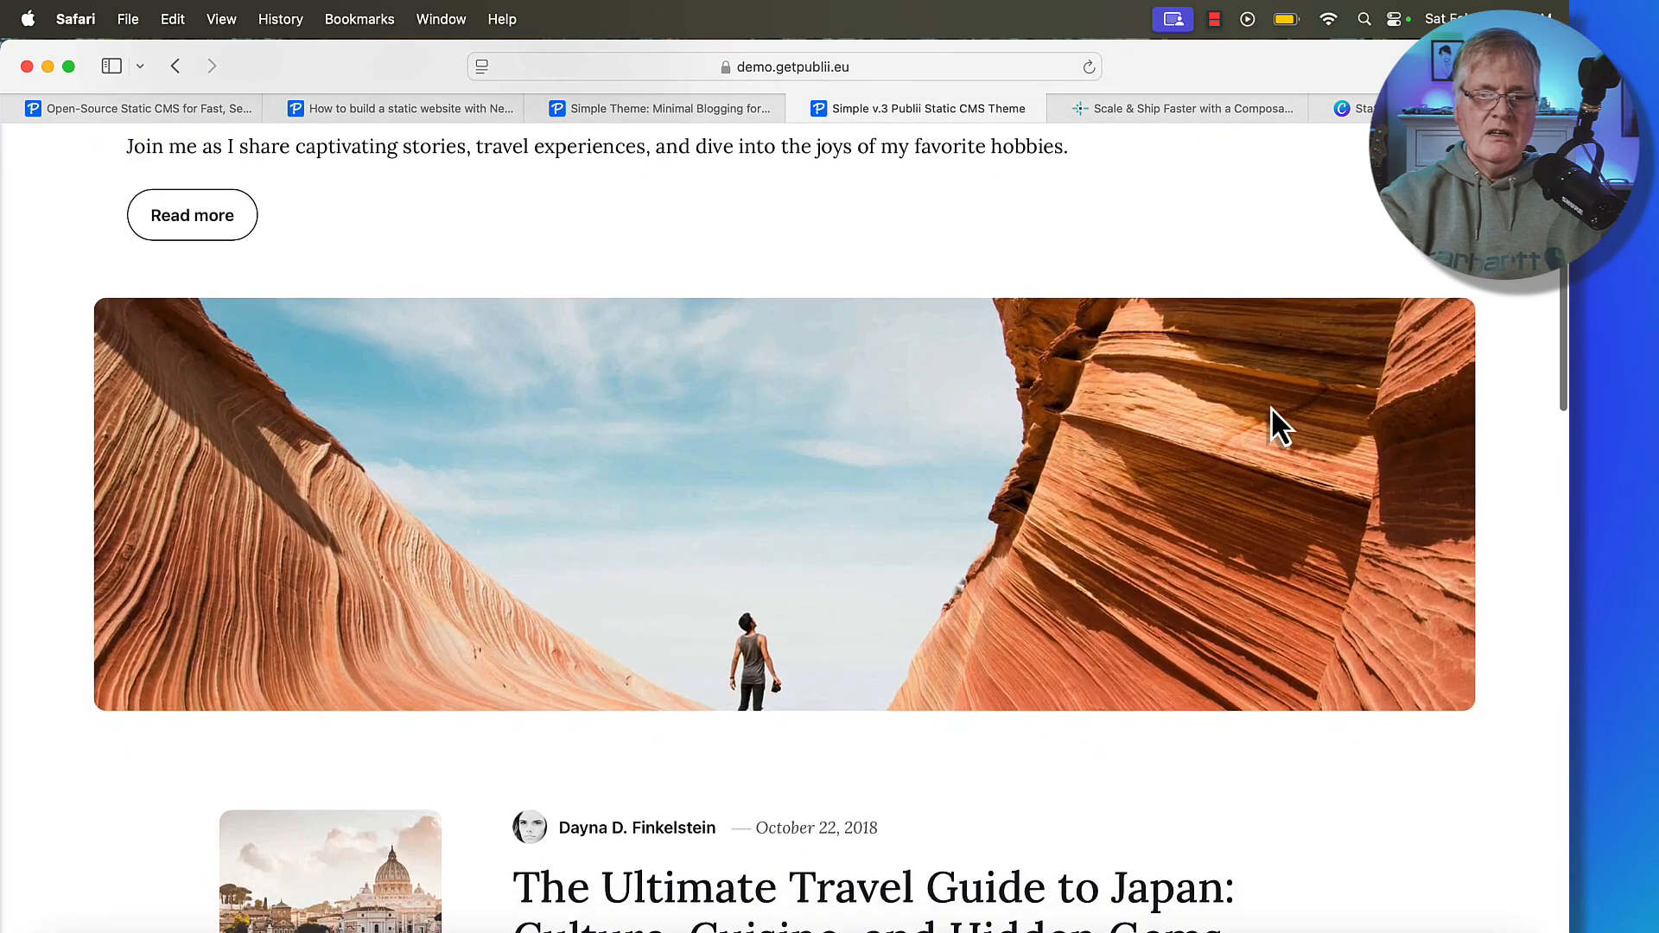
{"action": "scroll", "scroll_direction": "down", "scroll_amount": 3}
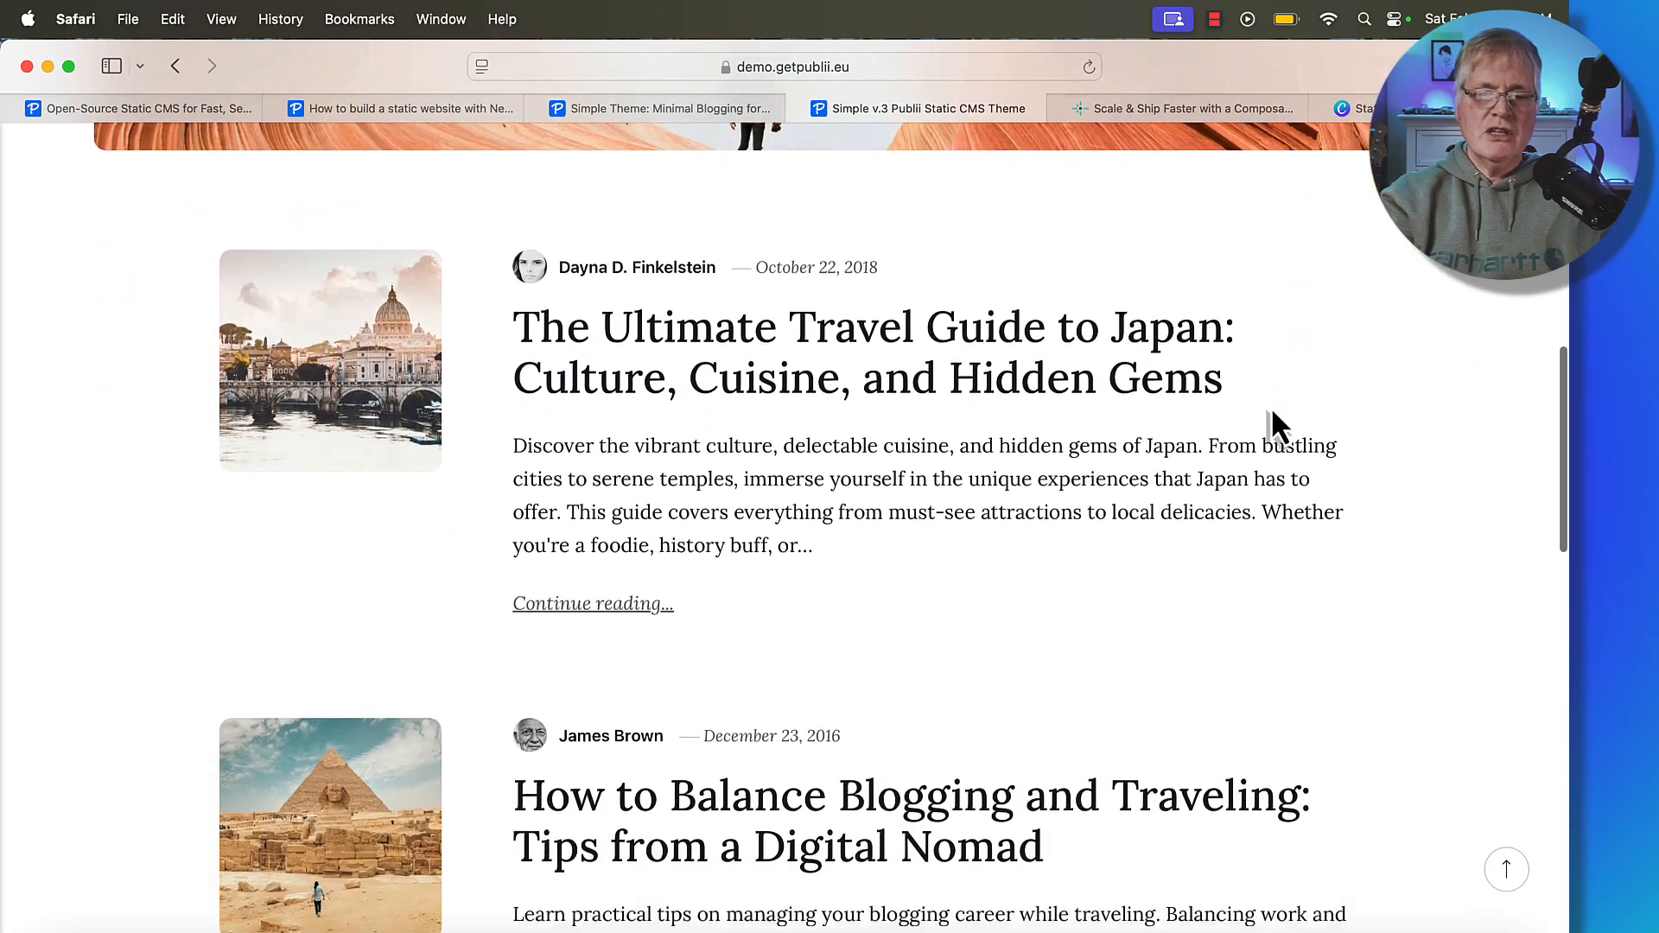
{"action": "scroll", "scroll_direction": "down", "scroll_amount": 3}
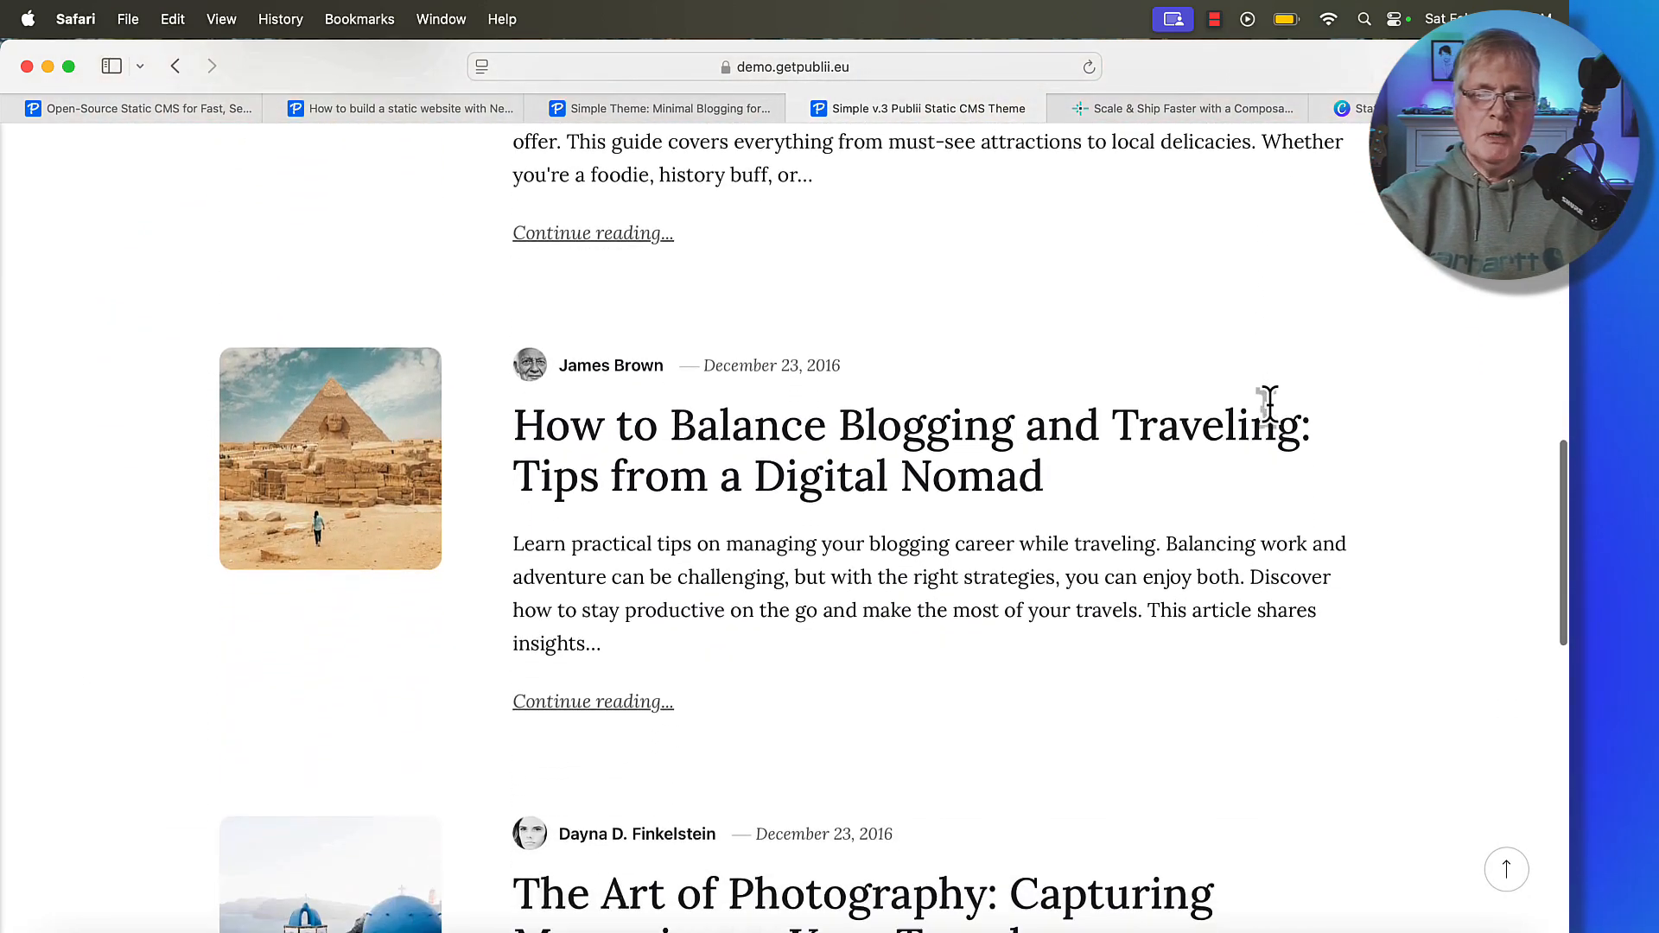
Read the demo post The Art of Photography: Capturing Memories on Your Travels
{"action": "left_click", "coordinate": [865, 893]}
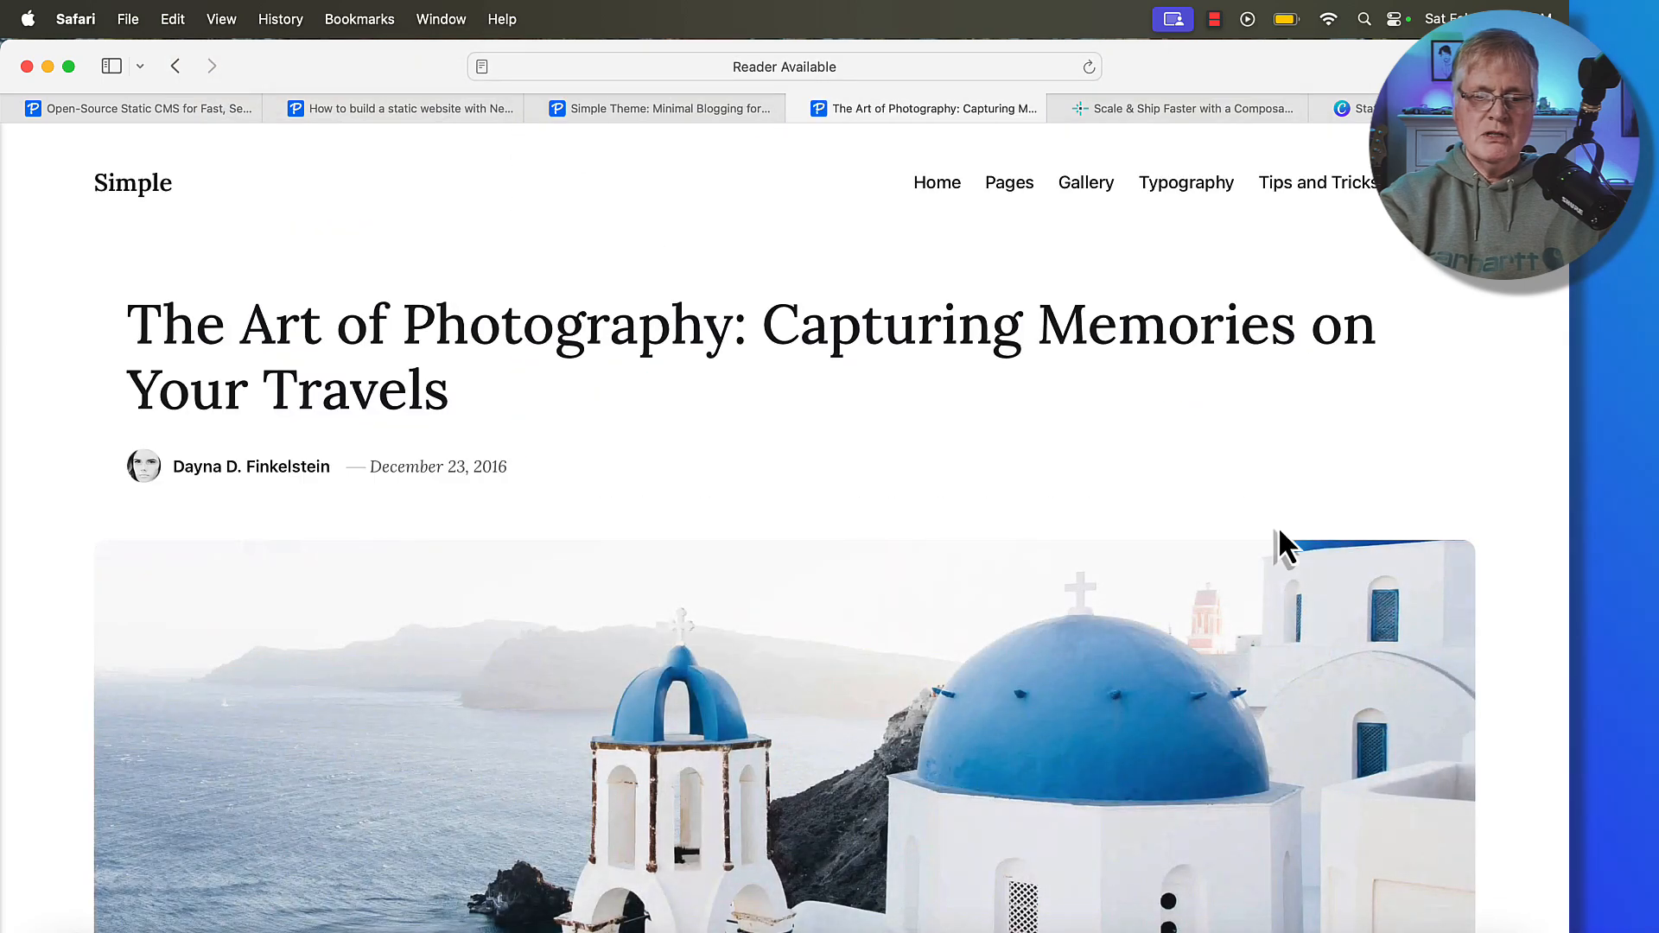
{"action": "scroll", "scroll_direction": "down", "scroll_amount": 3}
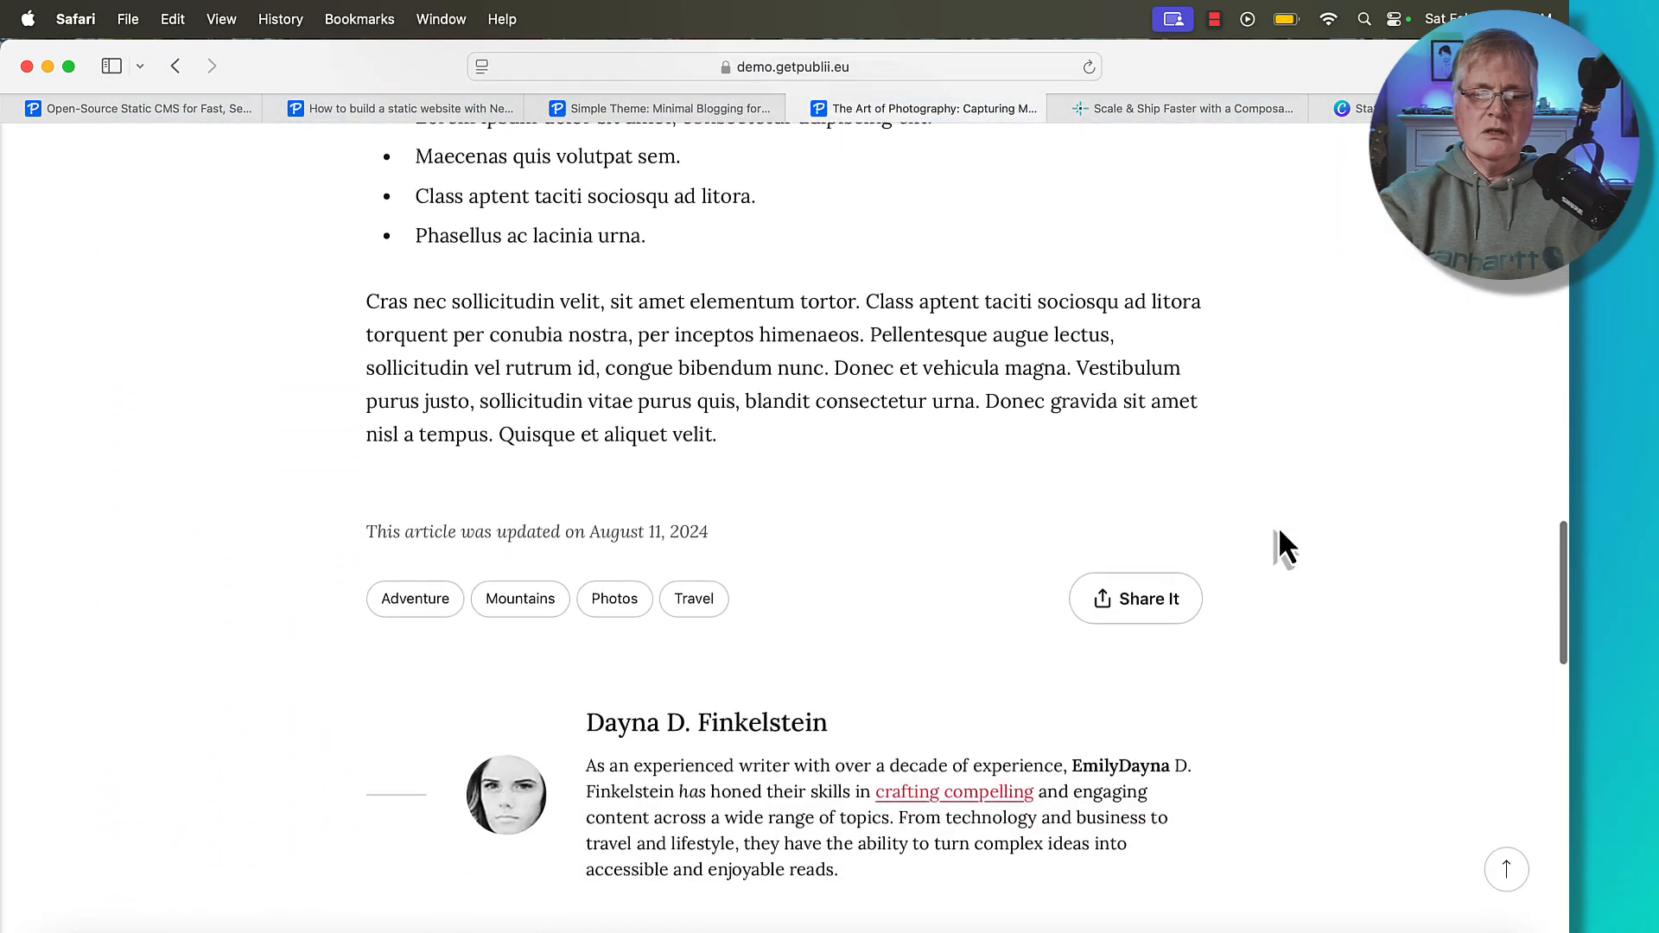
{"action": "scroll", "scroll_direction": "down", "scroll_amount": 3}
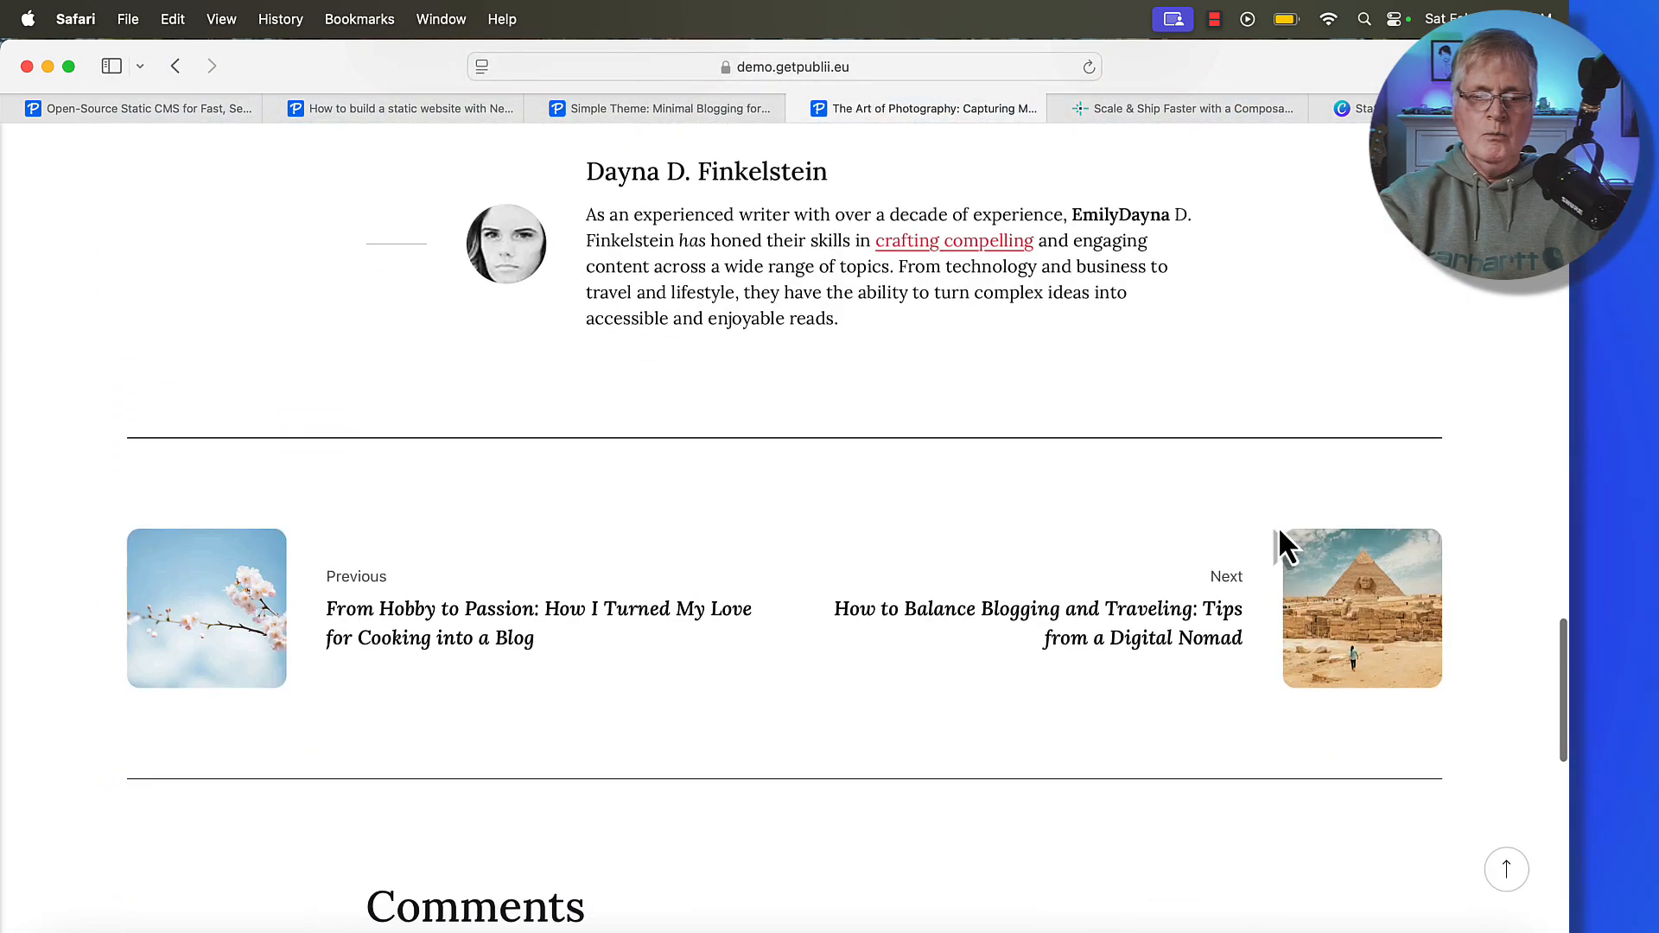
{"action": "scroll", "scroll_direction": "up", "scroll_amount": 3}
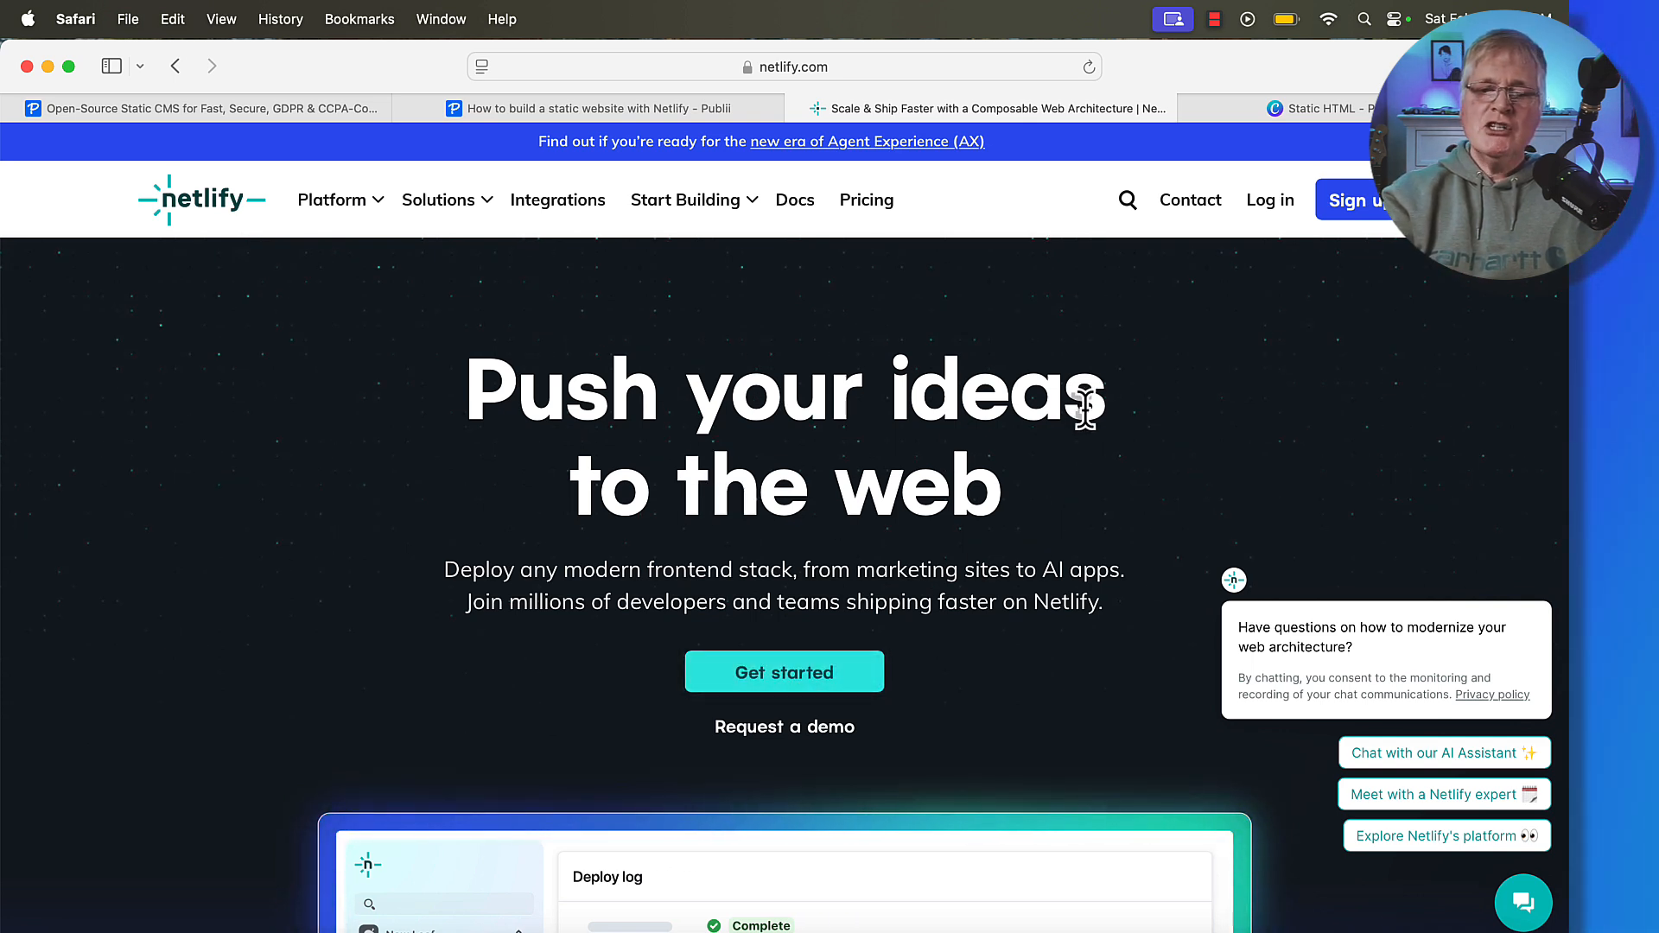
{"action": "mouse_move", "coordinate": [1268, 199]}
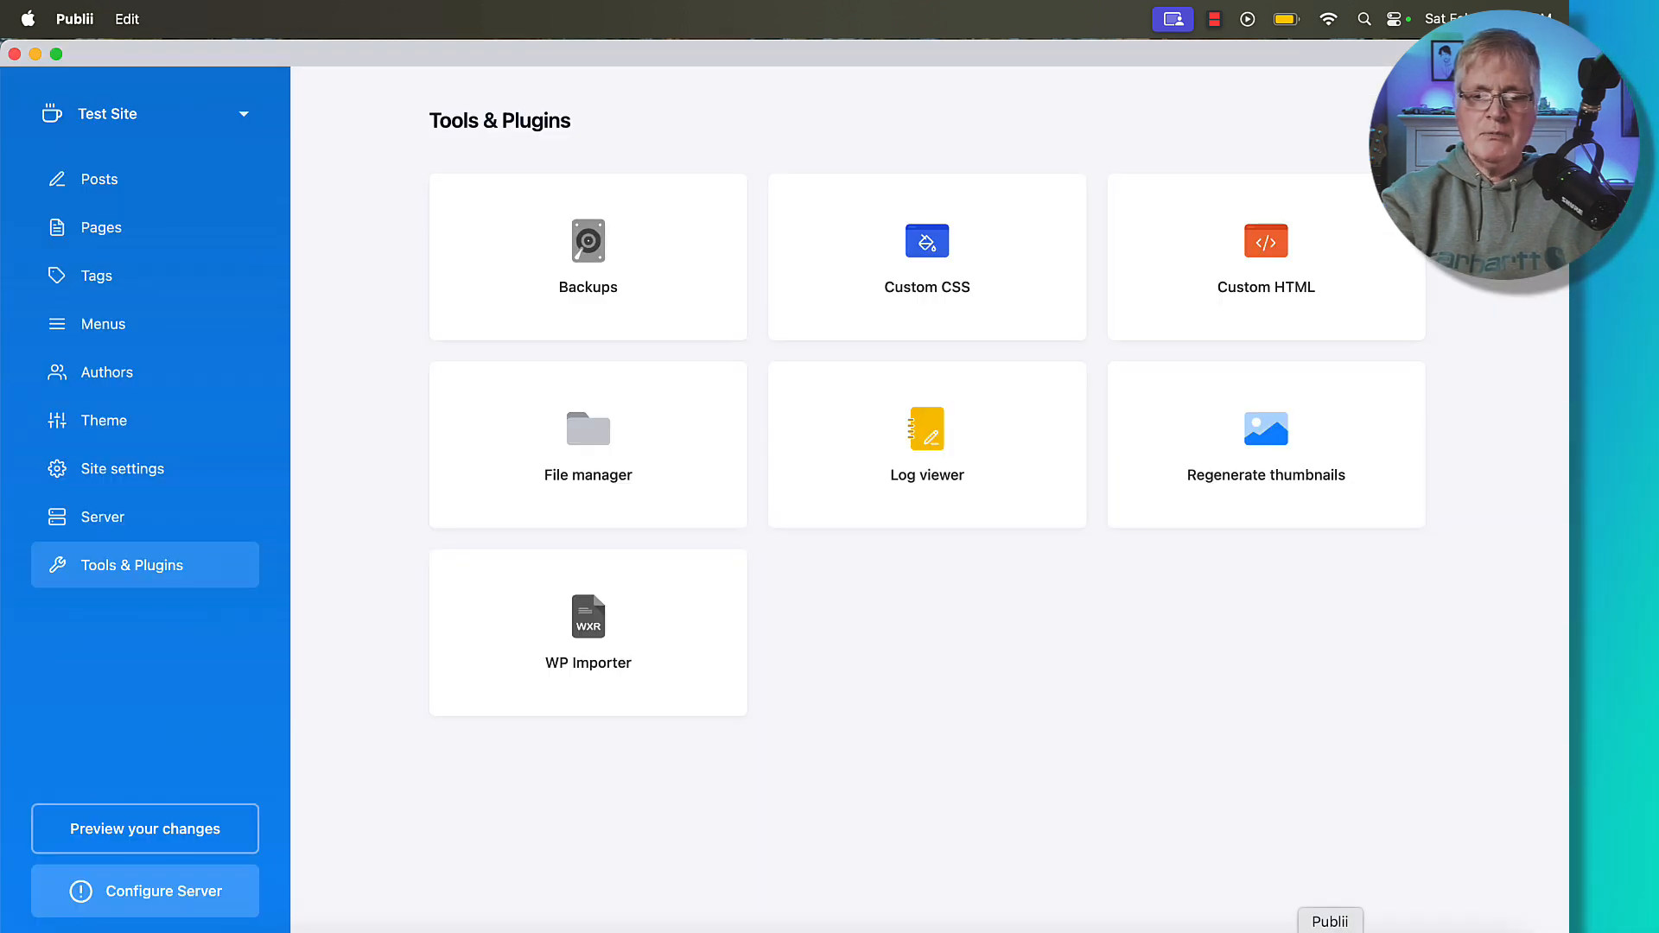
{"action": "left_click", "coordinate": [104, 517]}
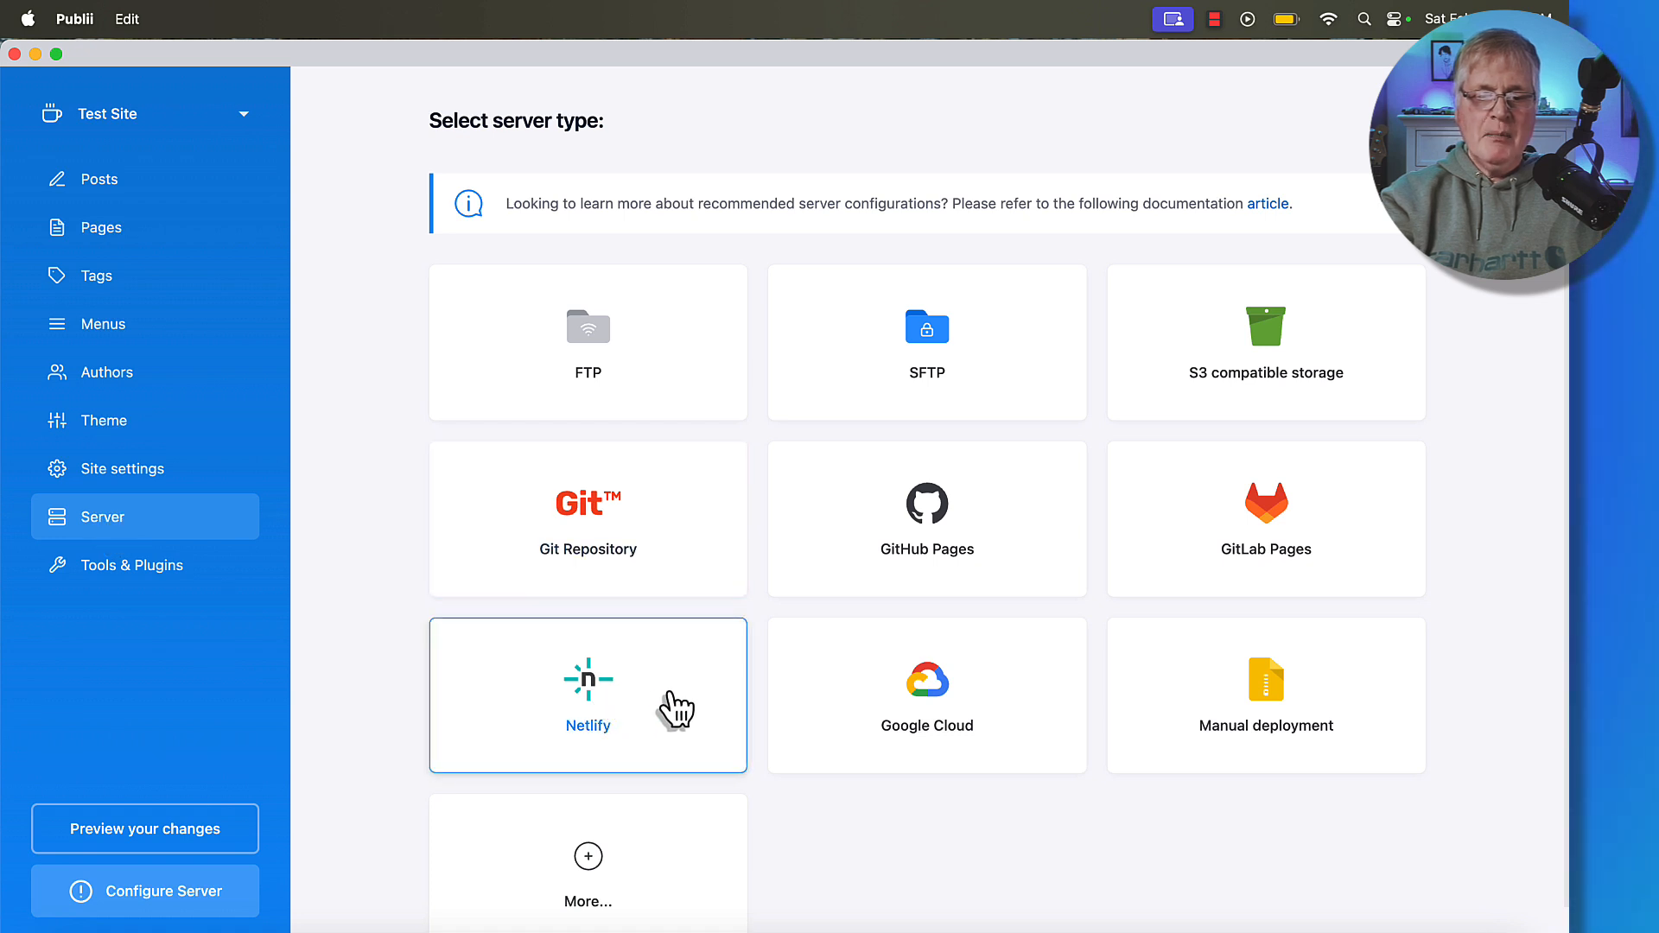
{"action": "left_click", "coordinate": [587, 695]}
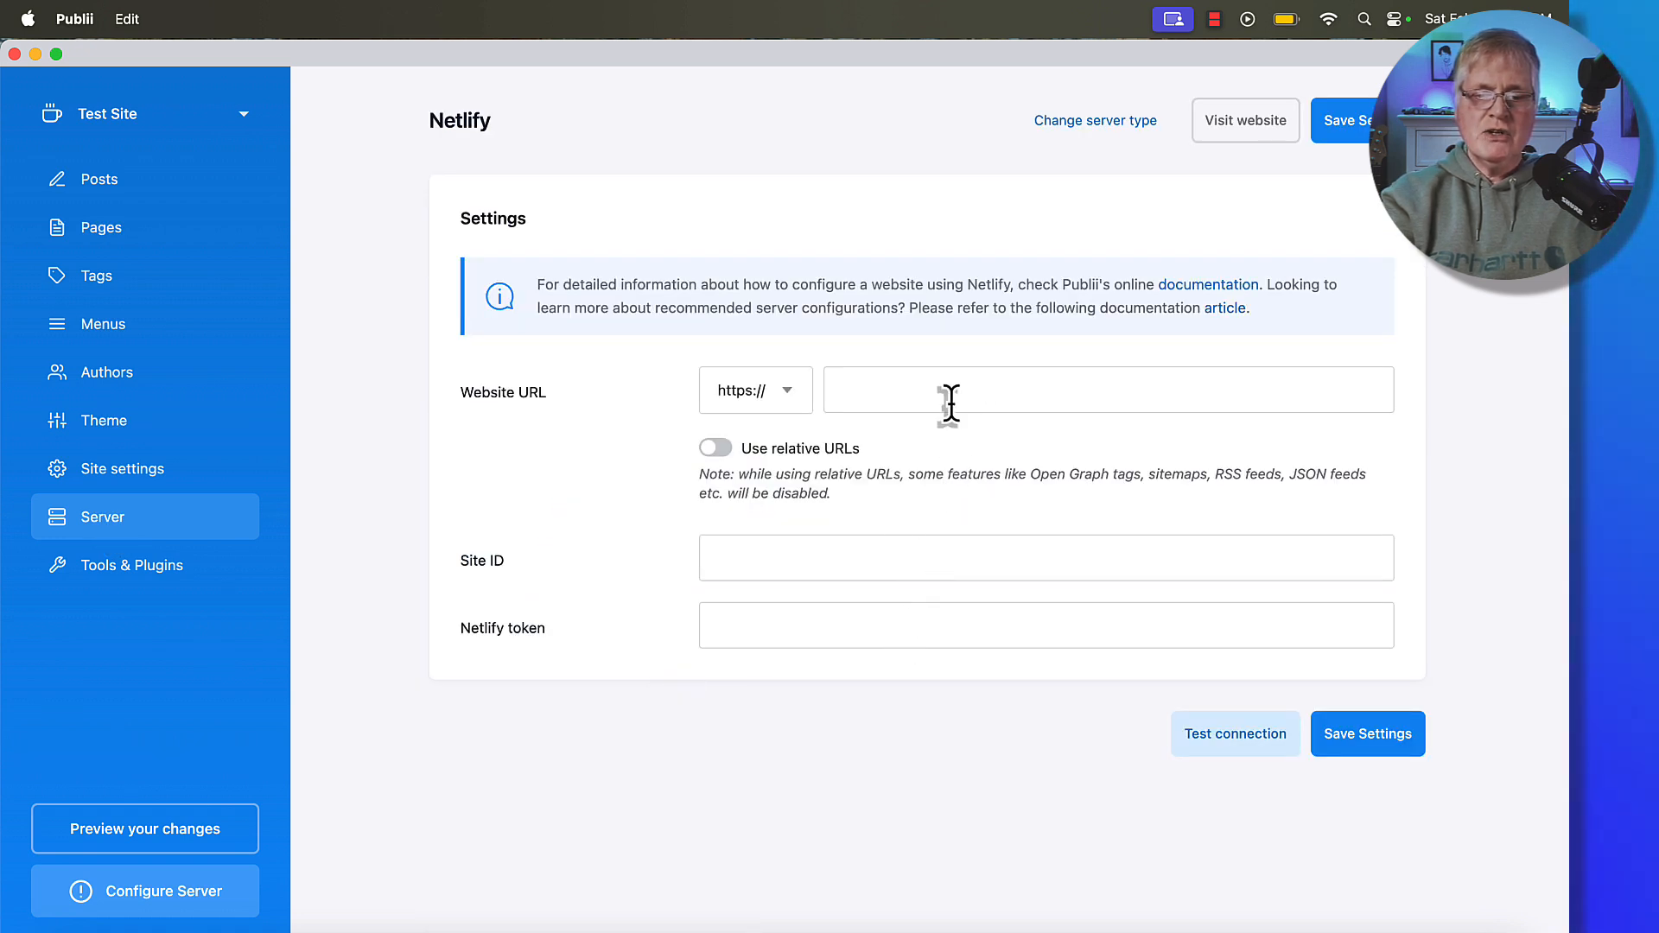
{"action": "mouse_move", "coordinate": [963, 617]}
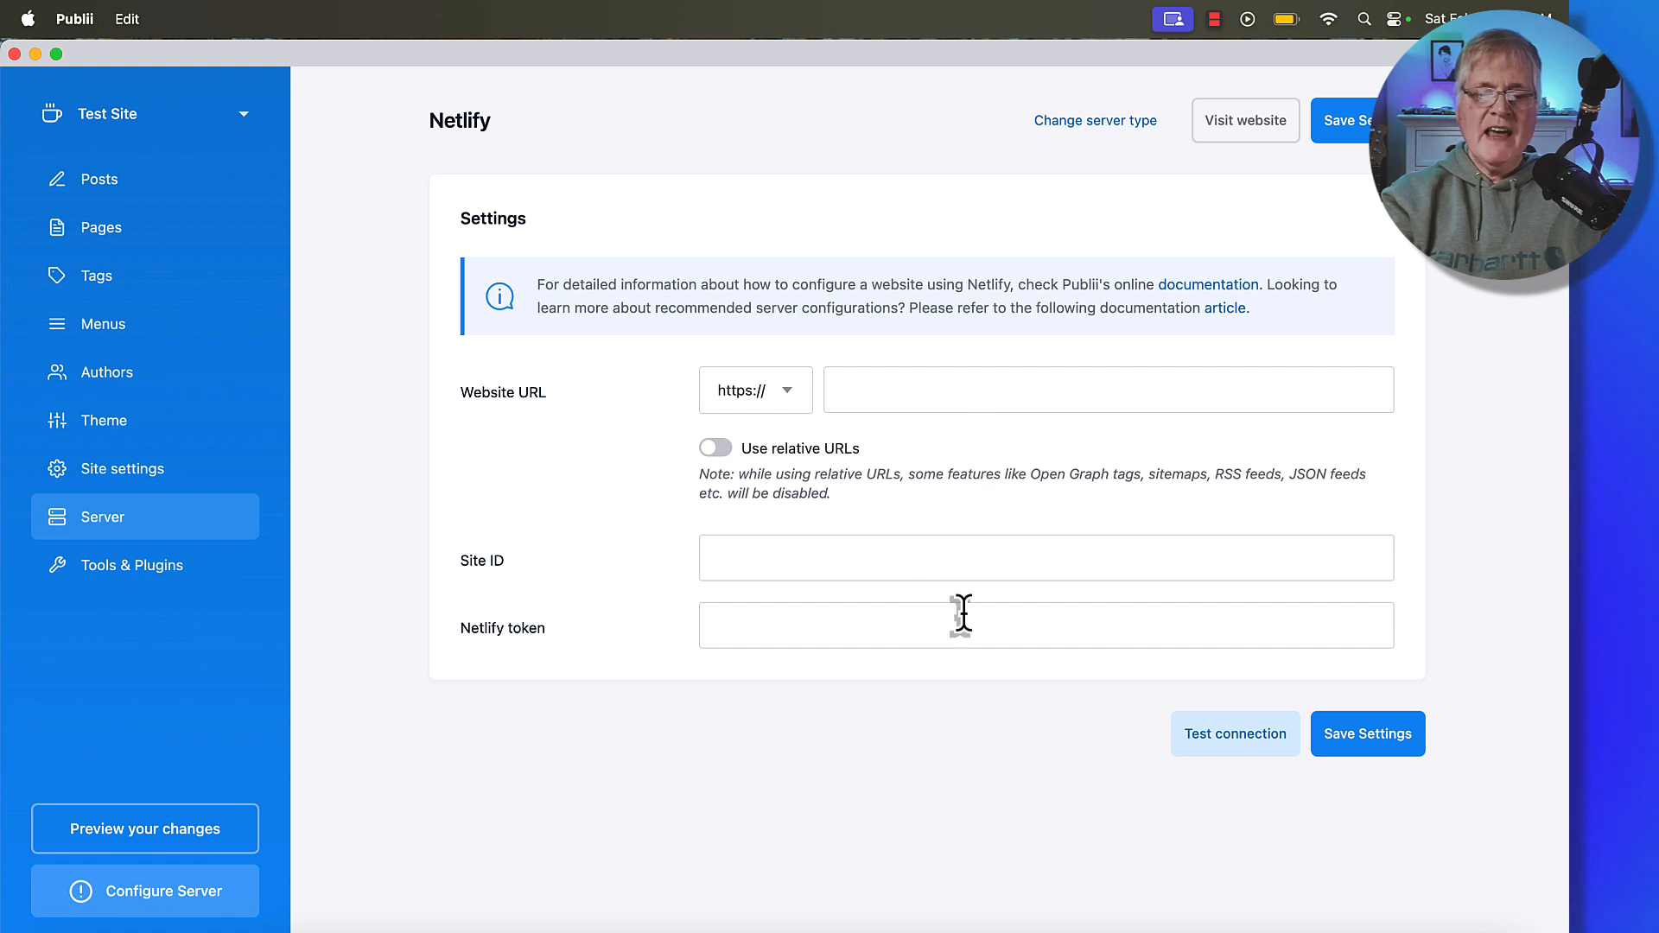
{"action": "mouse_move", "coordinate": [1025, 442]}
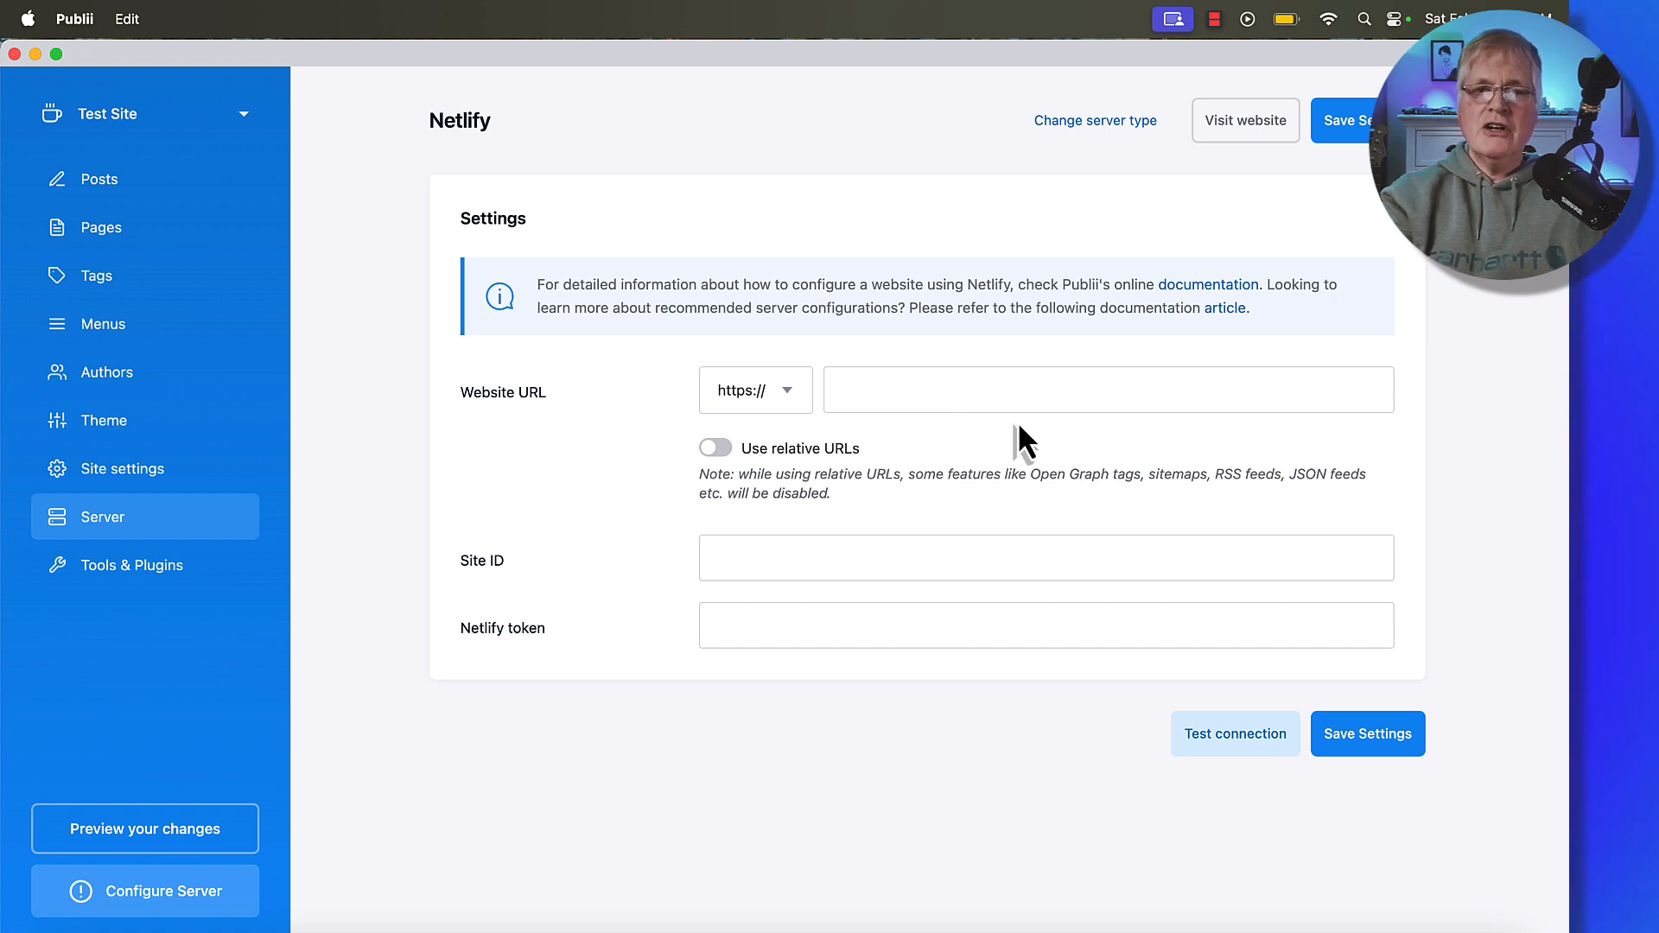
{"action": "mouse_move", "coordinate": [1206, 313]}
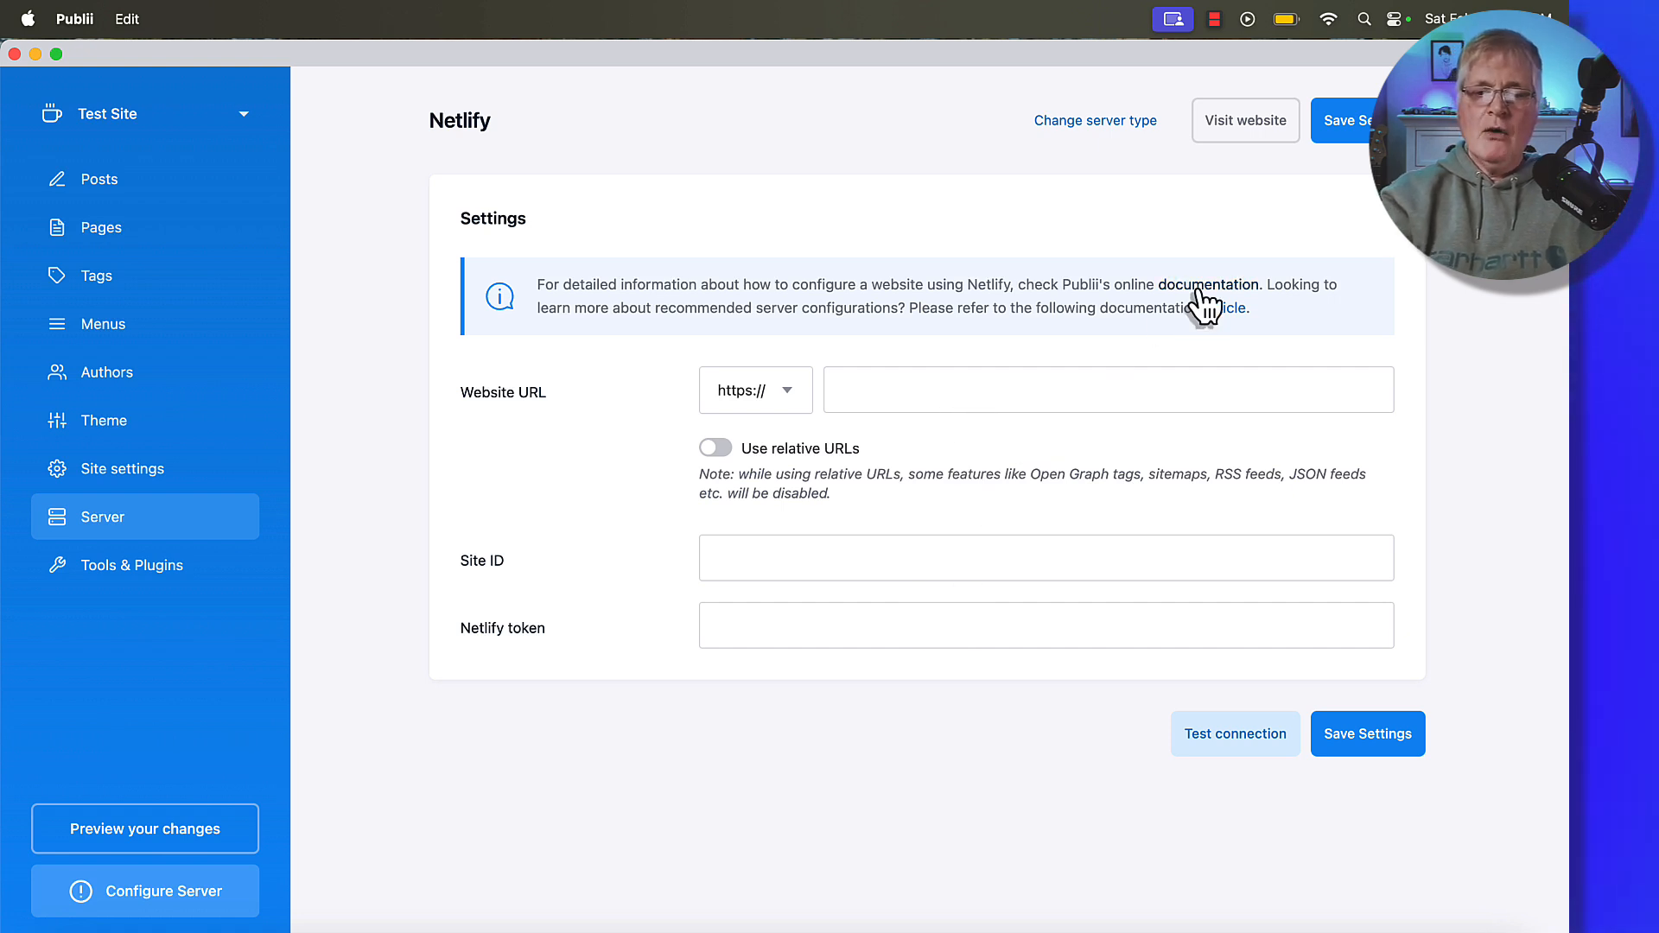
{"action": "left_click", "coordinate": [1202, 284]}
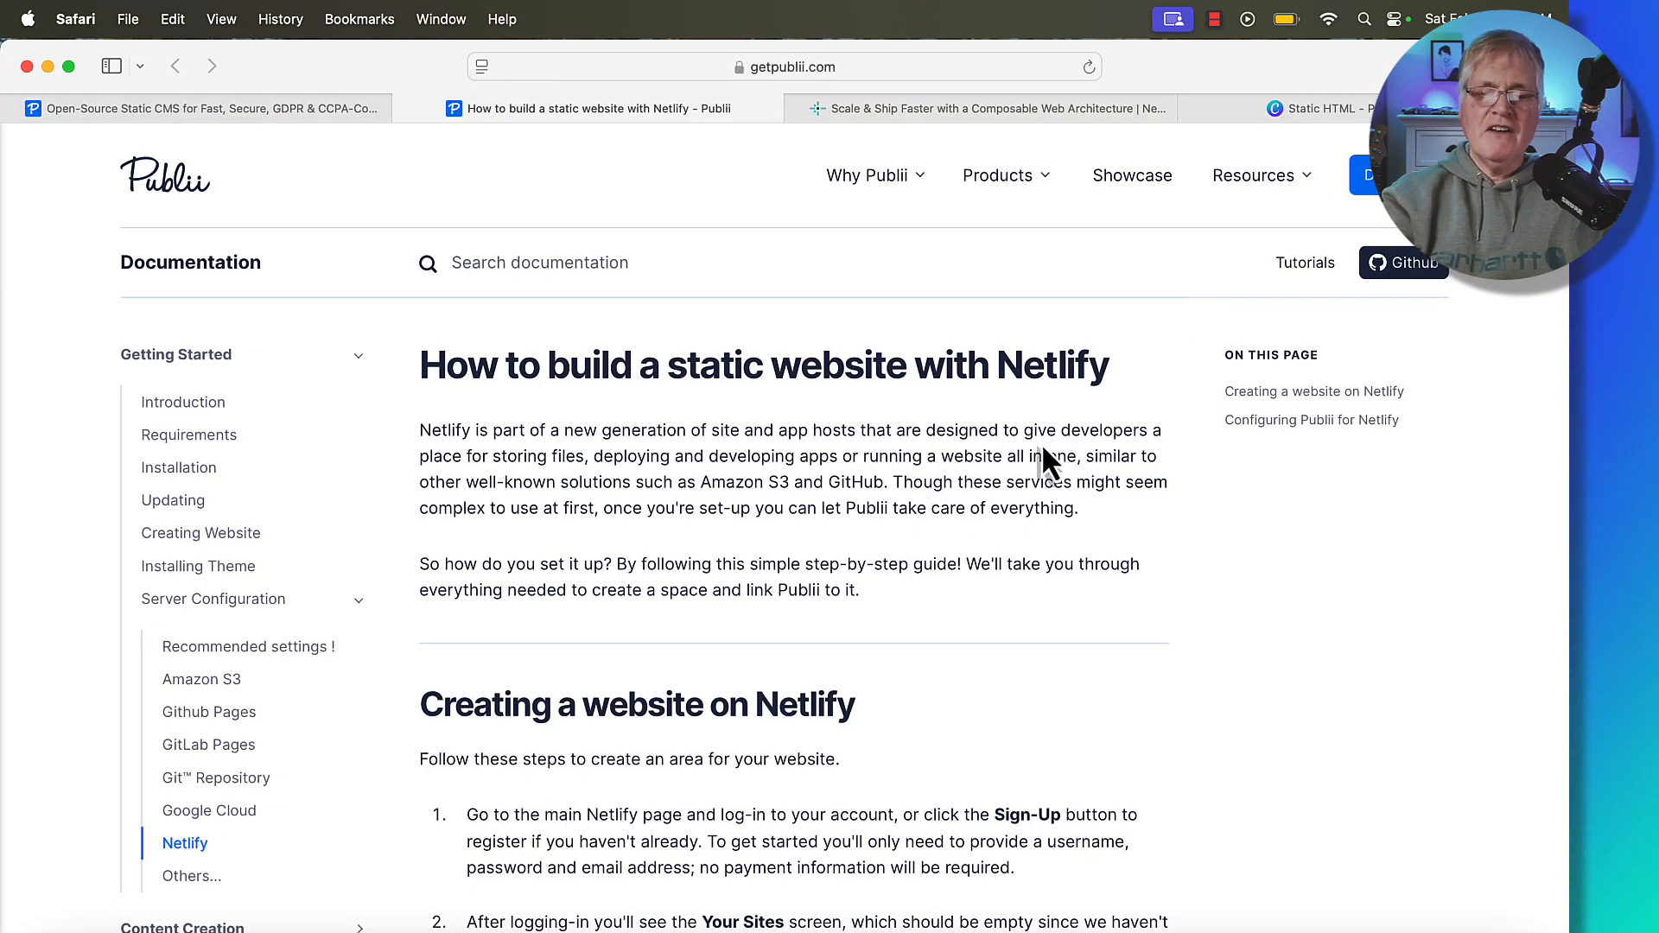
{"action": "scroll", "scroll_direction": "down", "scroll_amount": 3}
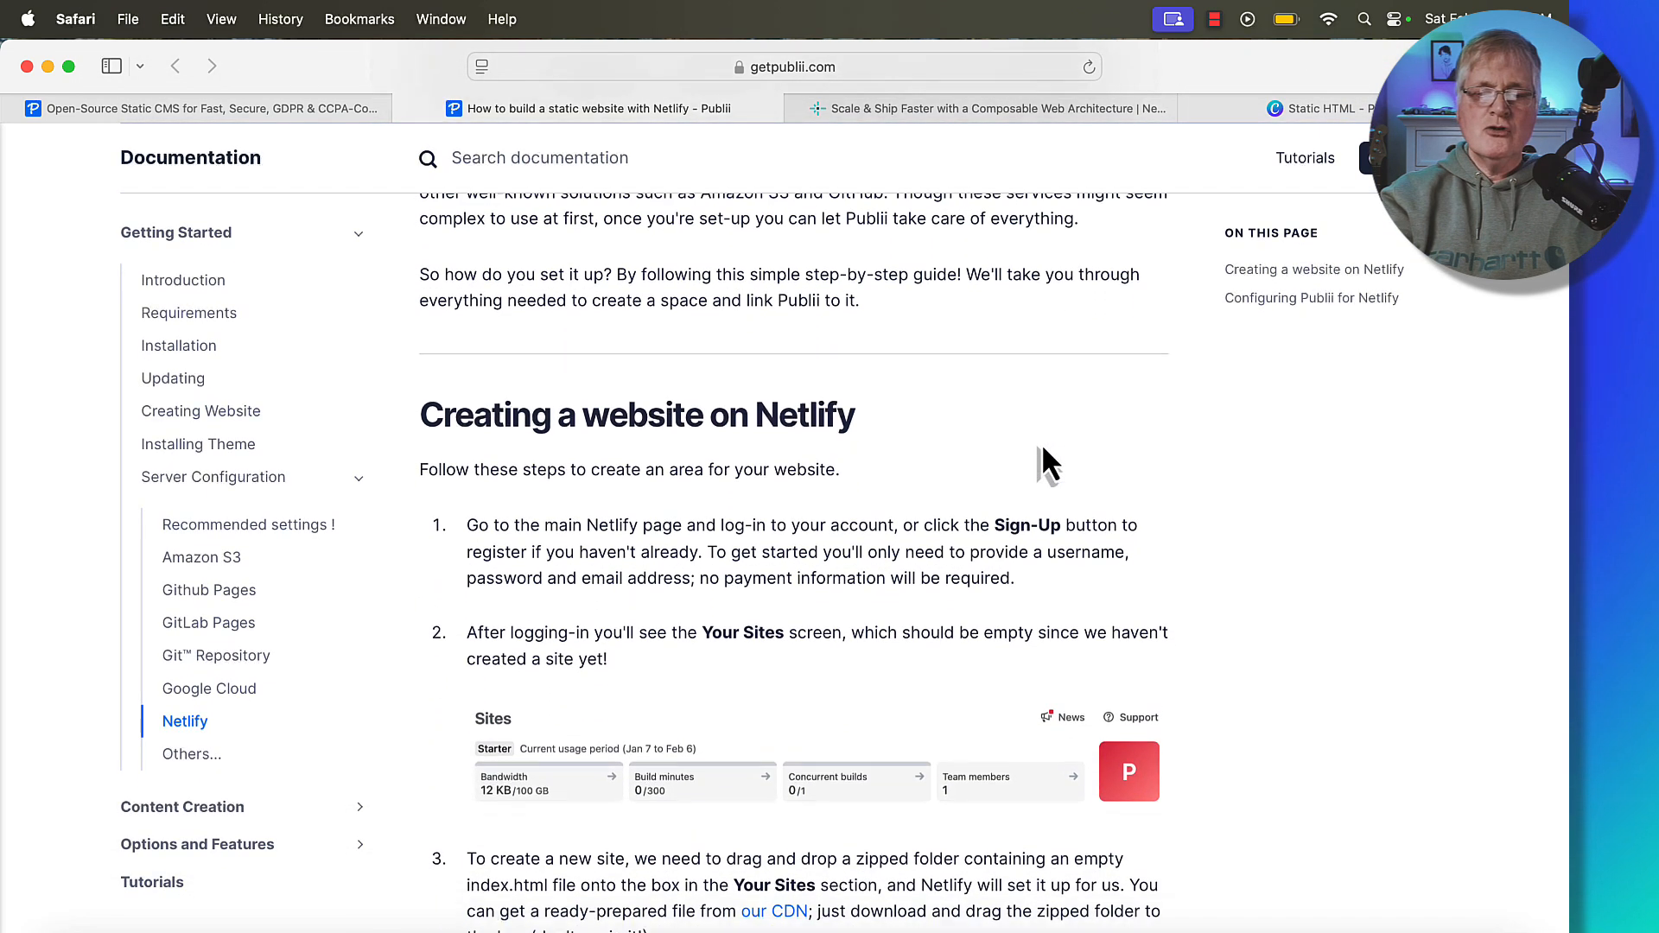
{"action": "scroll", "scroll_direction": "down", "scroll_amount": 3}
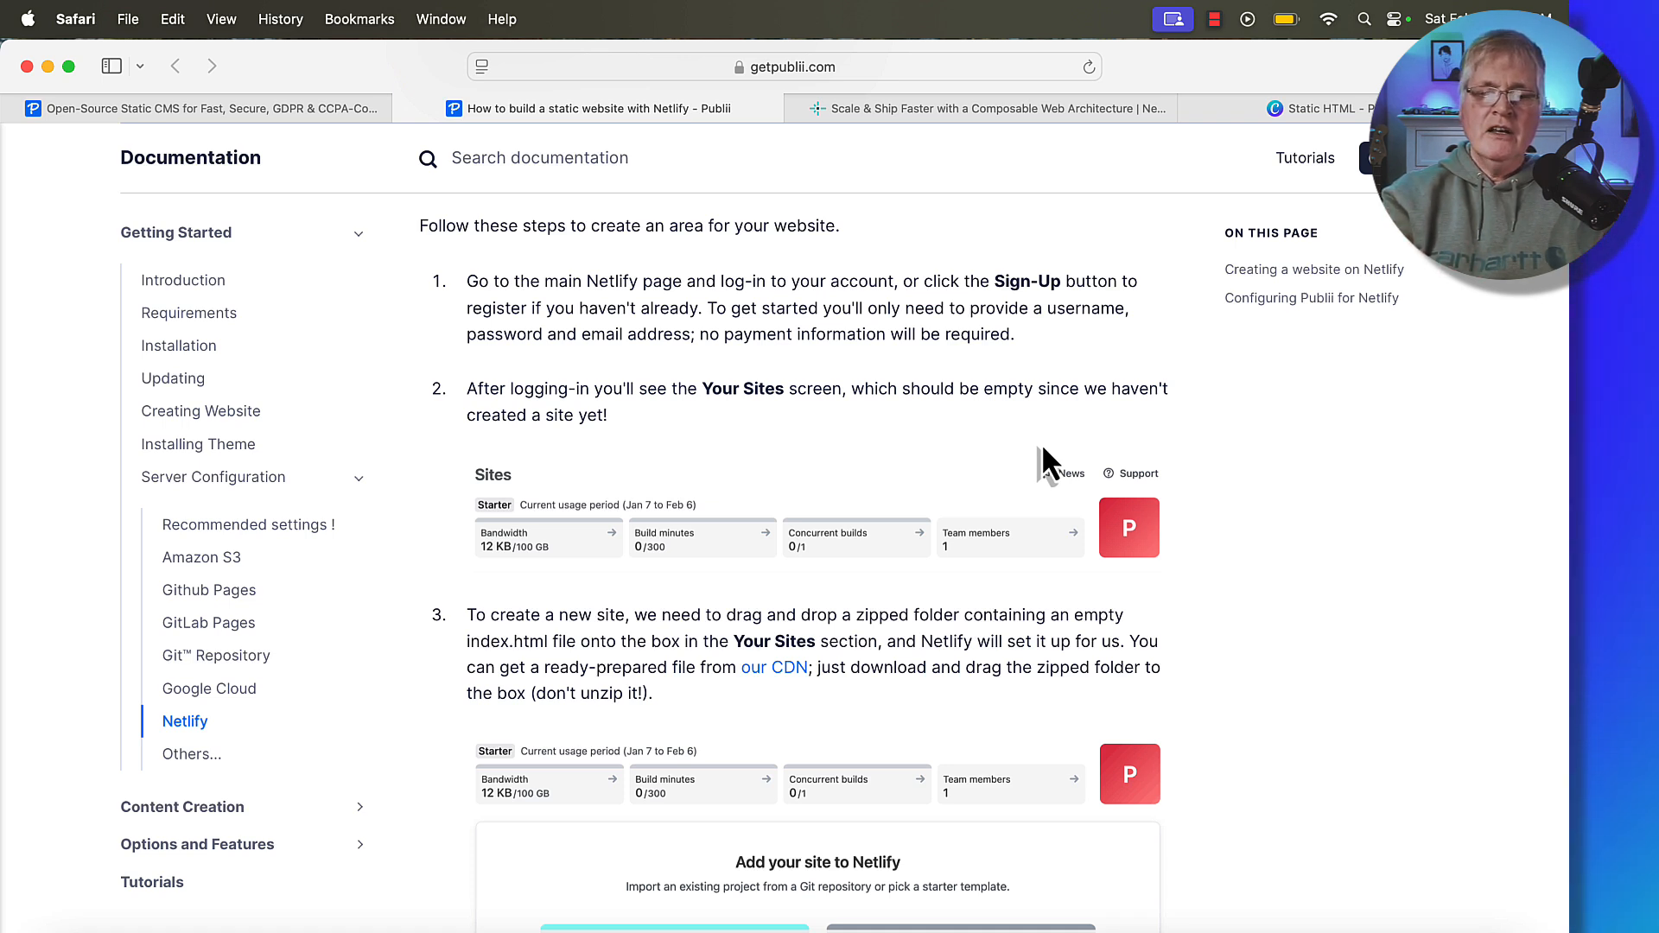
{"action": "scroll", "scroll_direction": "down", "scroll_amount": 3}
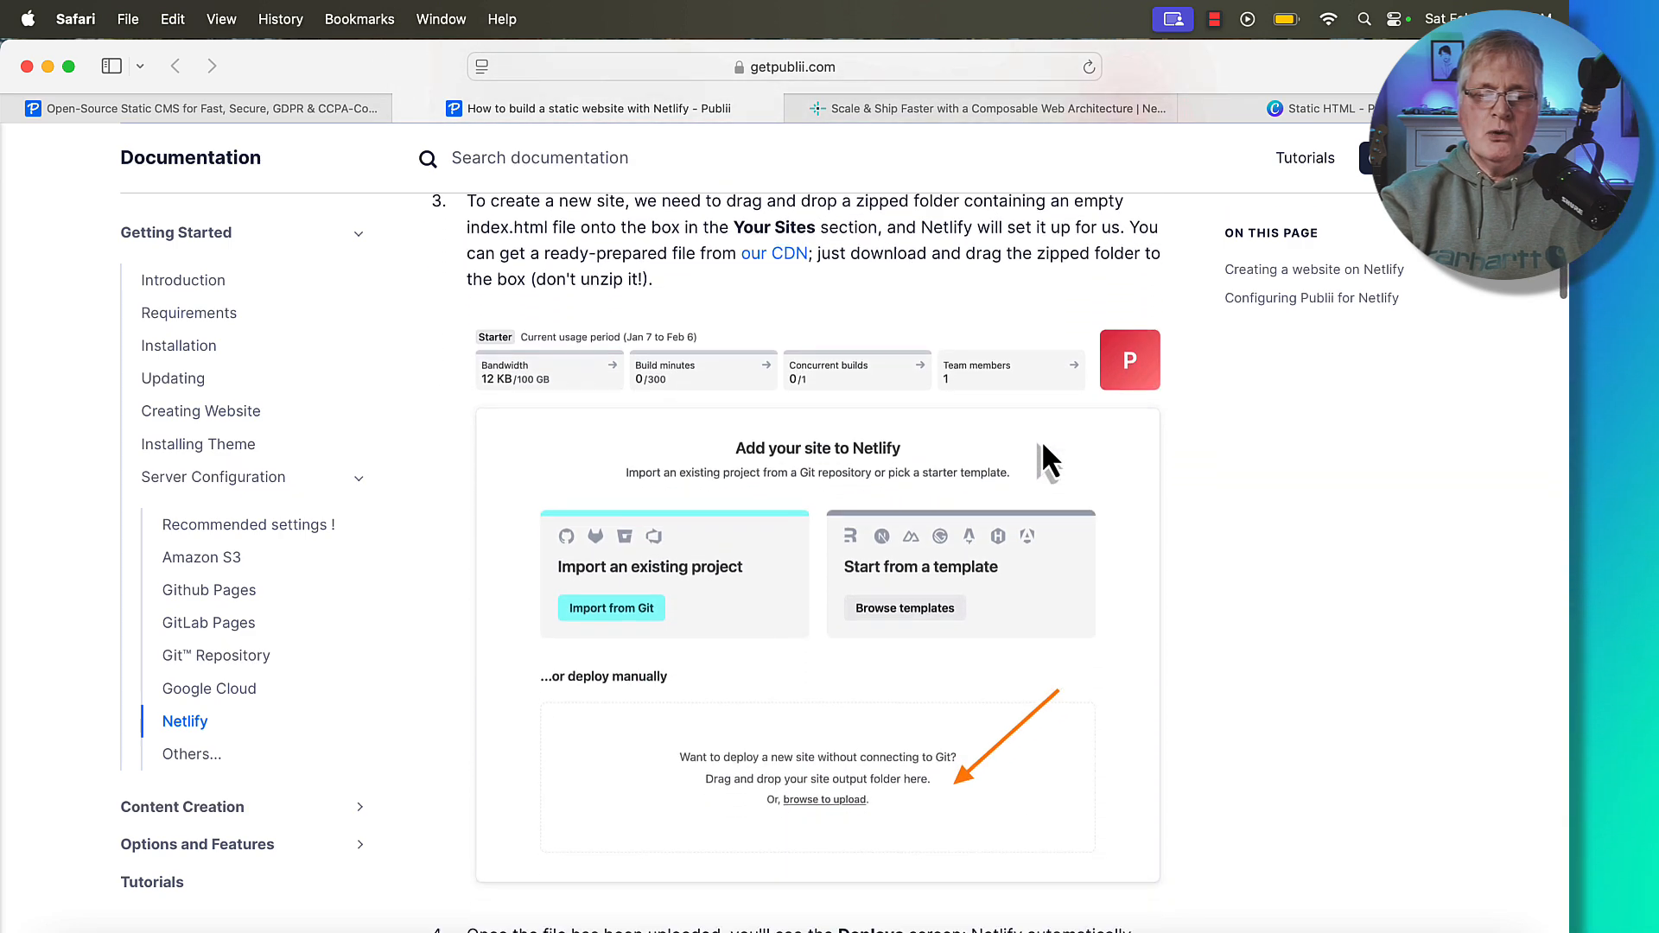
{"action": "scroll", "scroll_direction": "down", "scroll_amount": 3}
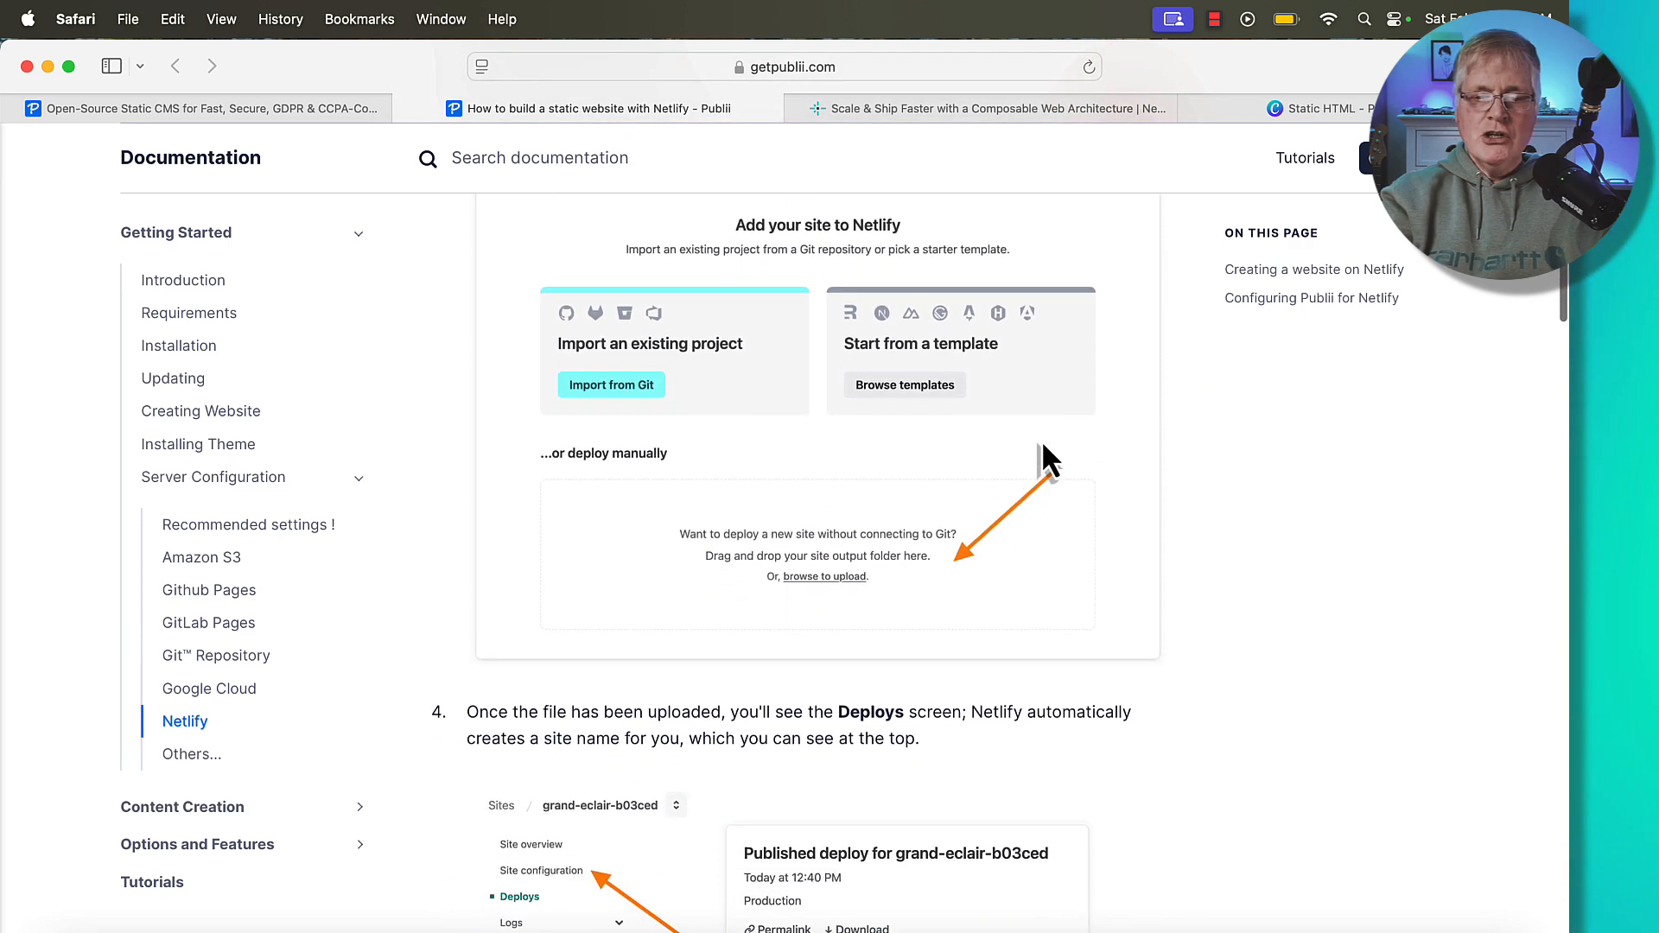
{"action": "scroll", "scroll_direction": "down", "scroll_amount": 3}
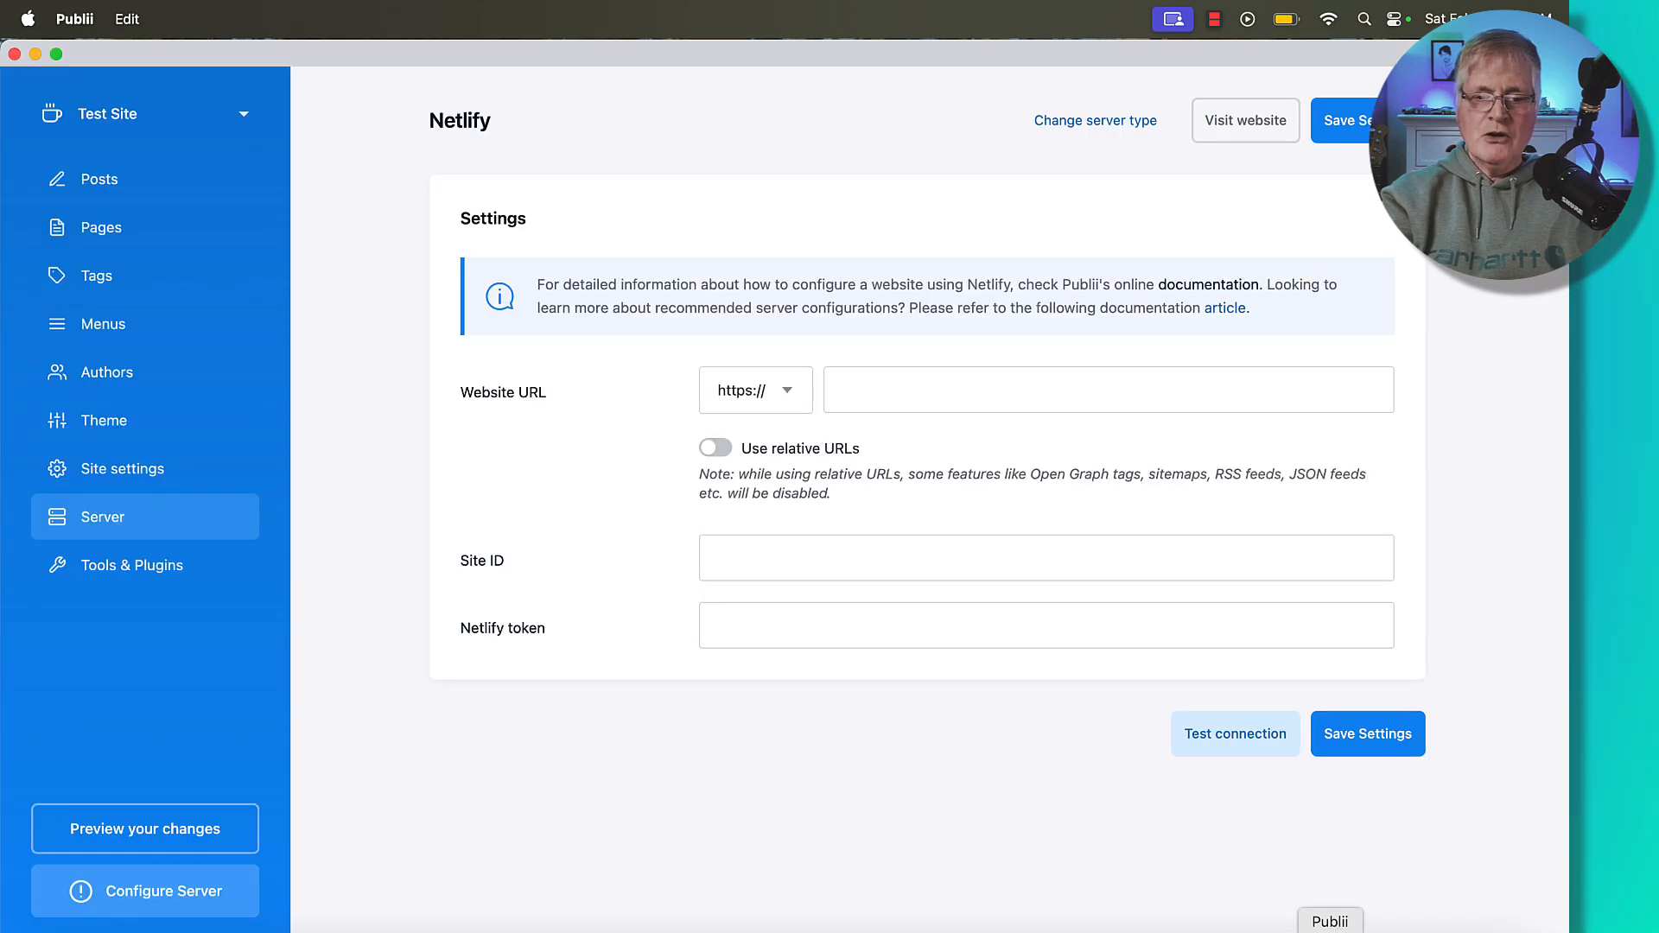
{"action": "mouse_move", "coordinate": [761, 405]}
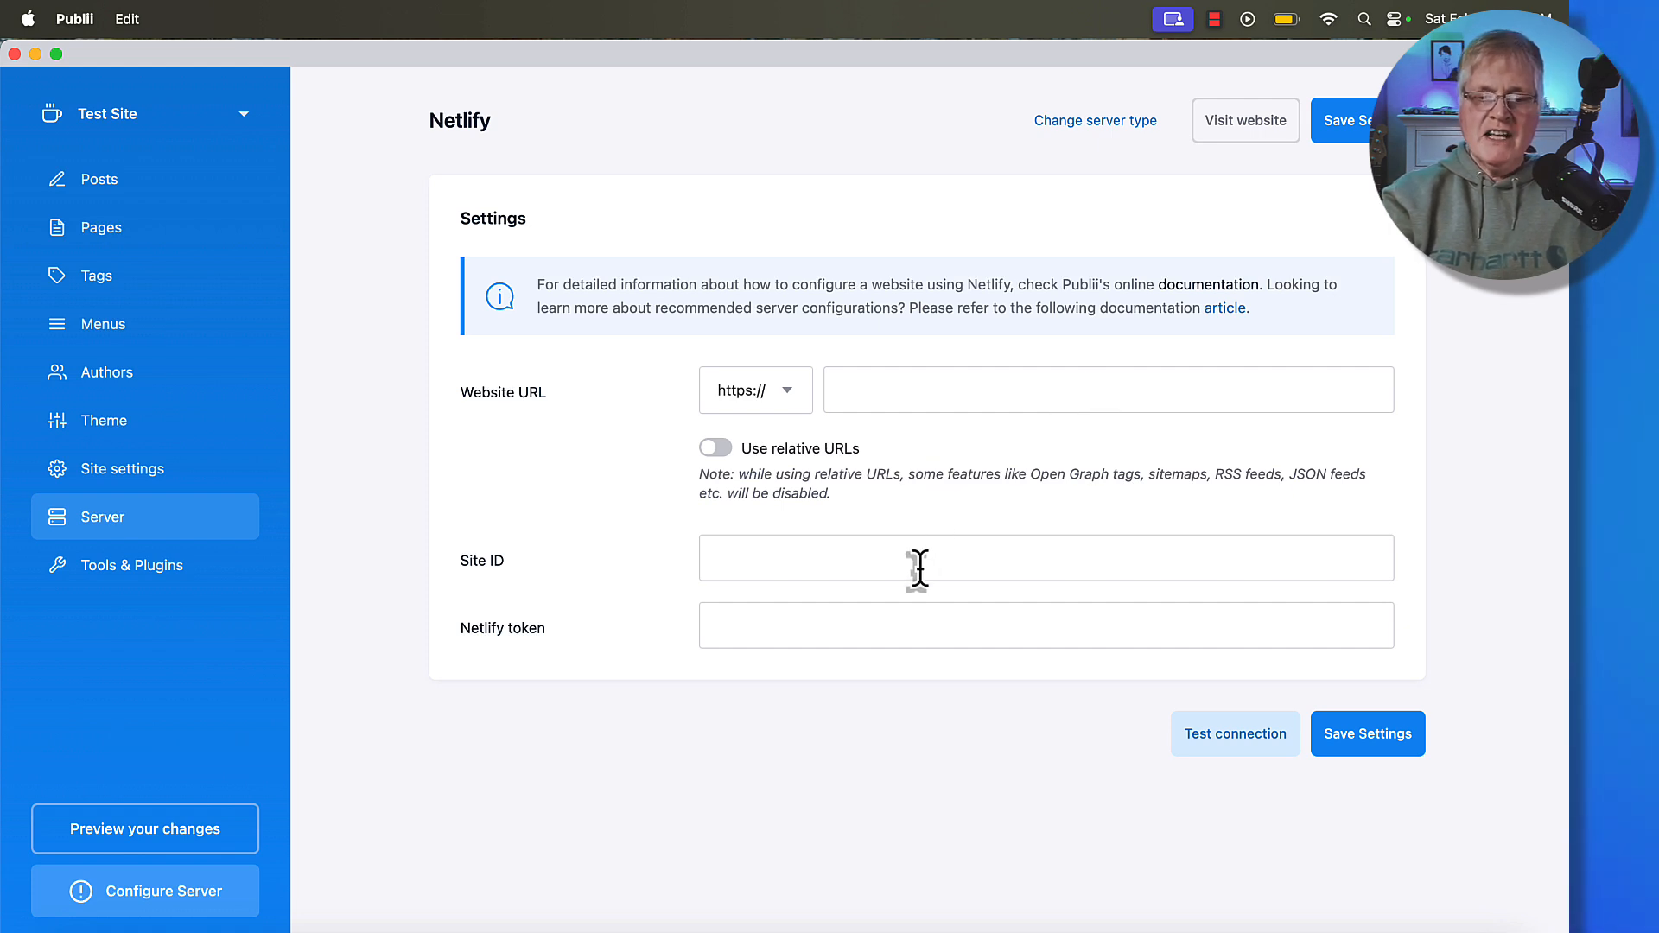
{"action": "mouse_move", "coordinate": [922, 633]}
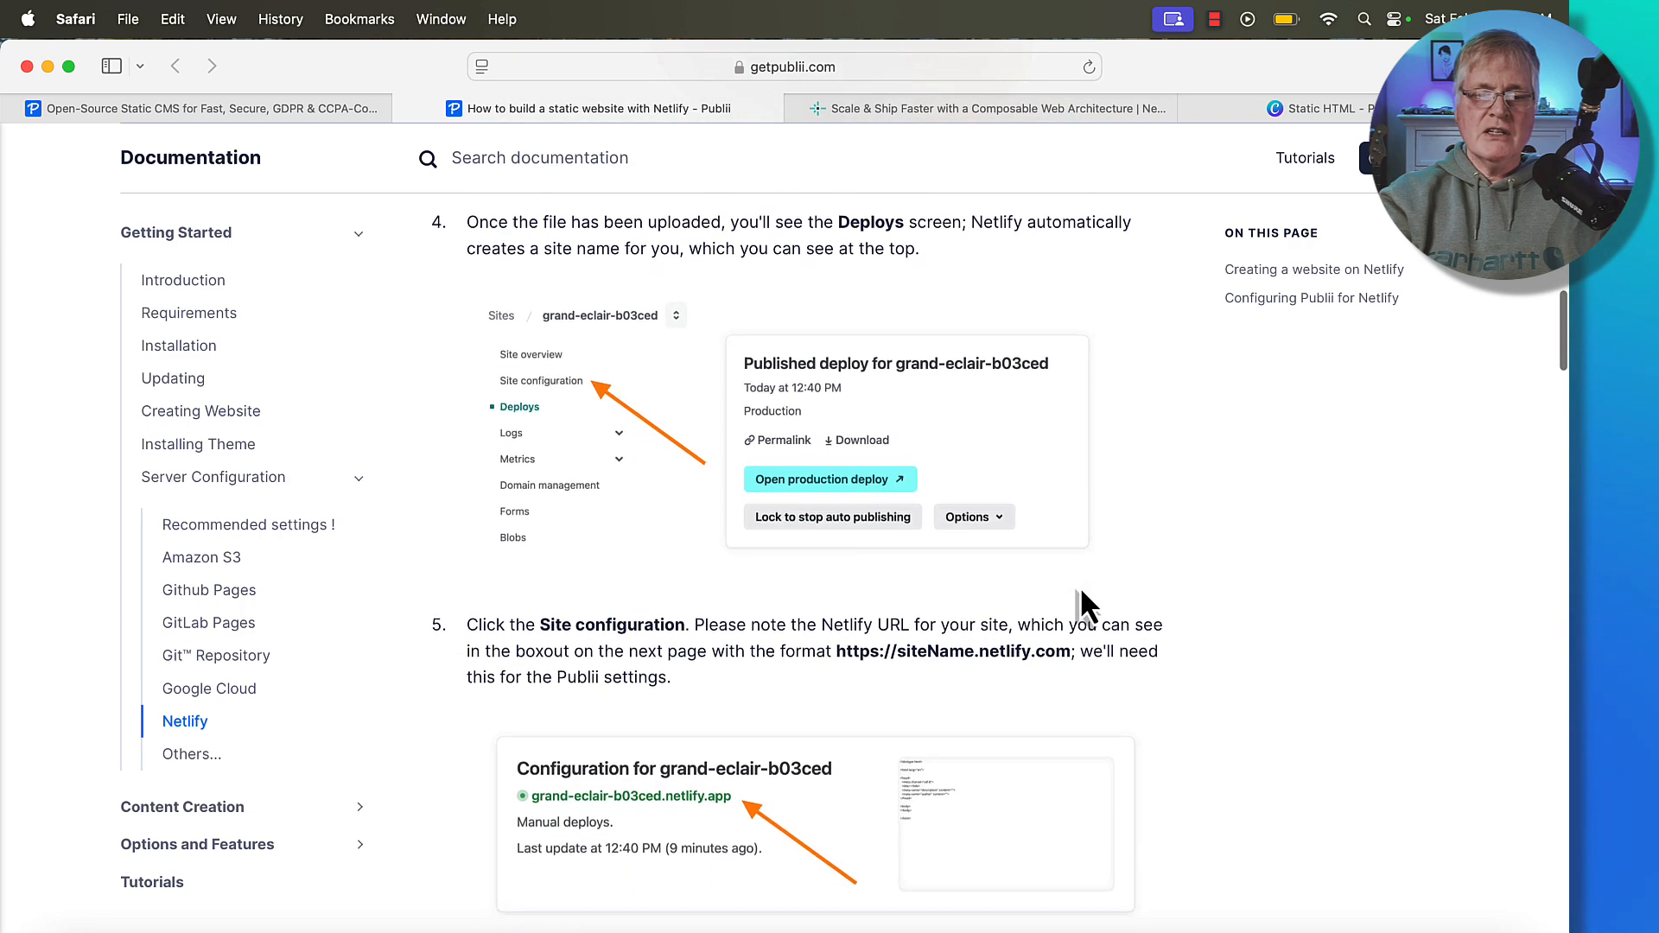
{"action": "scroll", "scroll_direction": "down", "scroll_amount": 3}
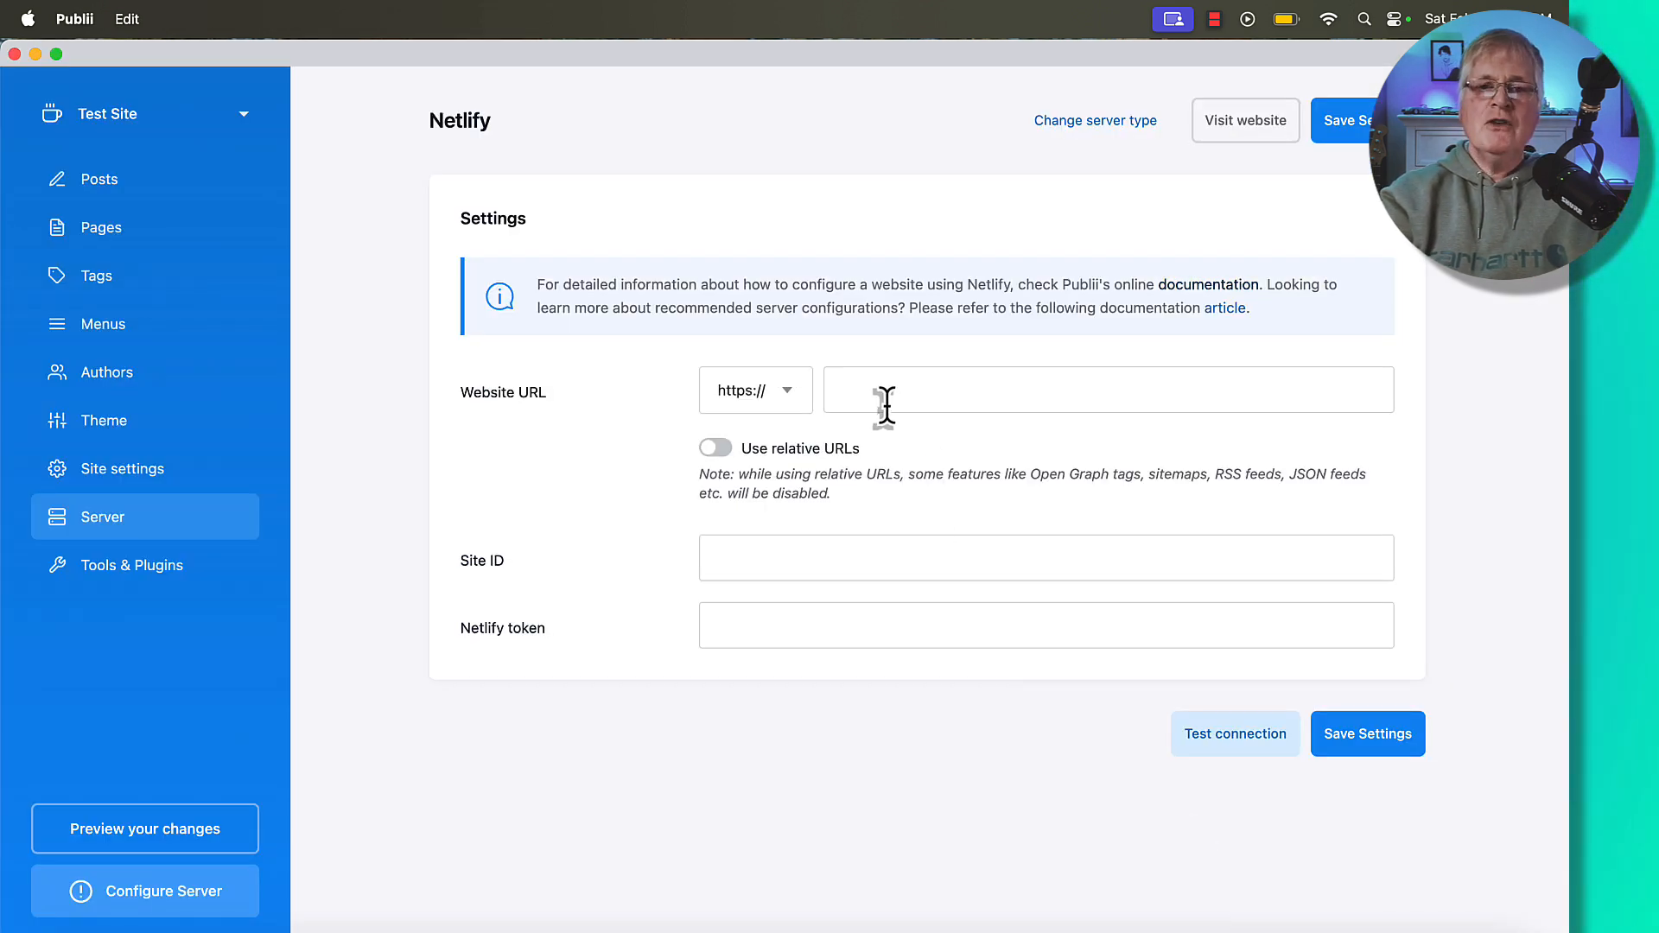
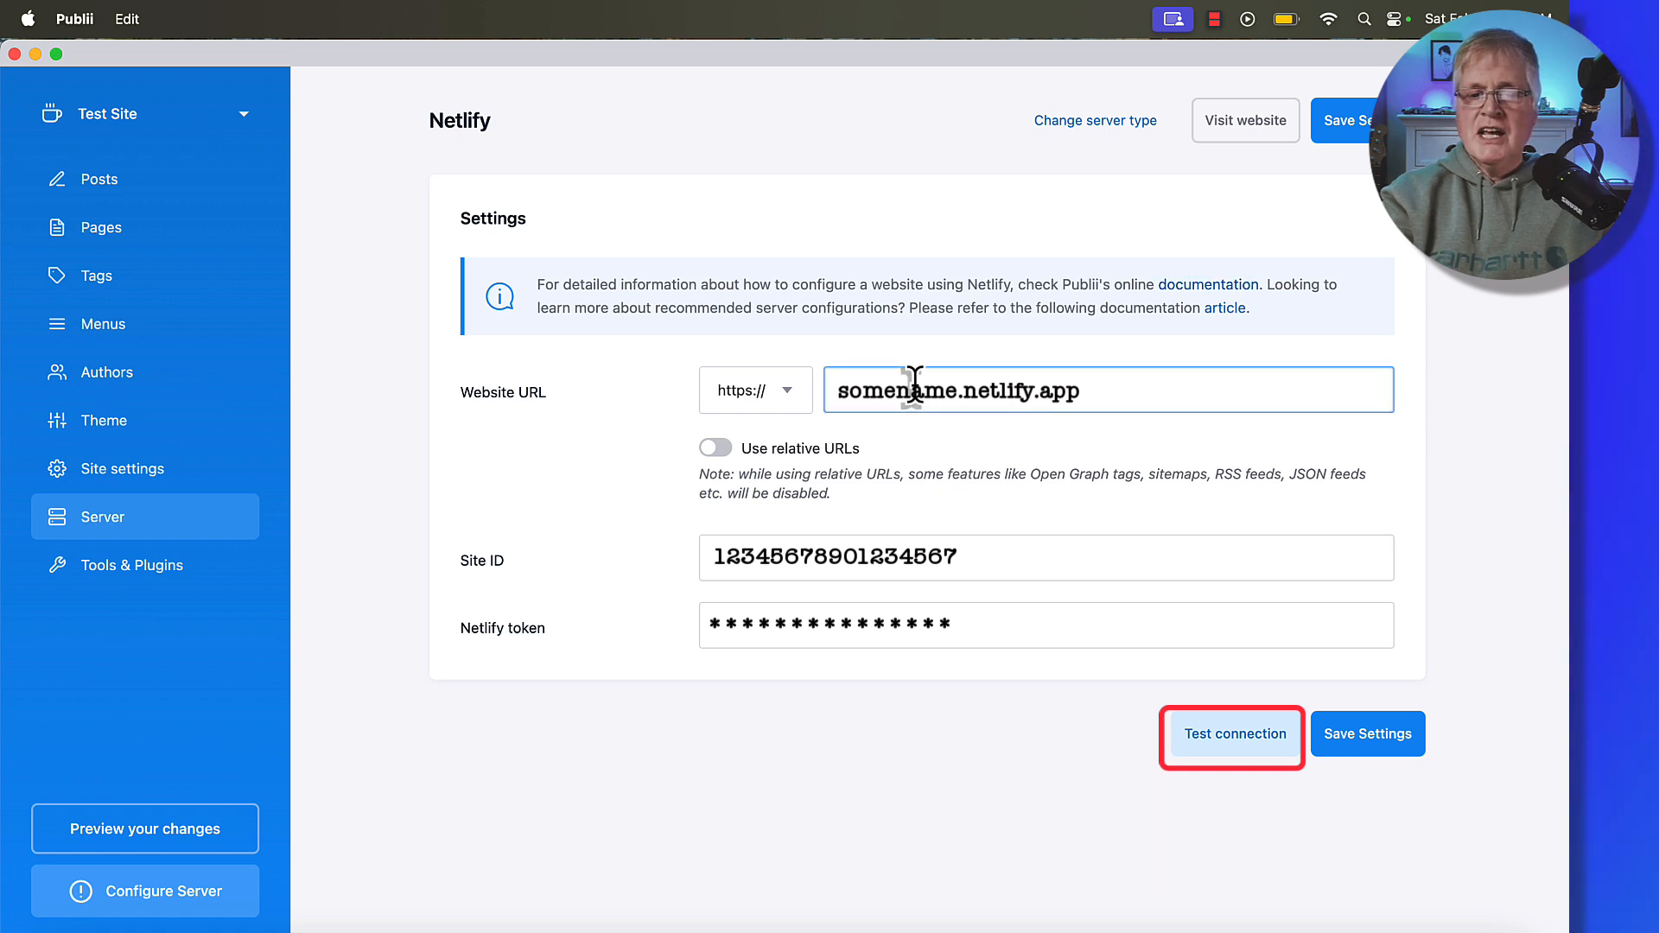
{"action": "mouse_move", "coordinate": [1135, 389]}
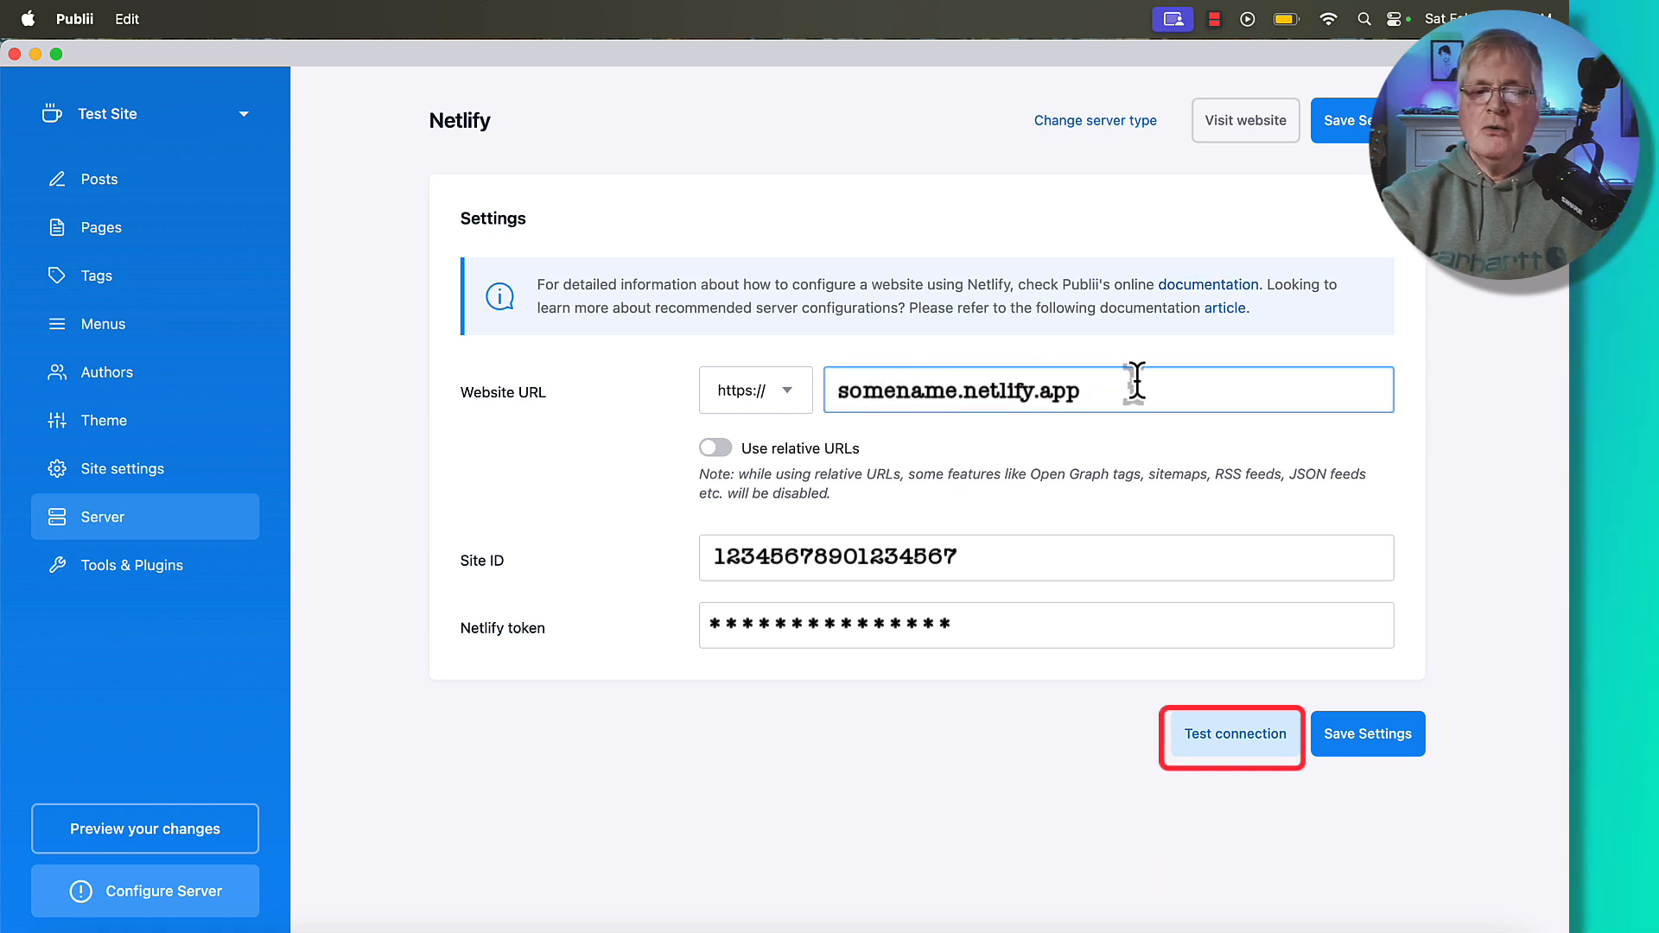
{"action": "mouse_move", "coordinate": [1104, 389]}
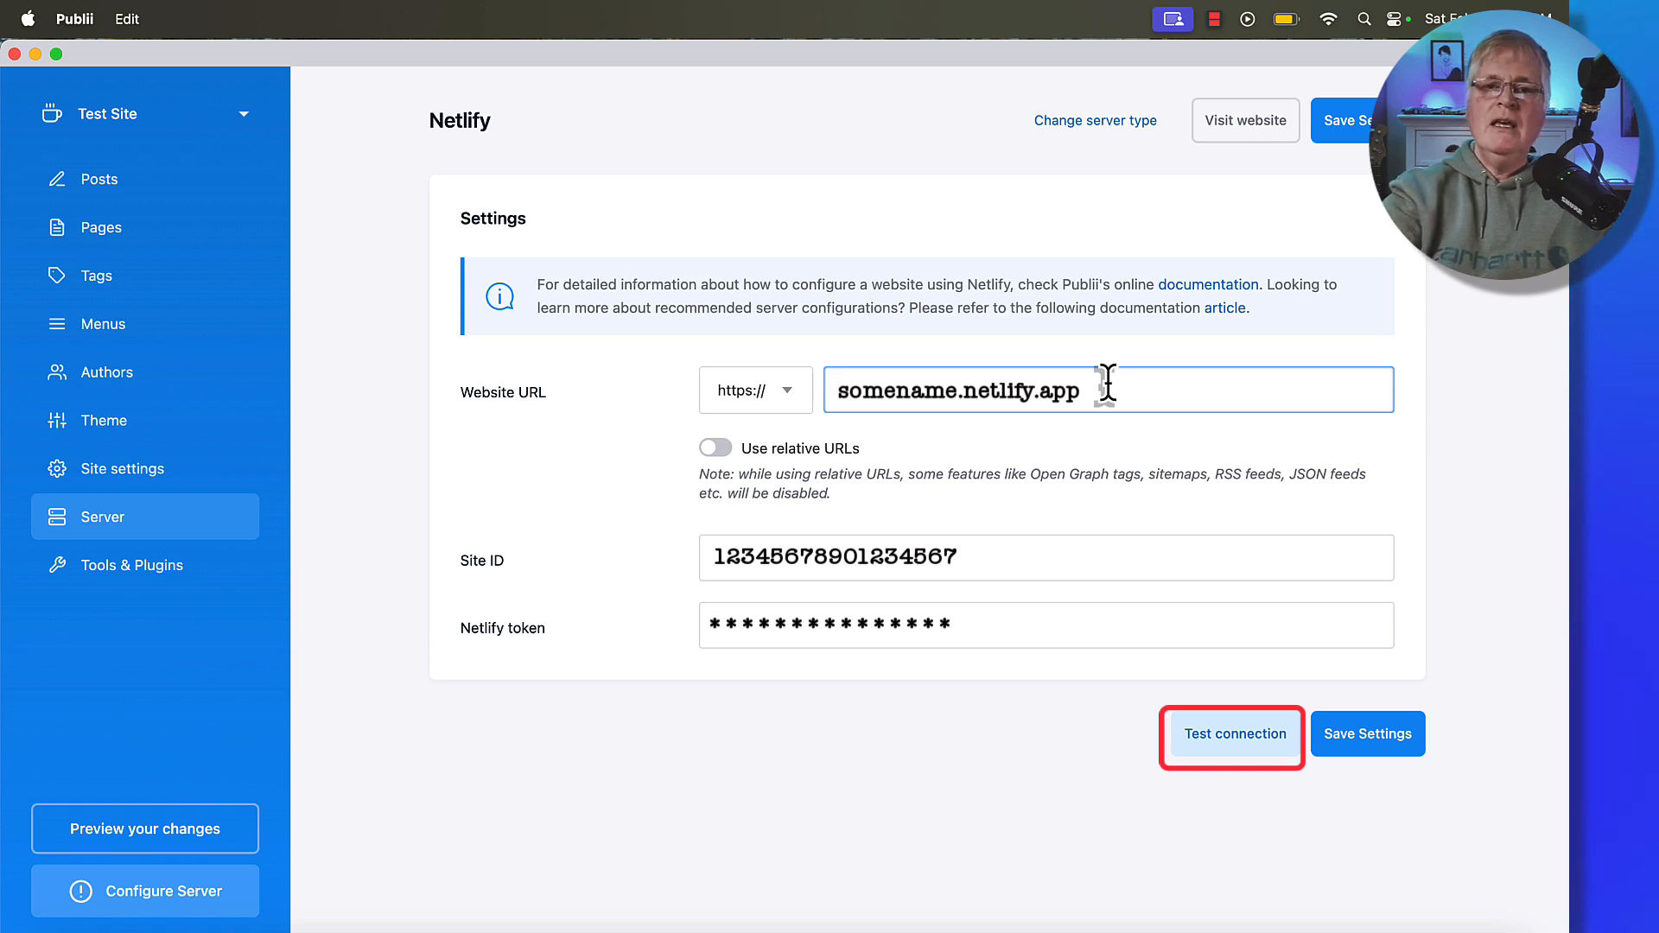
{"action": "mouse_move", "coordinate": [988, 389]}
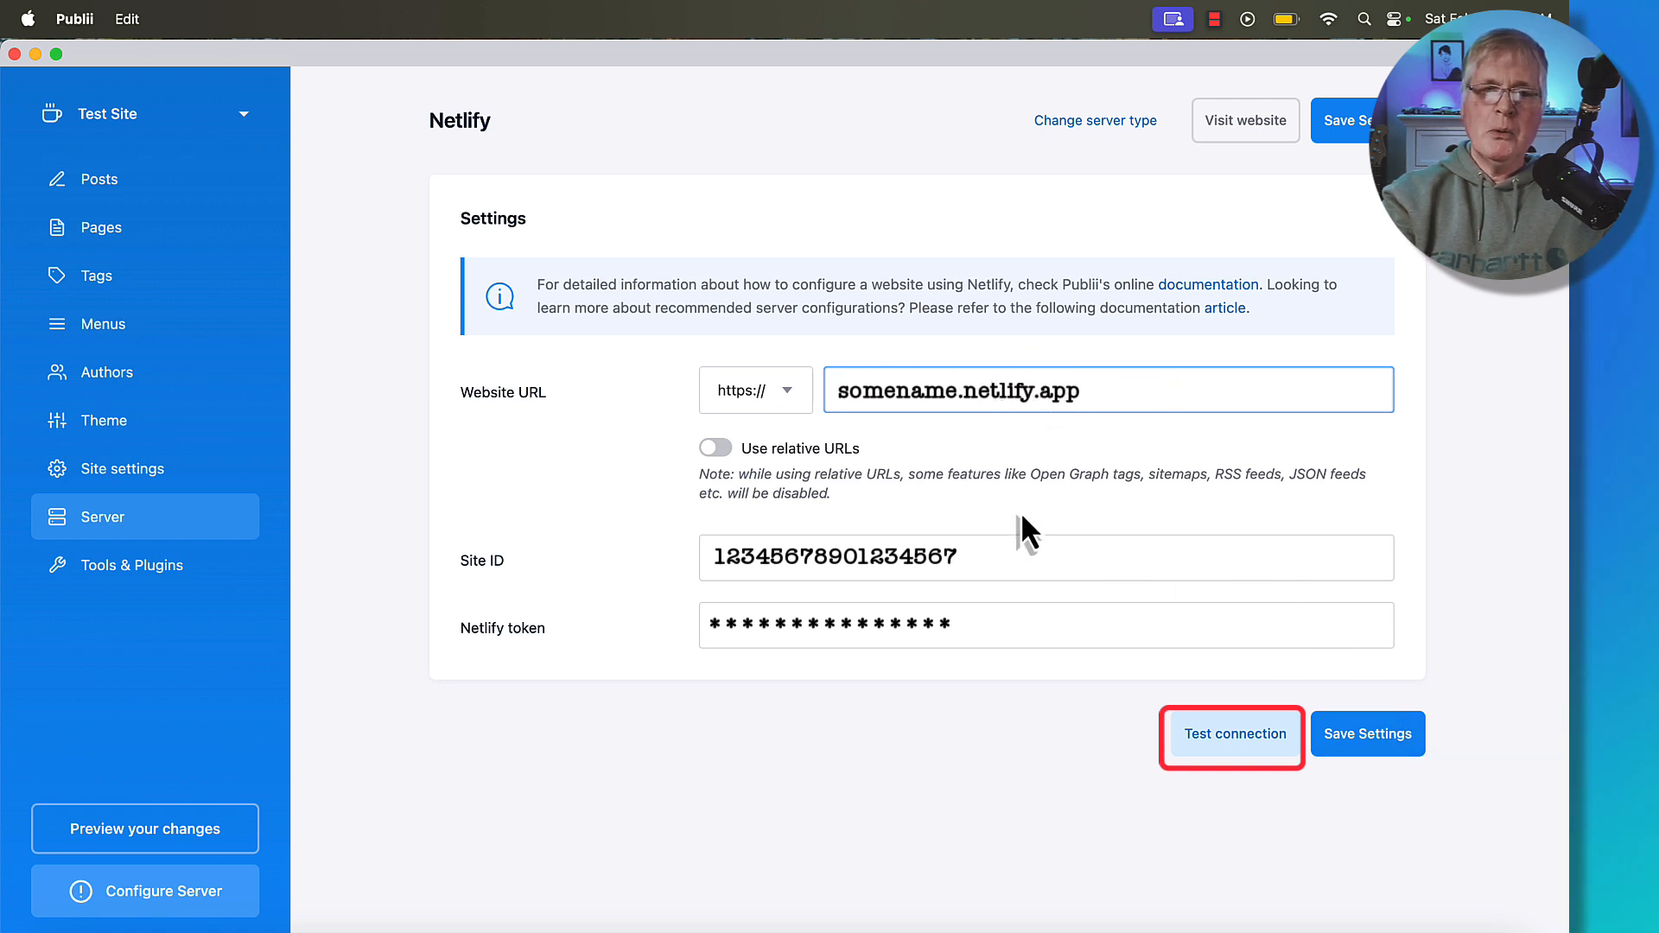
Replace the Netlify website URL with the custom domain mikeshuey.com
{"action": "left_click", "coordinate": [847, 389]}
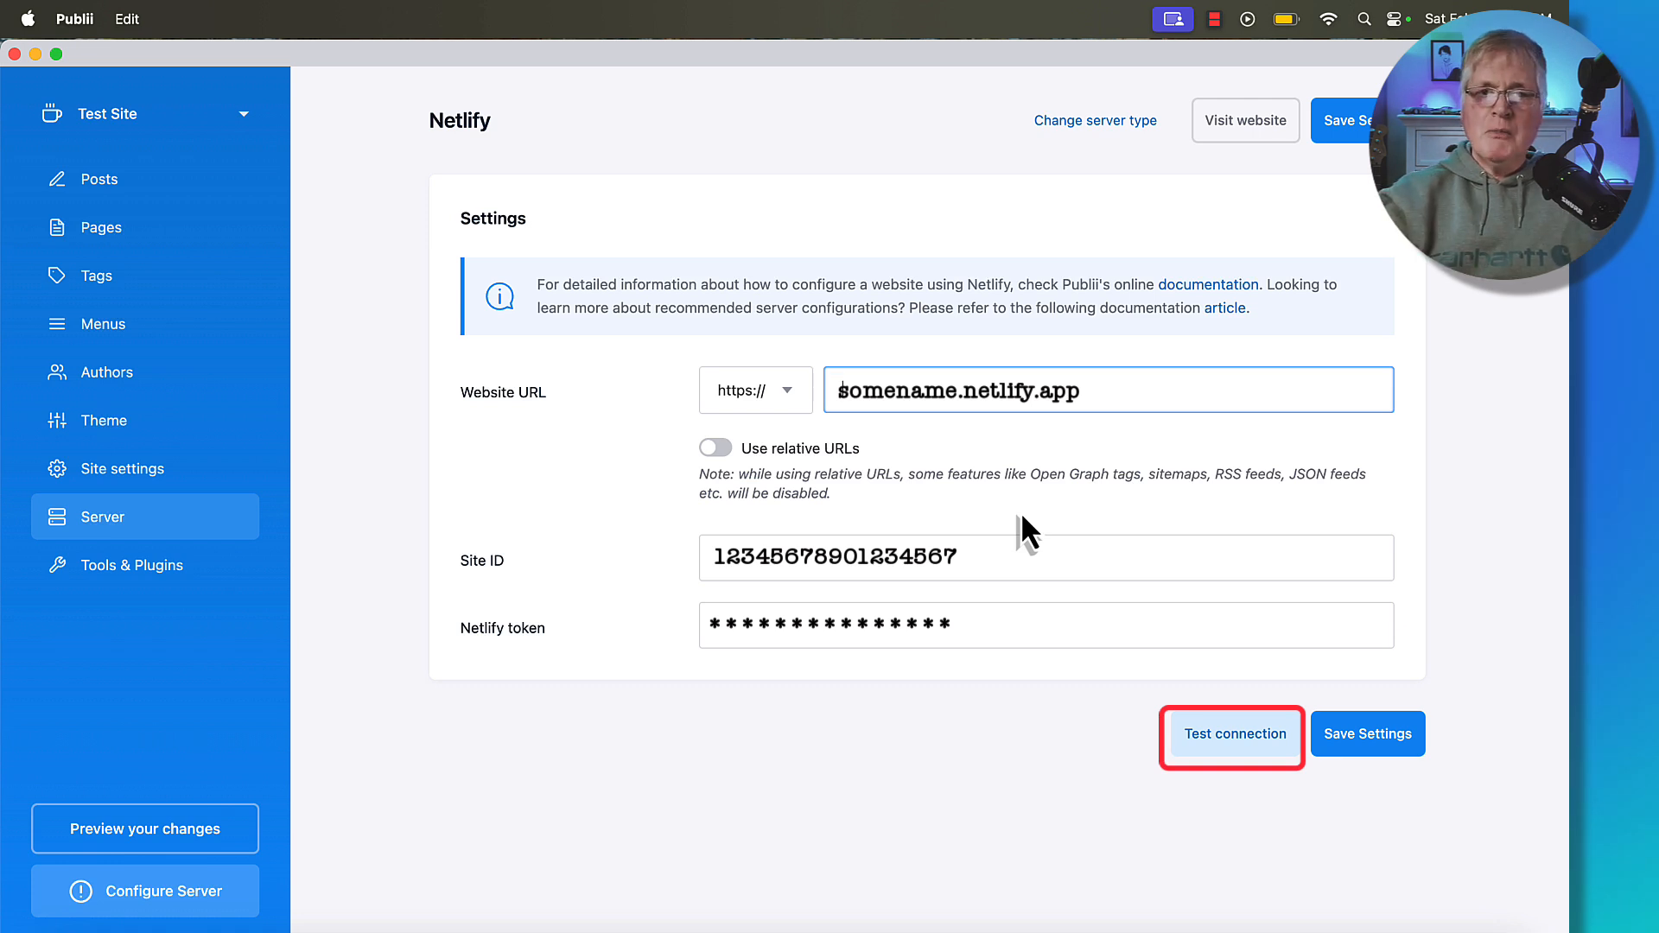
{"action": "type", "text": "mikeshuey.com"}
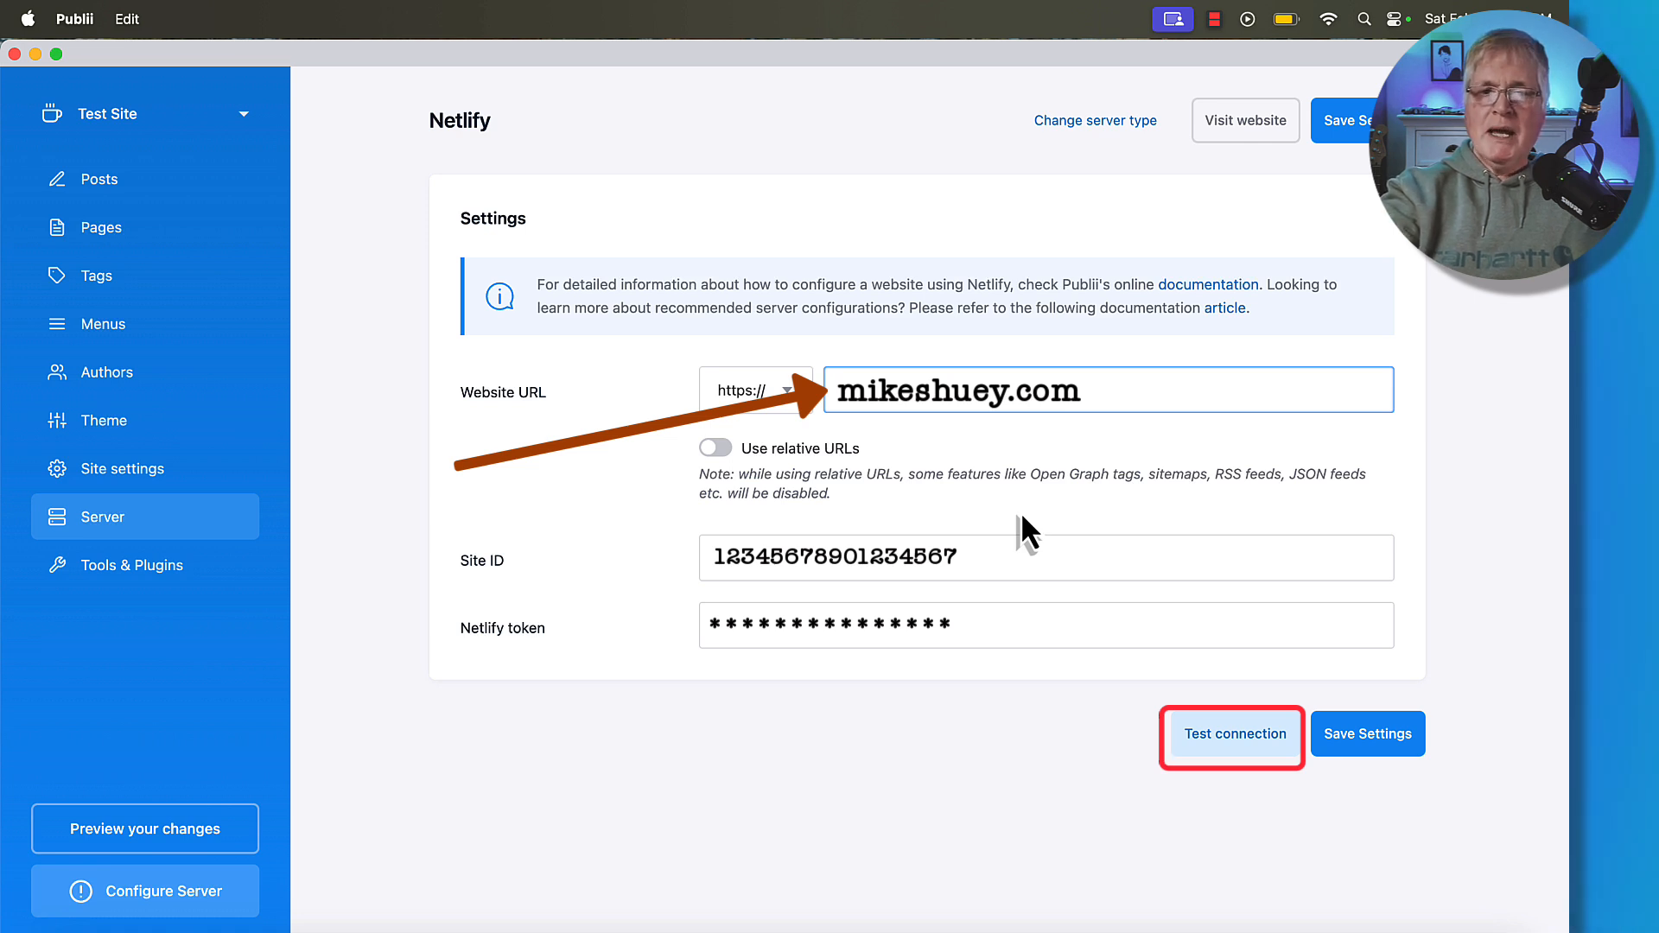
{"action": "mouse_move", "coordinate": [985, 529]}
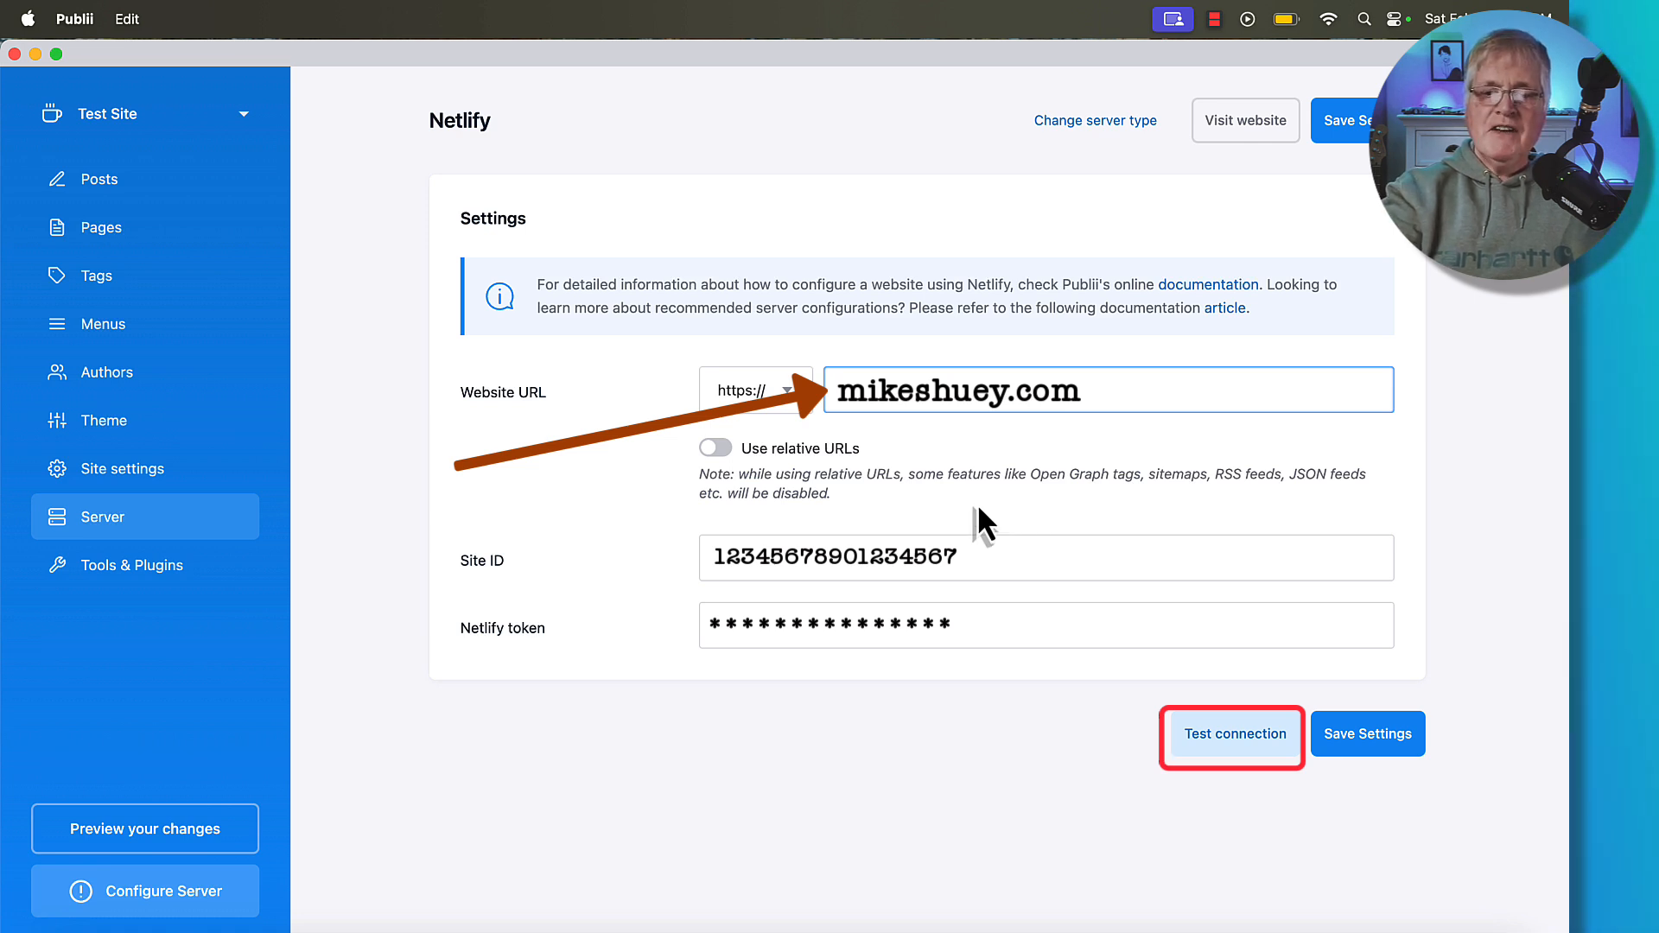
{"action": "mouse_move", "coordinate": [1120, 385]}
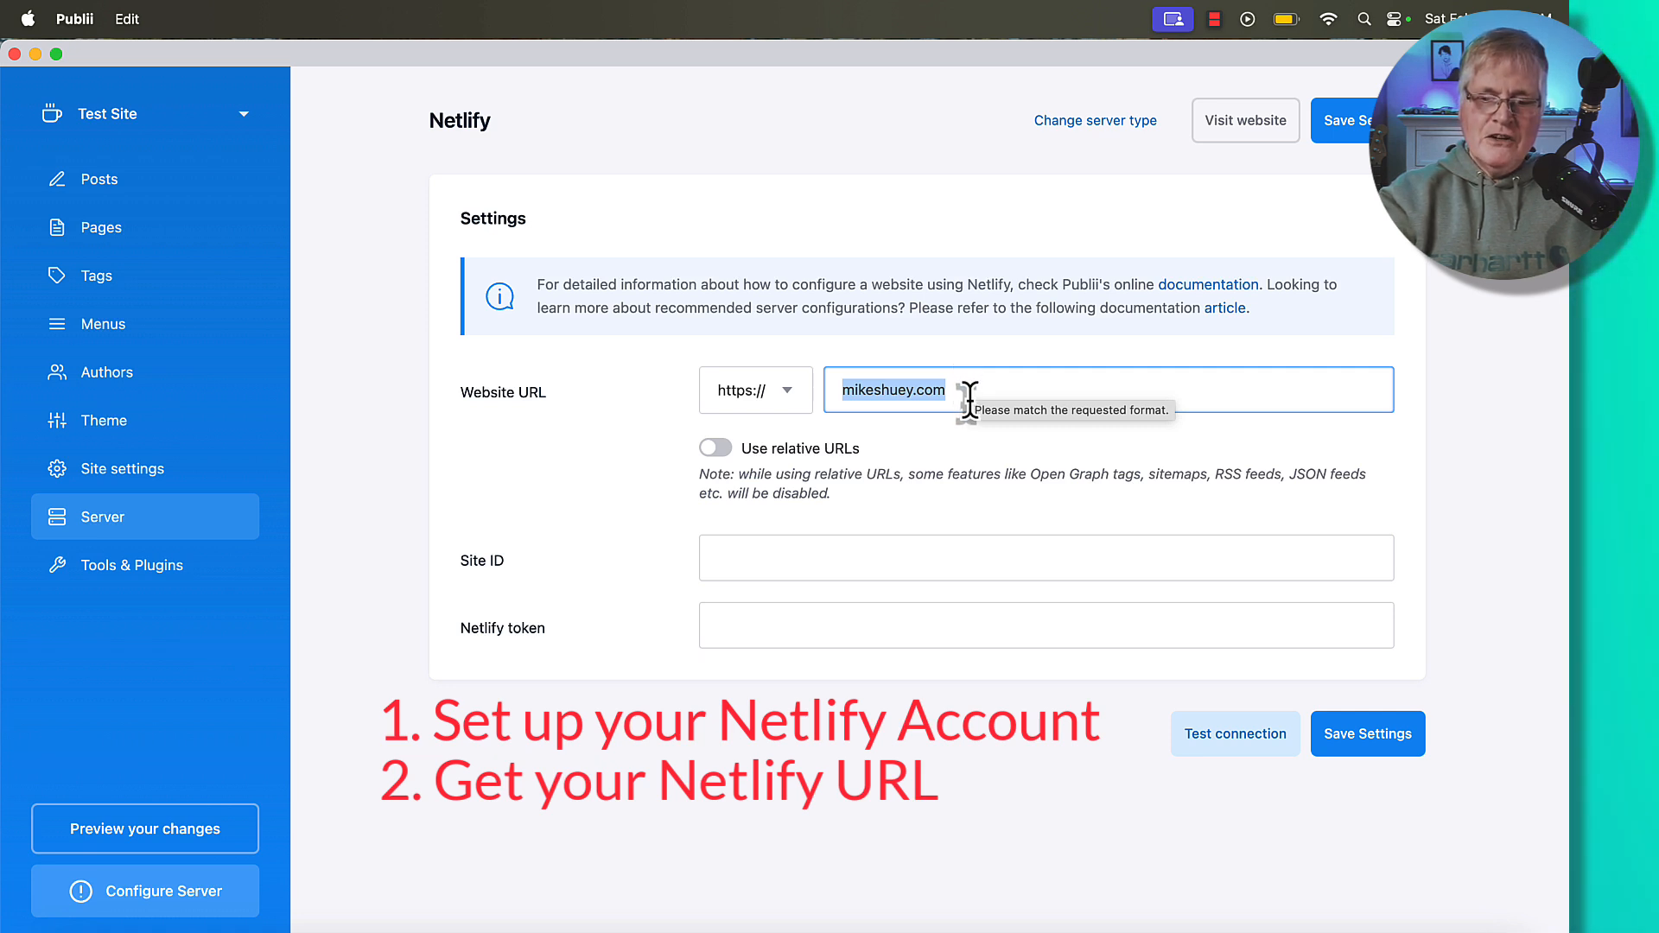
{"action": "left_click", "coordinate": [1044, 558]}
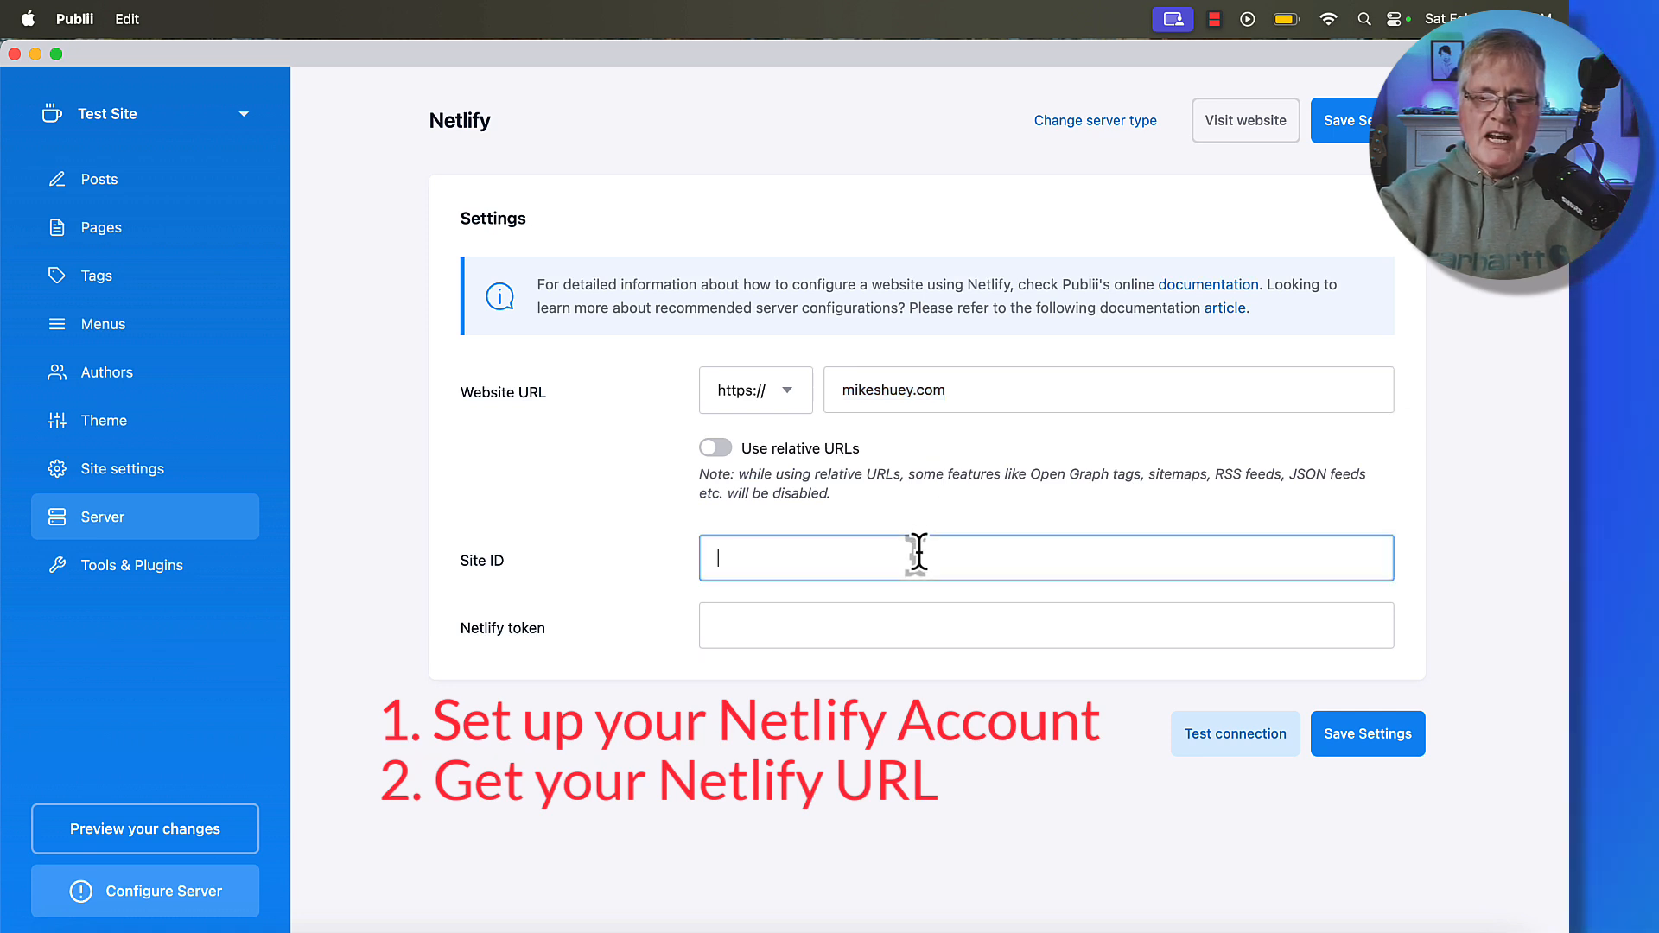
{"action": "left_click", "coordinate": [1044, 624]}
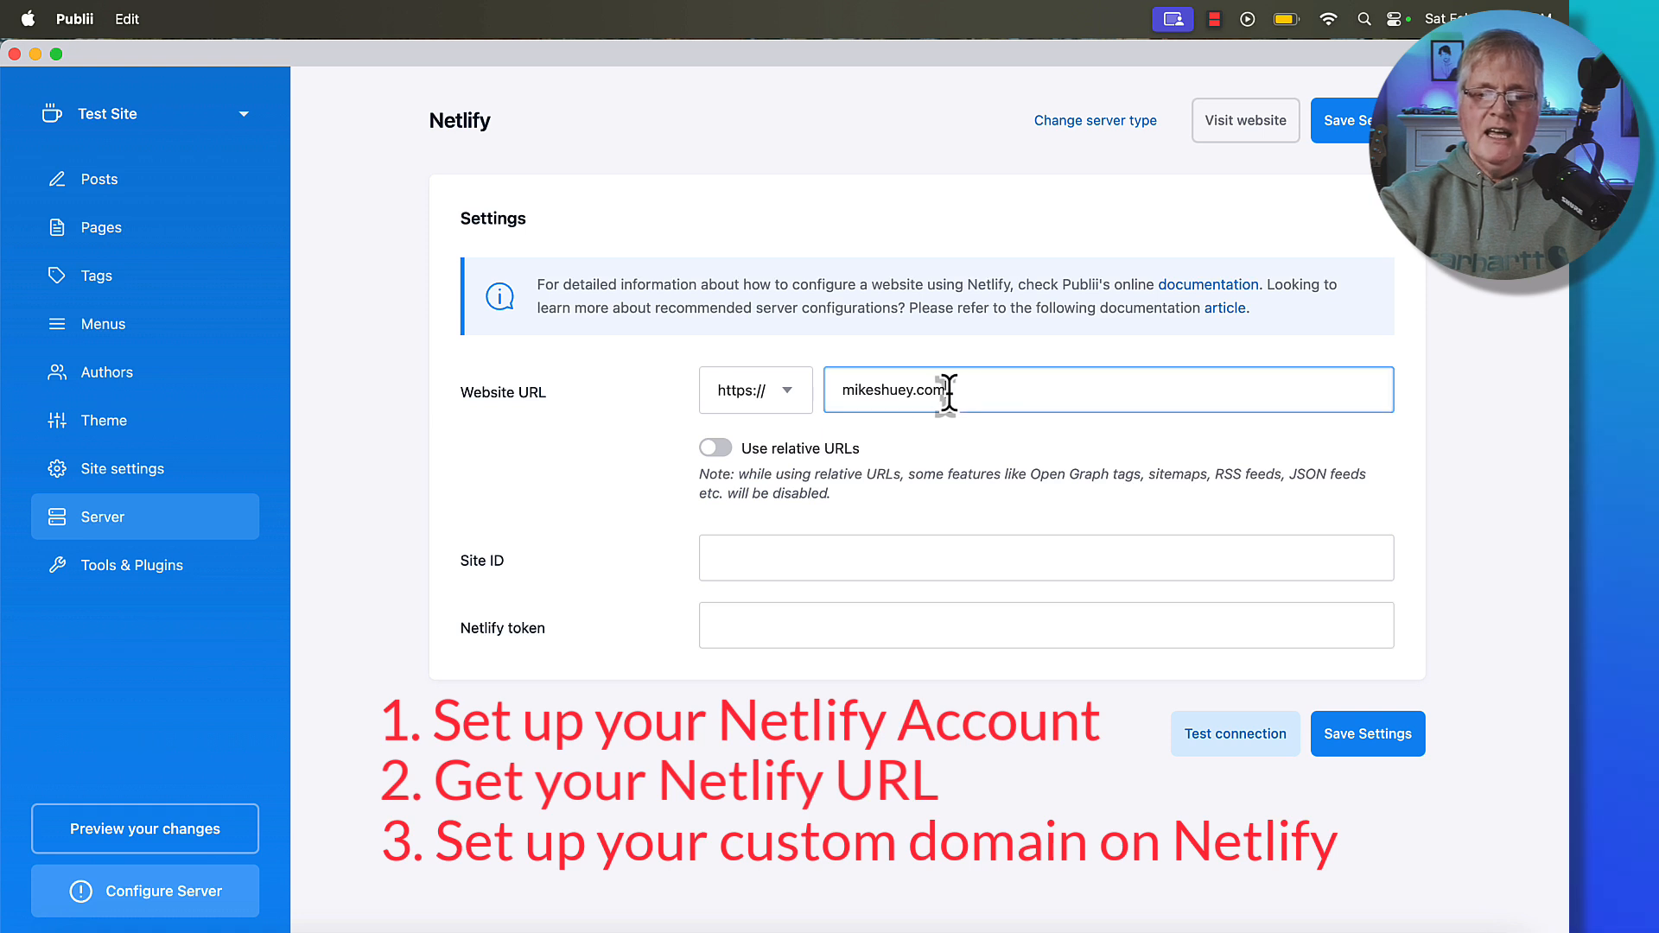
{"action": "double_click", "coordinate": [894, 389]}
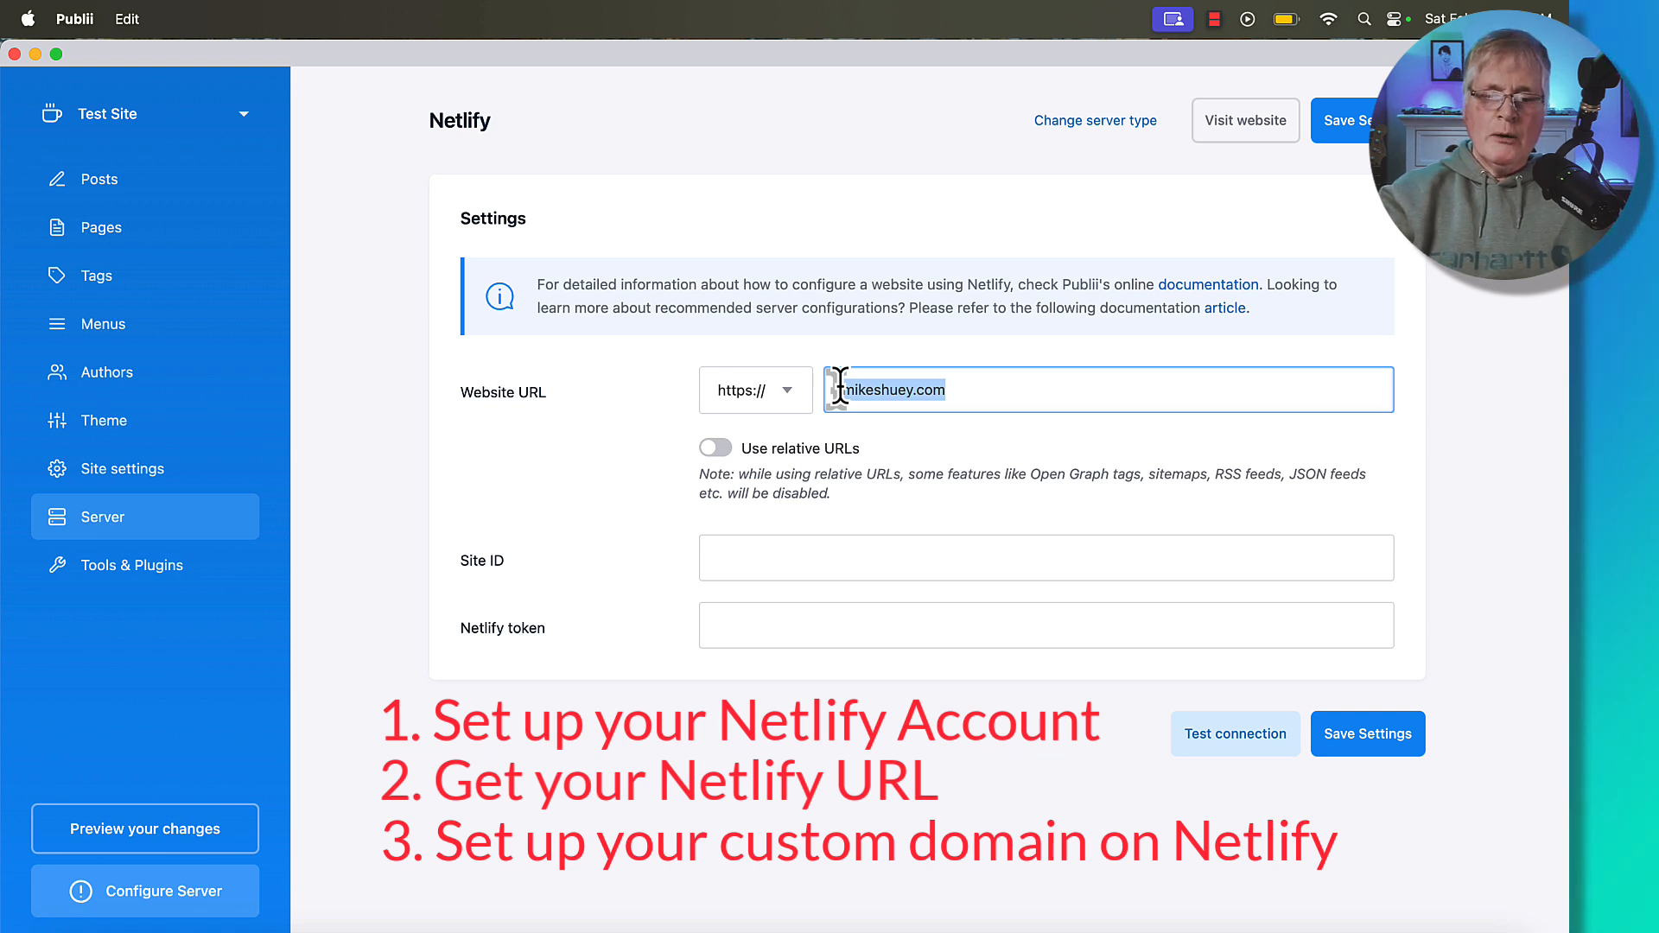
{"action": "mouse_move", "coordinate": [157, 204]}
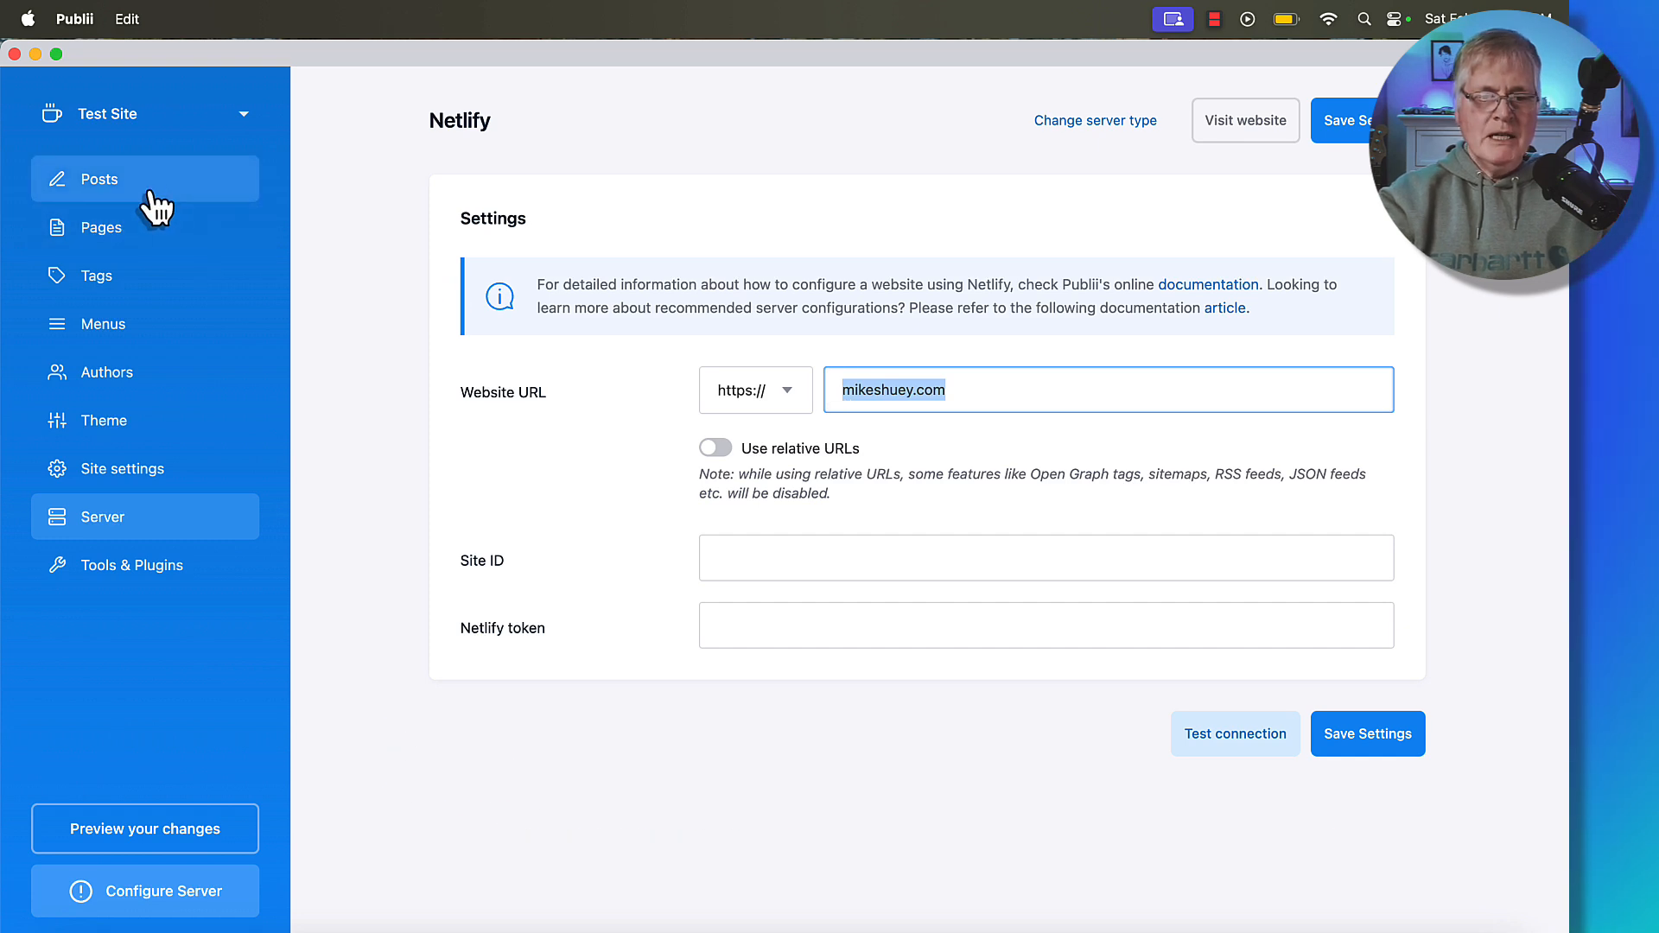
Draft a new post titled test and check its SEO slug test-post
{"action": "left_click", "coordinate": [100, 178]}
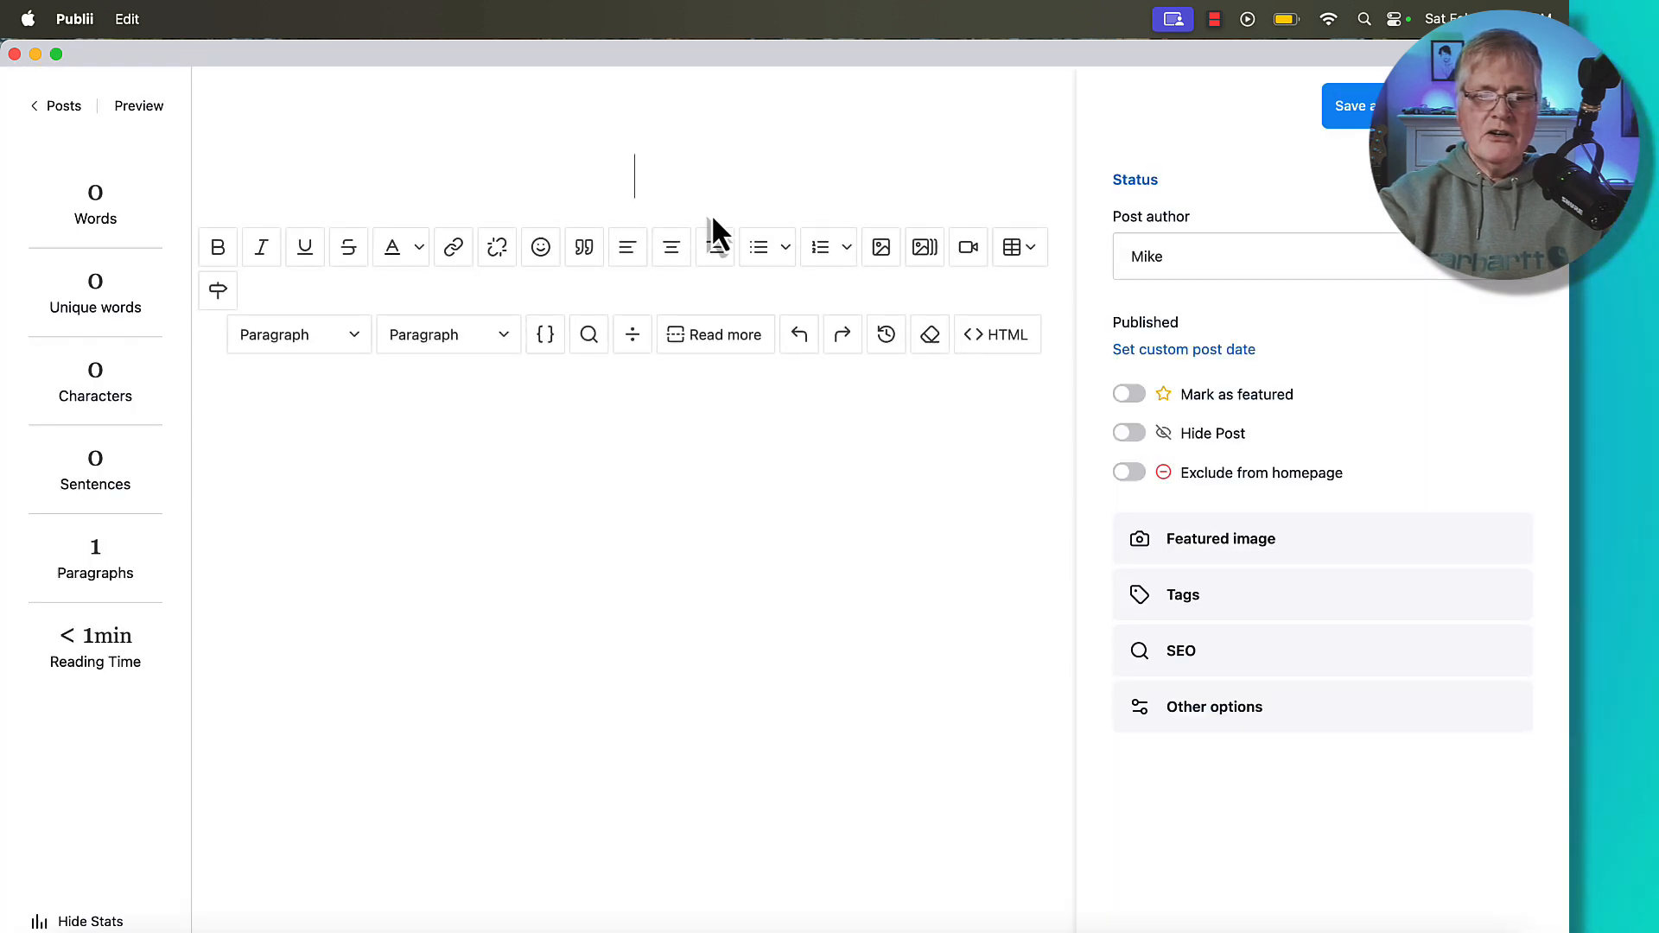
{"action": "type", "text": "test post"}
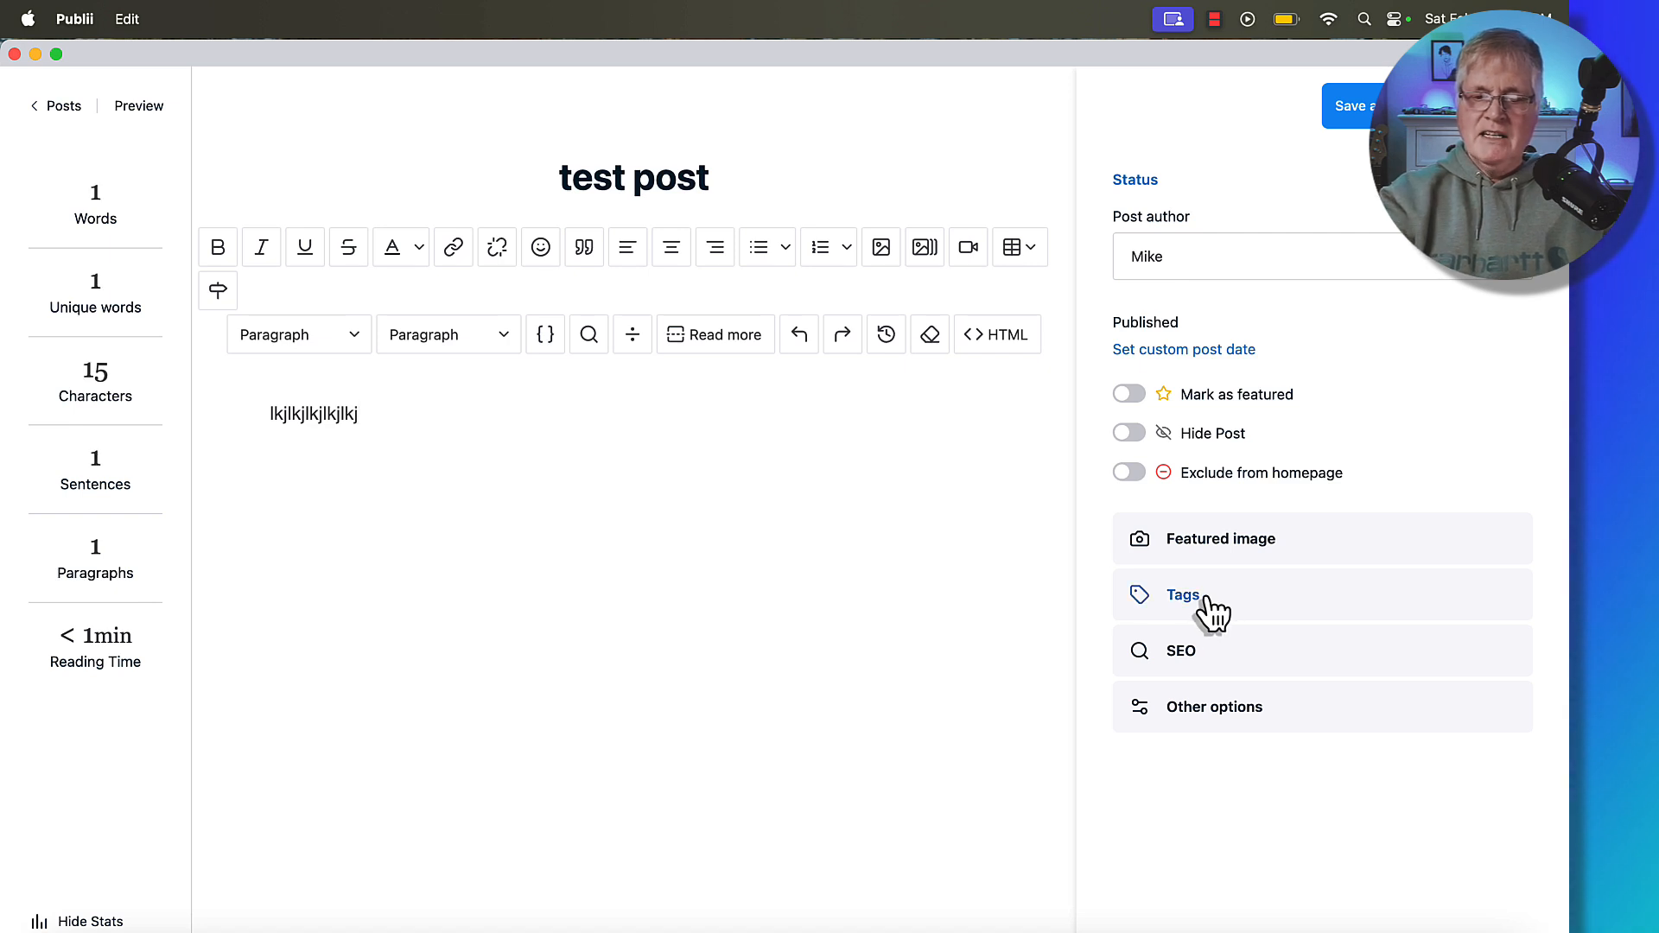
{"action": "left_click", "coordinate": [1181, 652]}
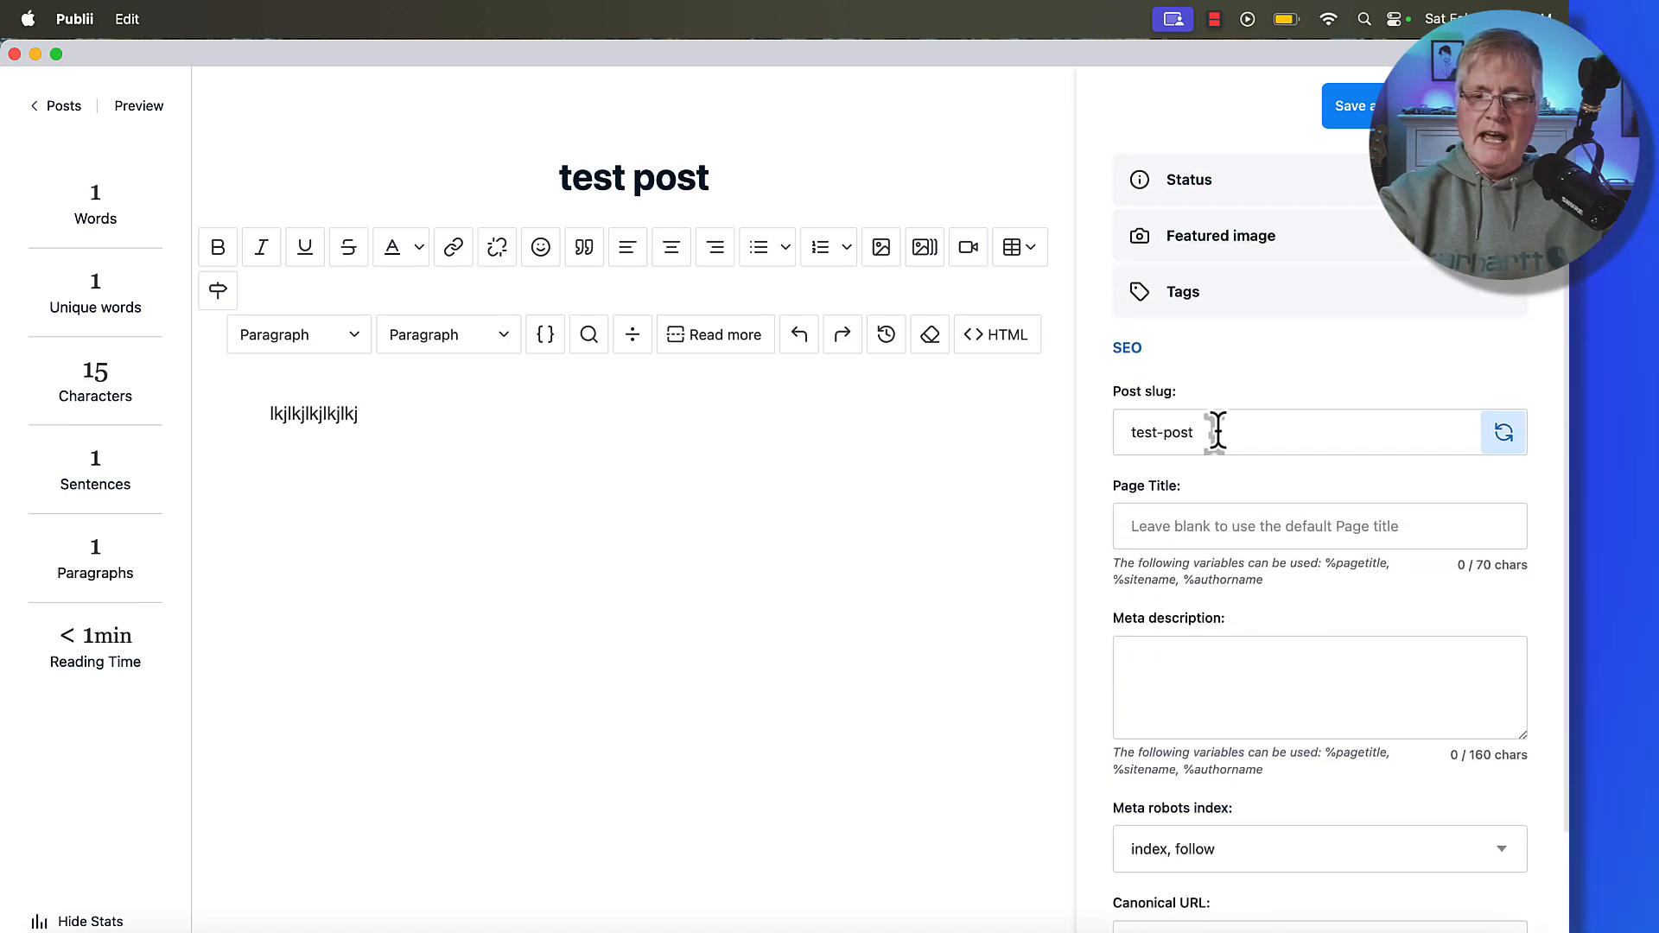
{"action": "left_click", "coordinate": [1318, 525]}
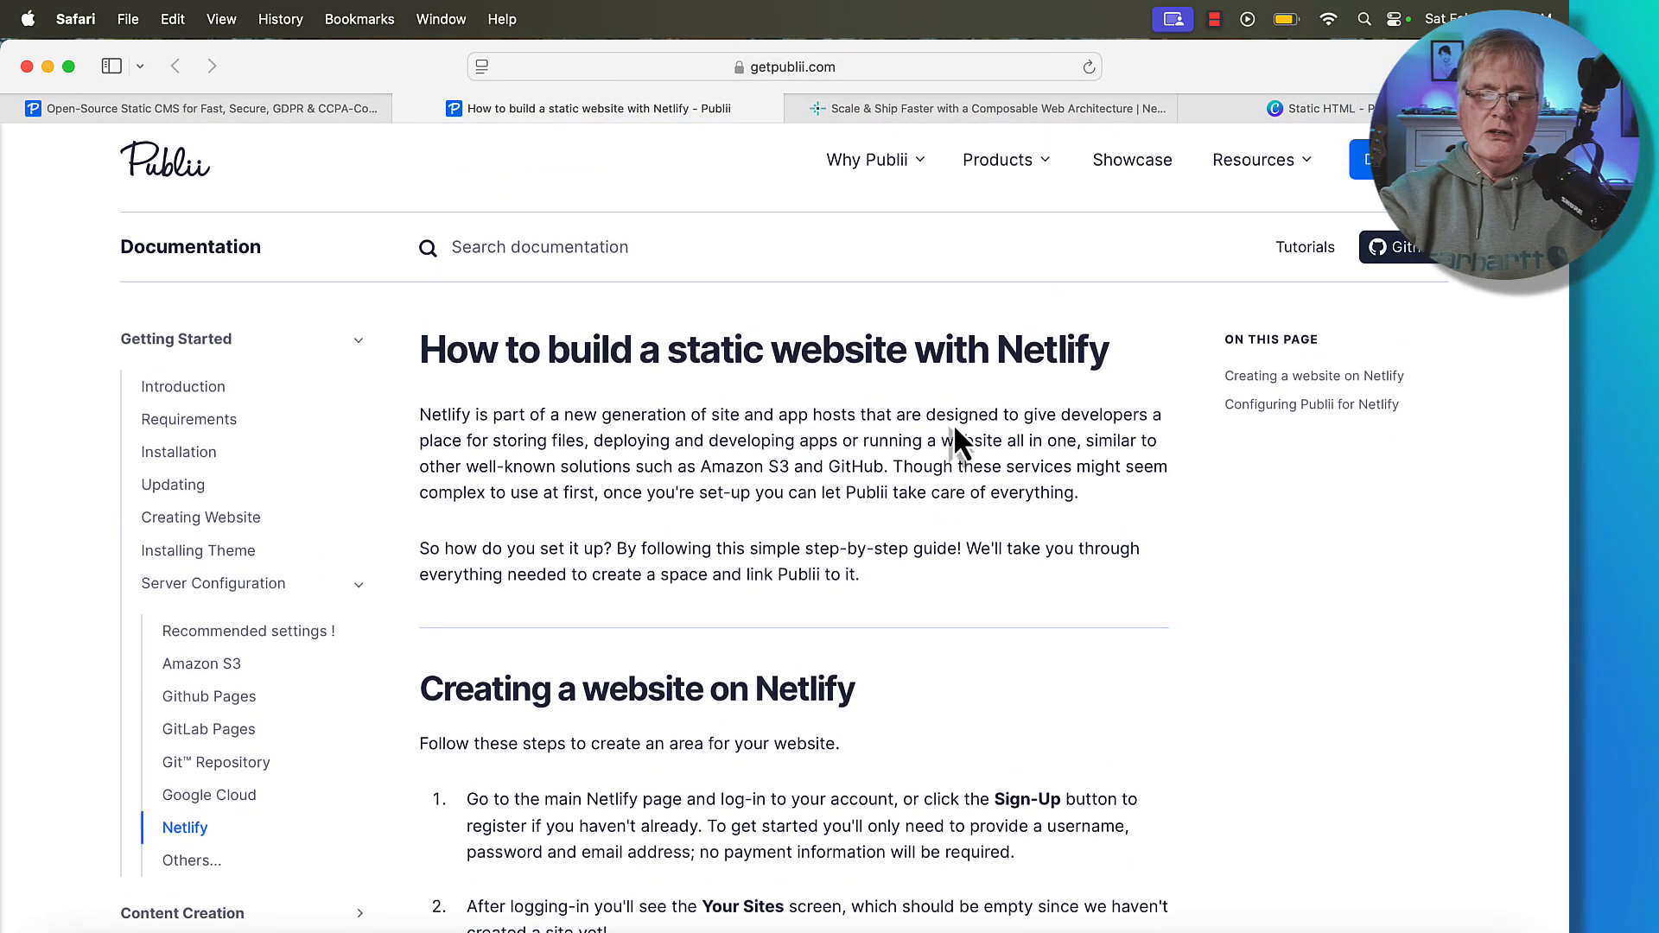
Scroll the Publii Netlify guide down to the access-token steps
{"action": "scroll", "scroll_direction": "down", "scroll_amount": 3}
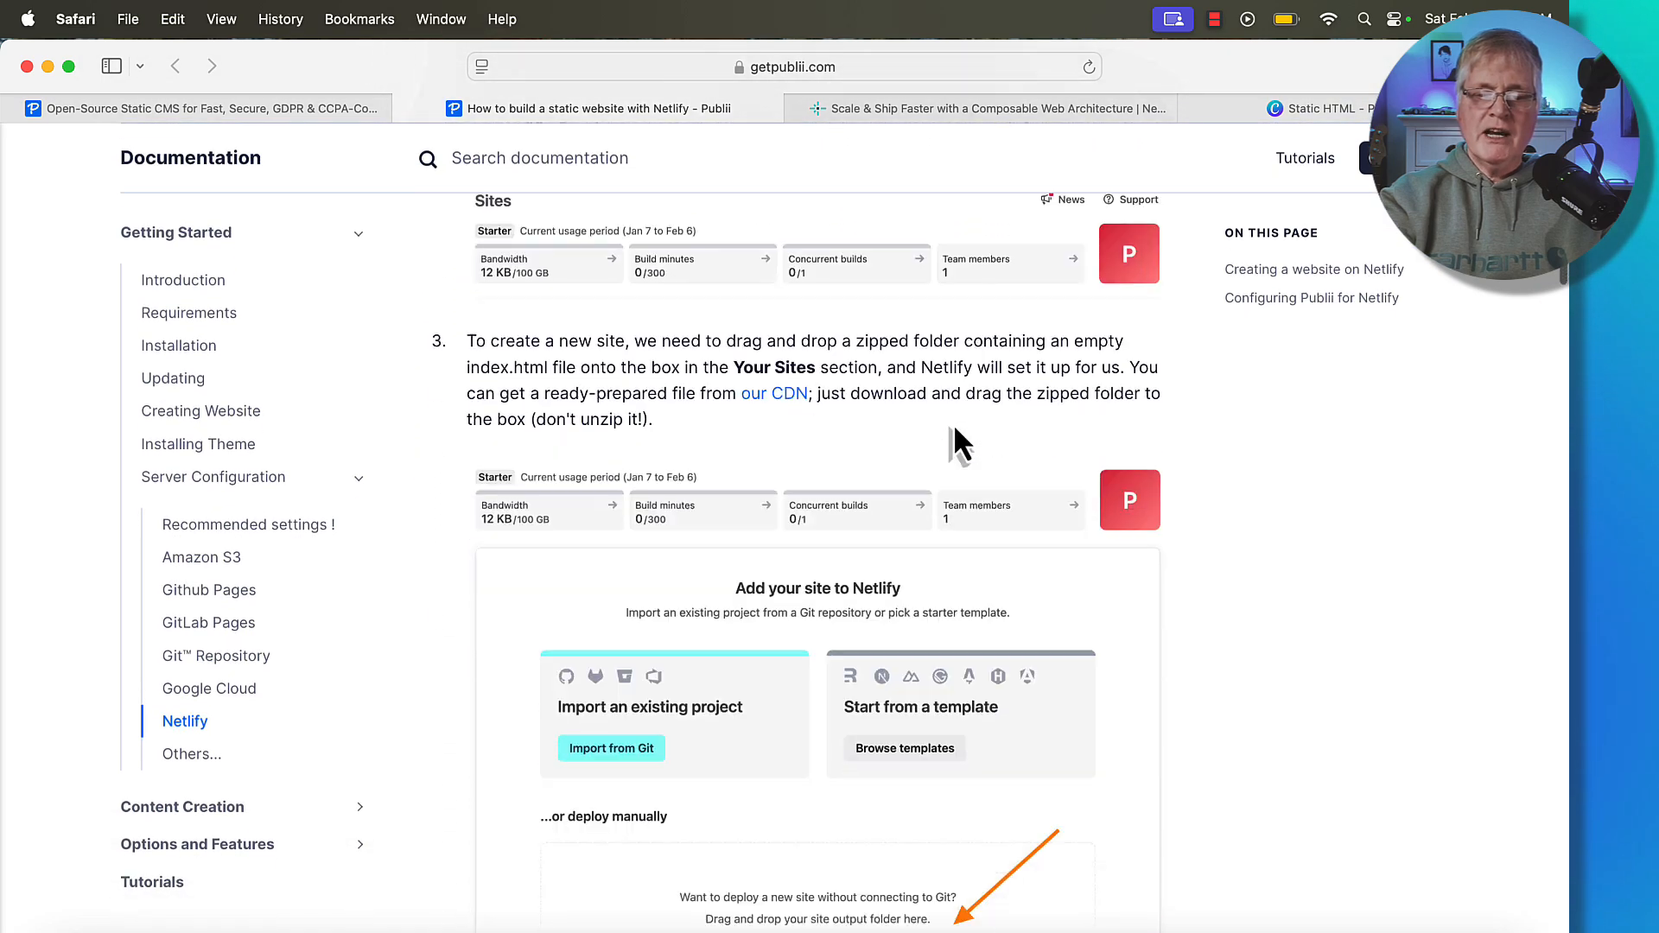
{"action": "scroll", "scroll_direction": "down", "scroll_amount": 3}
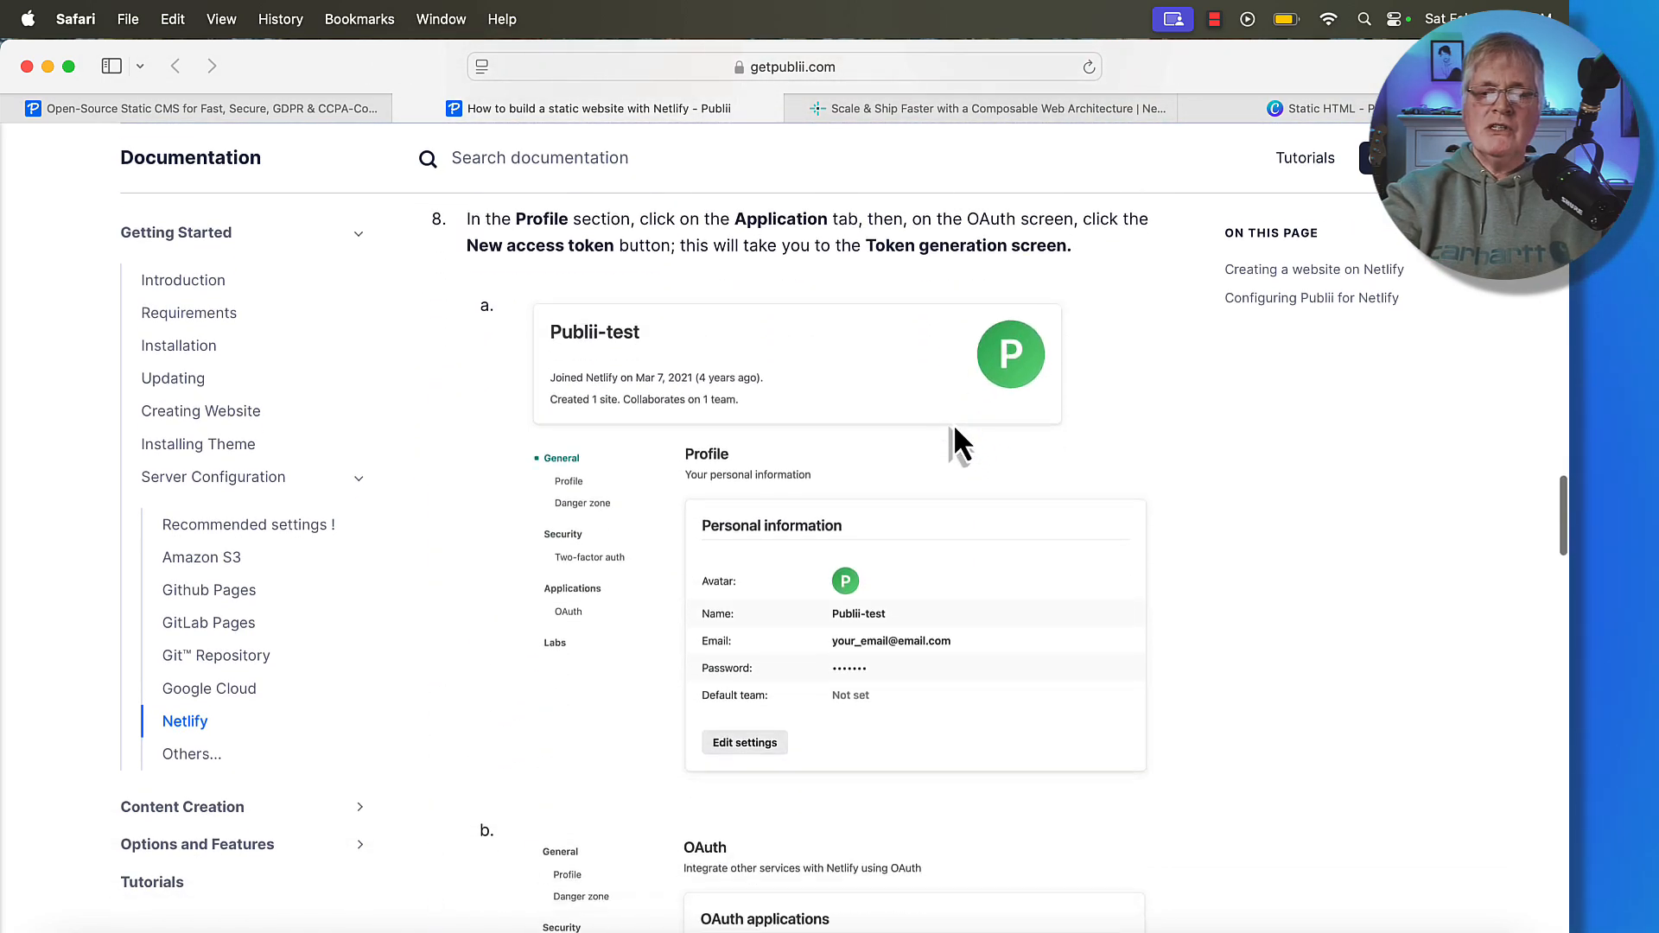
{"action": "scroll", "scroll_direction": "down", "scroll_amount": 3}
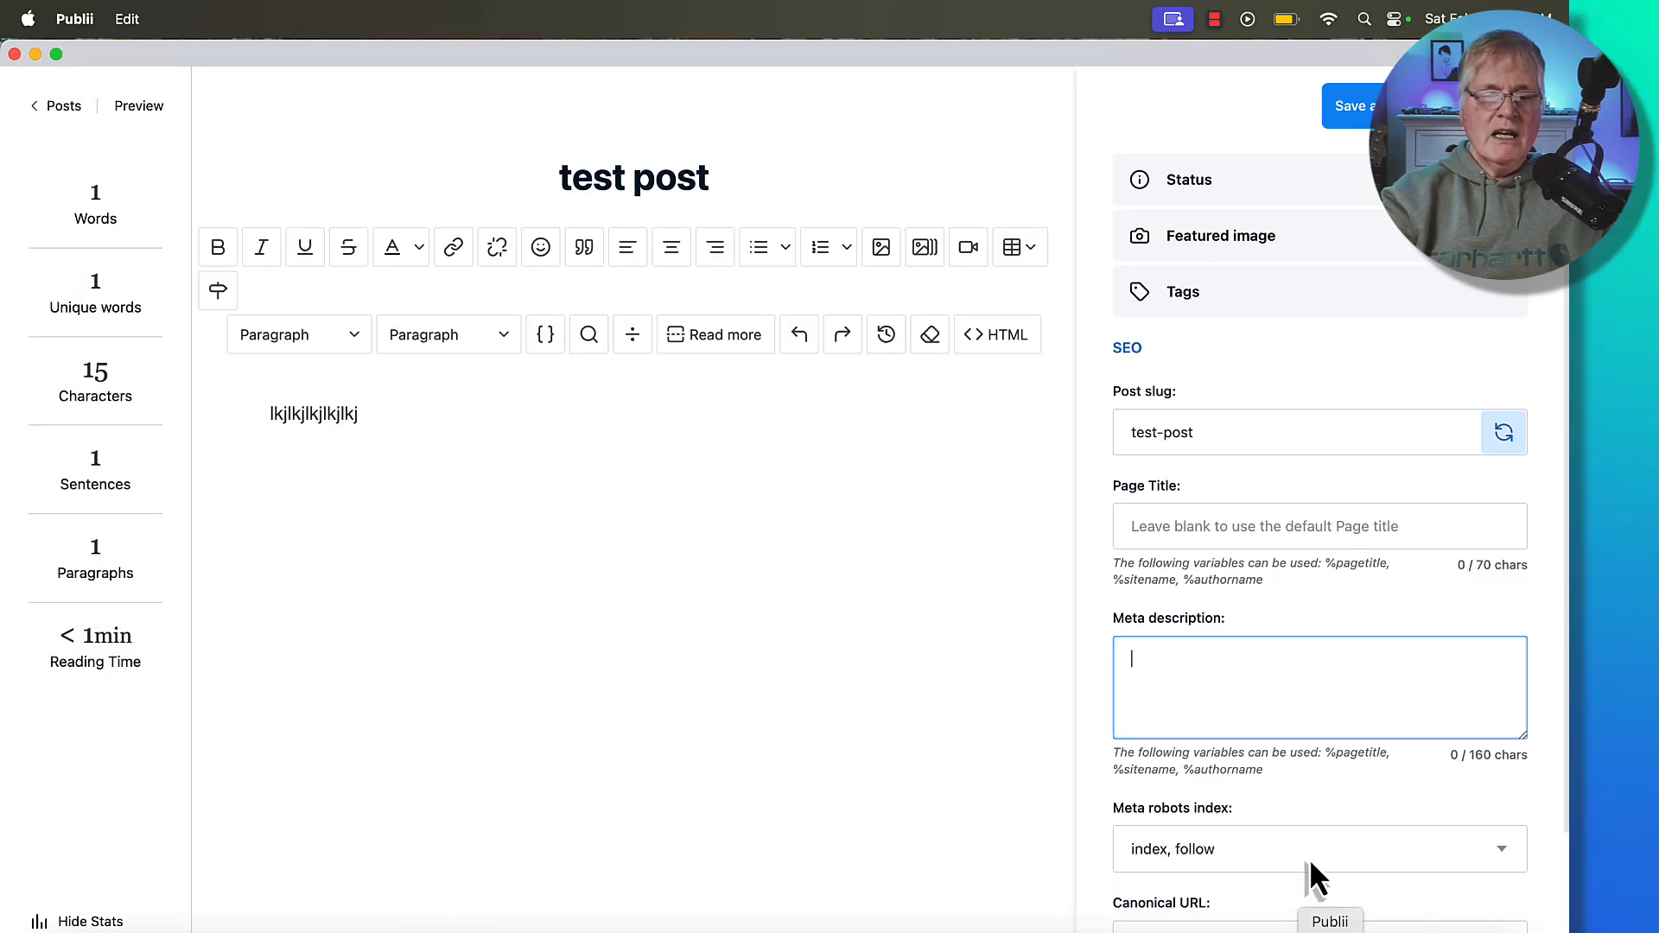
{"action": "mouse_move", "coordinate": [1293, 122]}
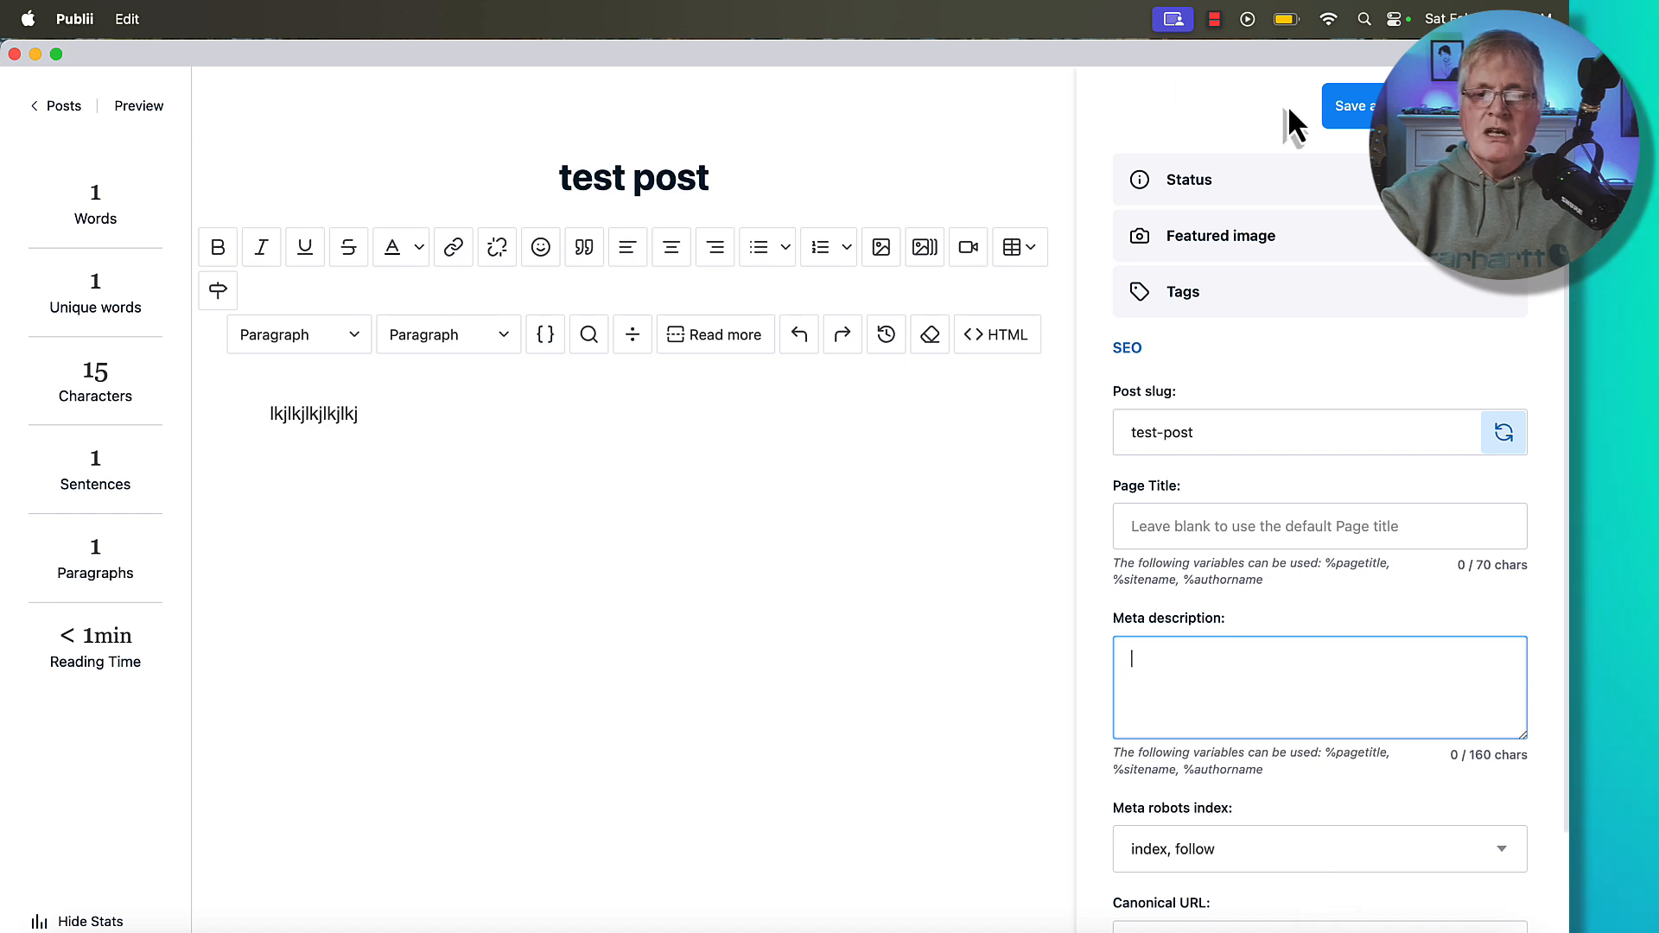
Save the test post and close the editor, returning it to the Posts list dated Feb 22, 2025
{"action": "left_click", "coordinate": [63, 105]}
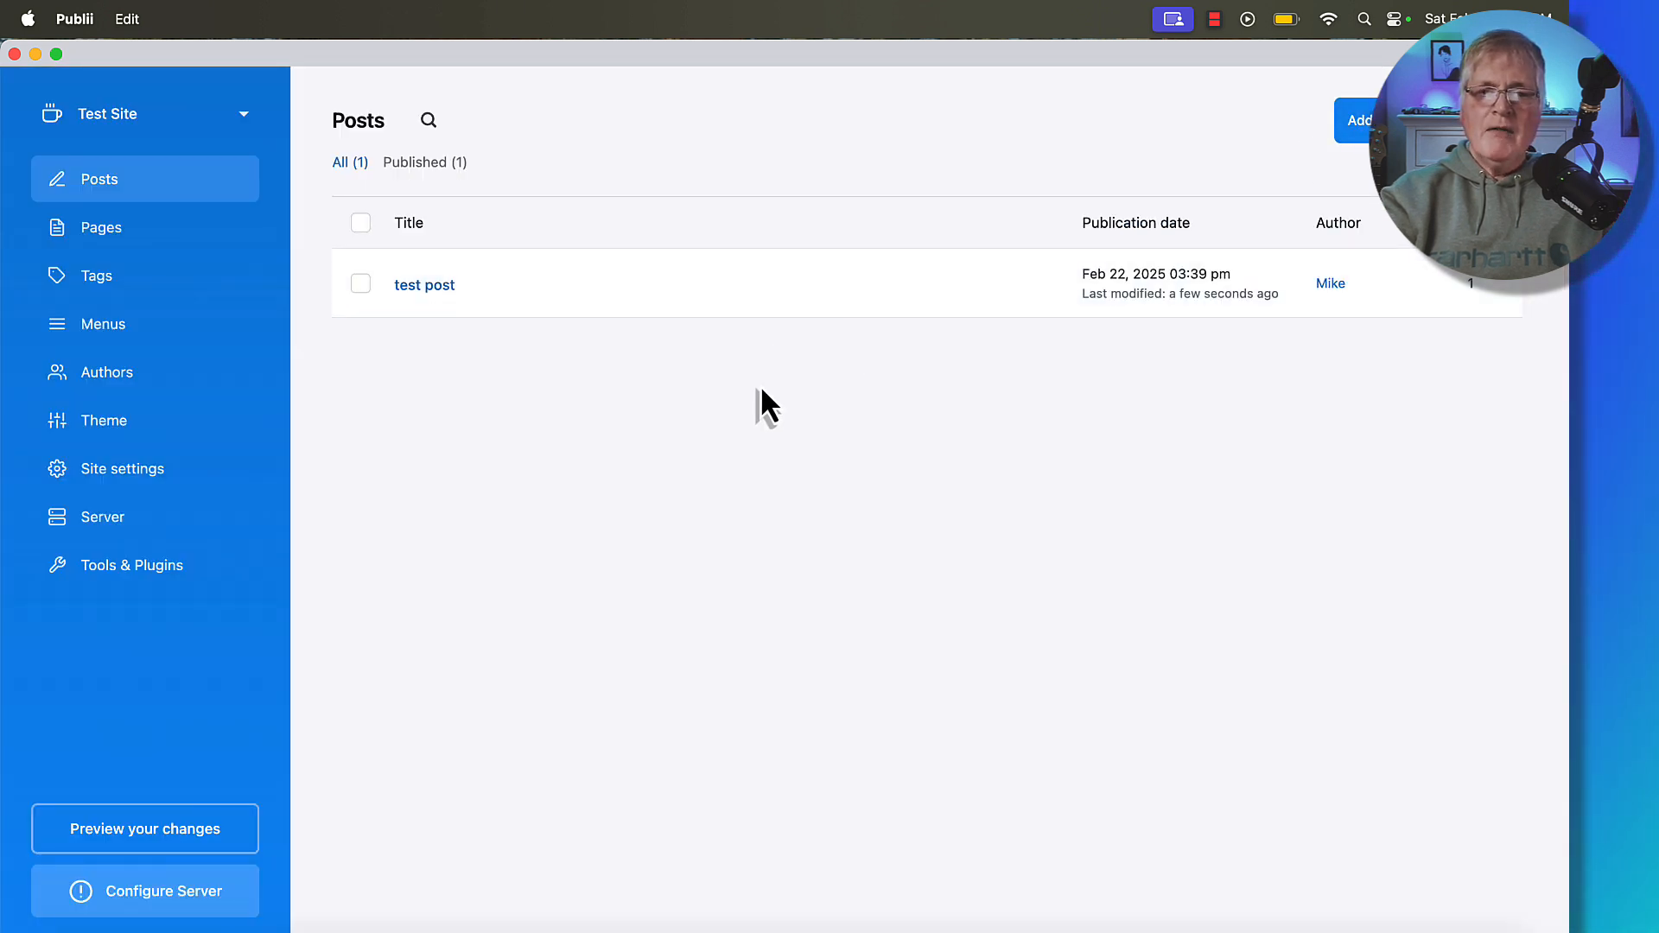